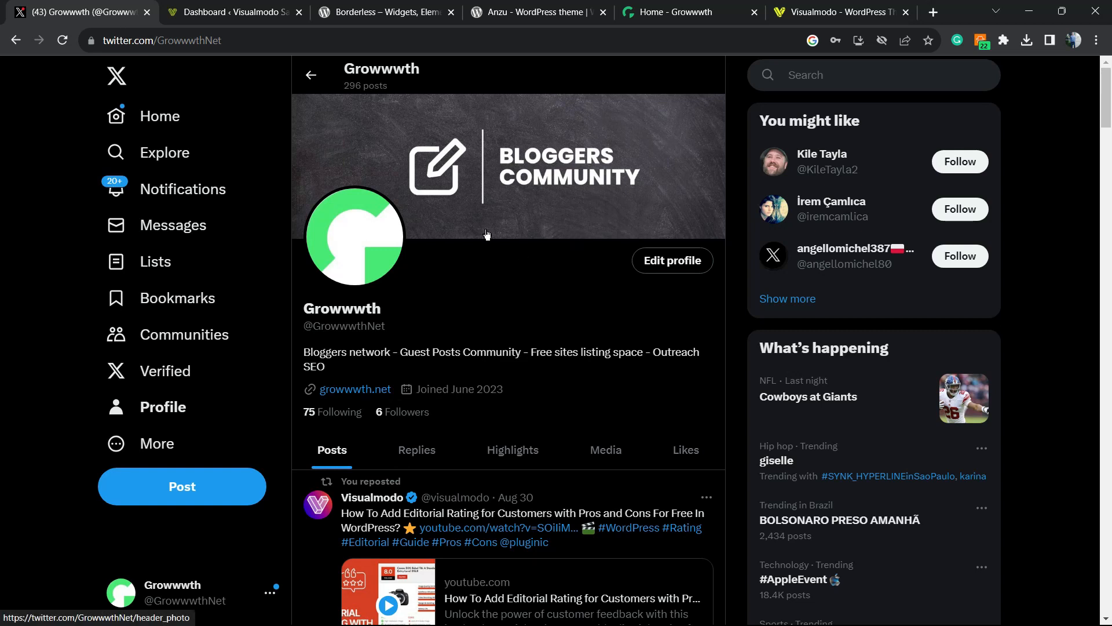
Switch between the bloggers-community Twitter profile and the Visualmodo Sandbox WordPress dashboard, ending on the dashboard
left_click(230, 11)
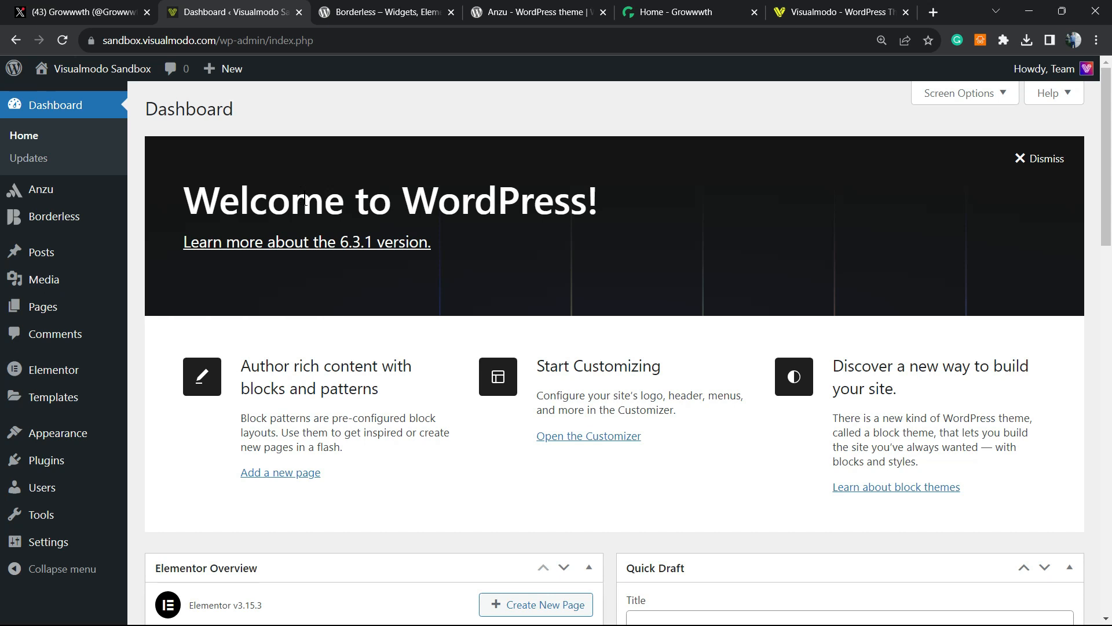
mouse_move(355, 282)
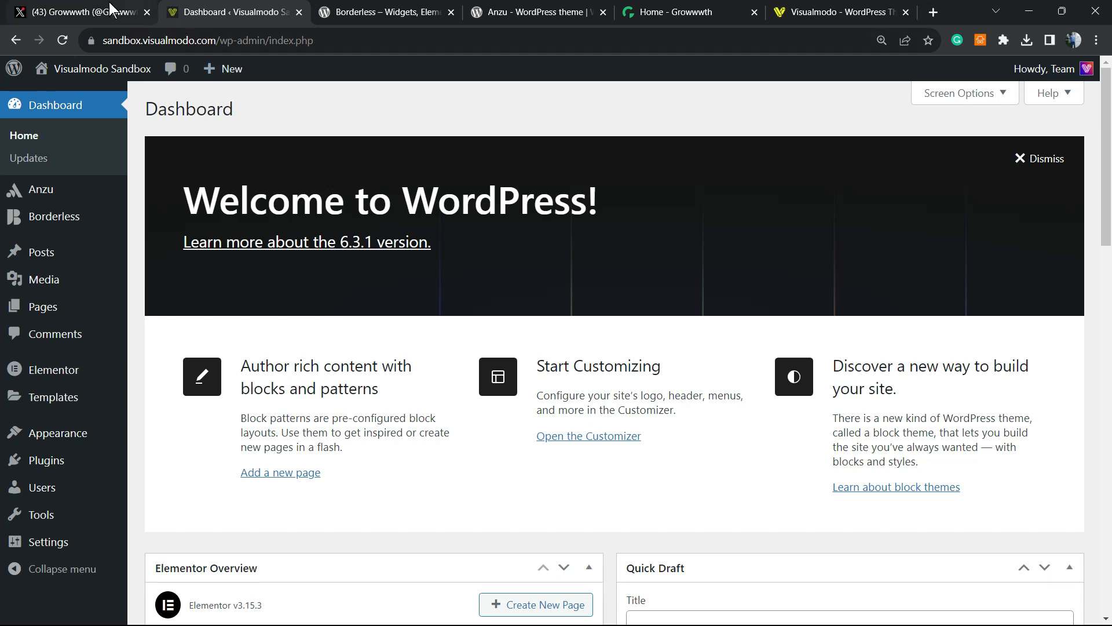
left_click(78, 12)
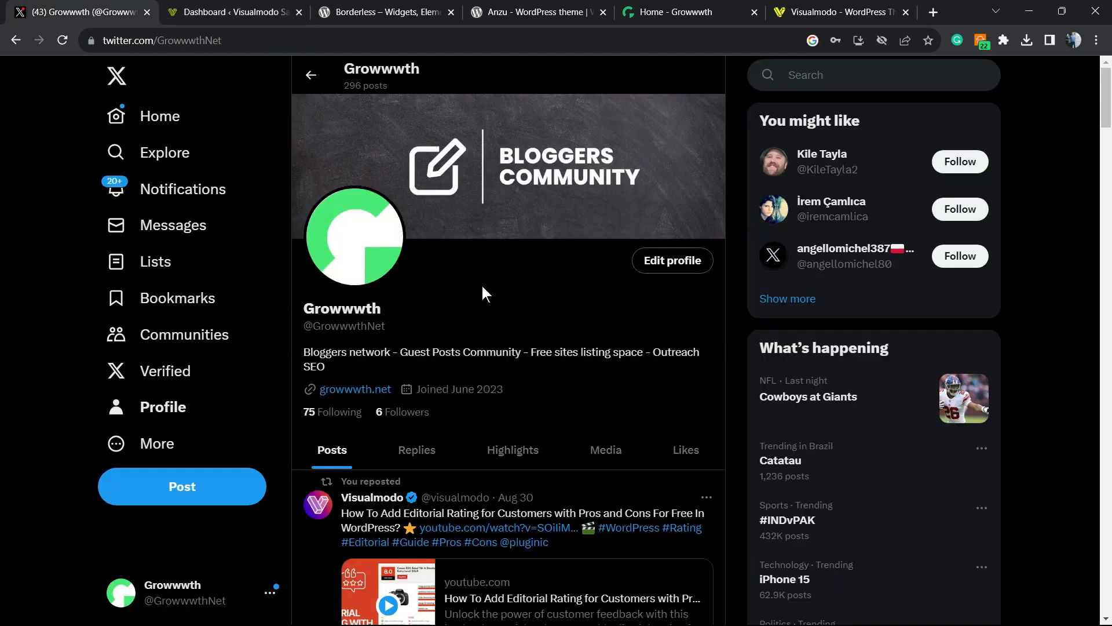
mouse_move(476, 340)
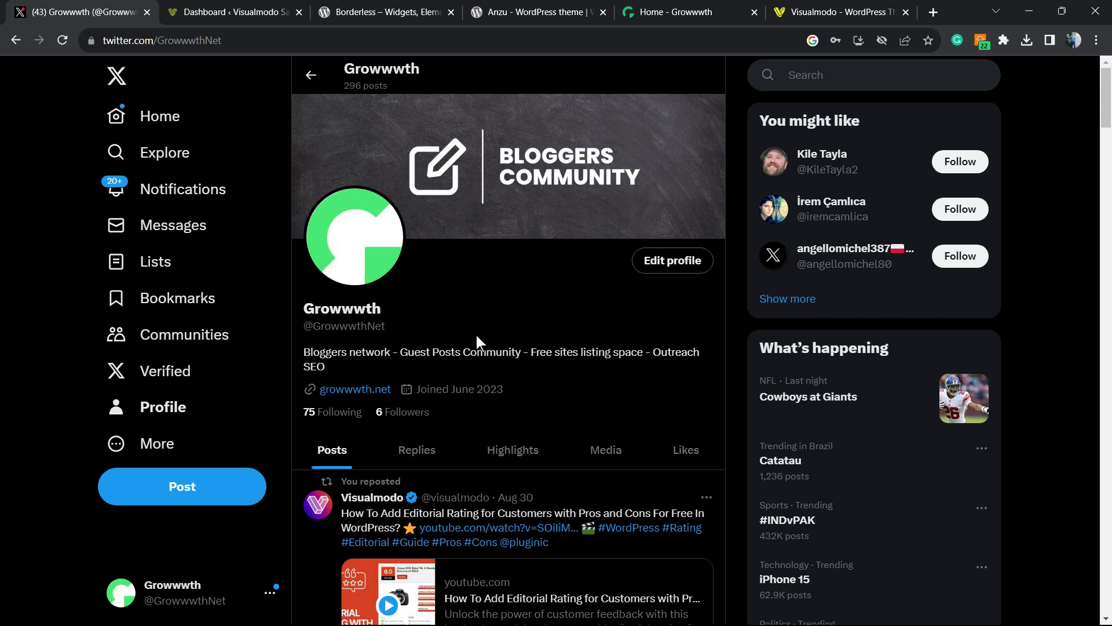
scroll("down", 3)
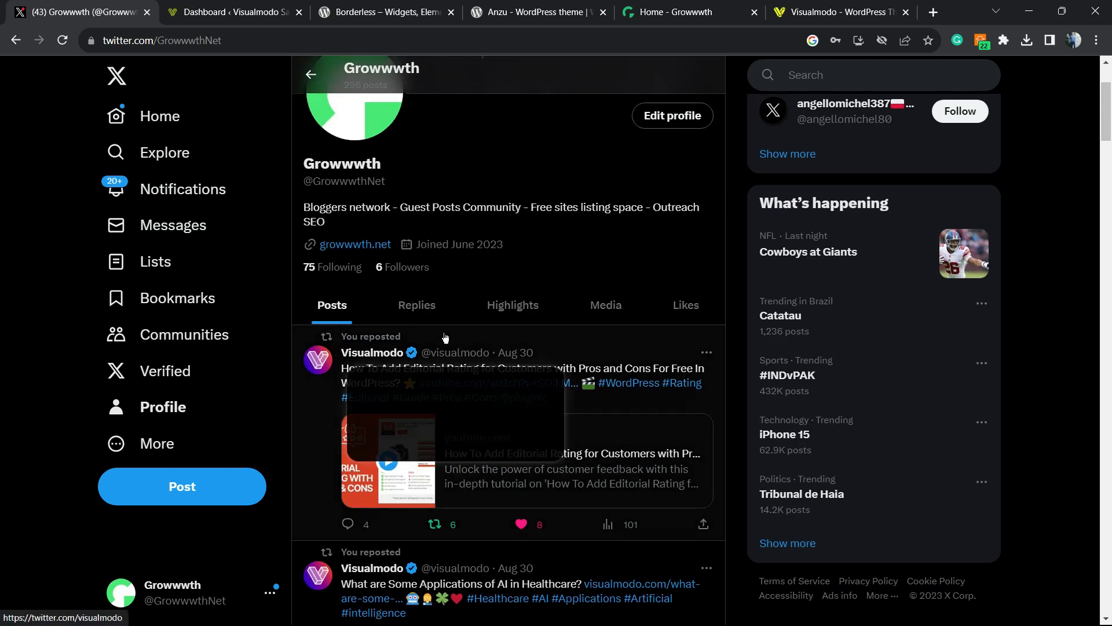
scroll("up", 3)
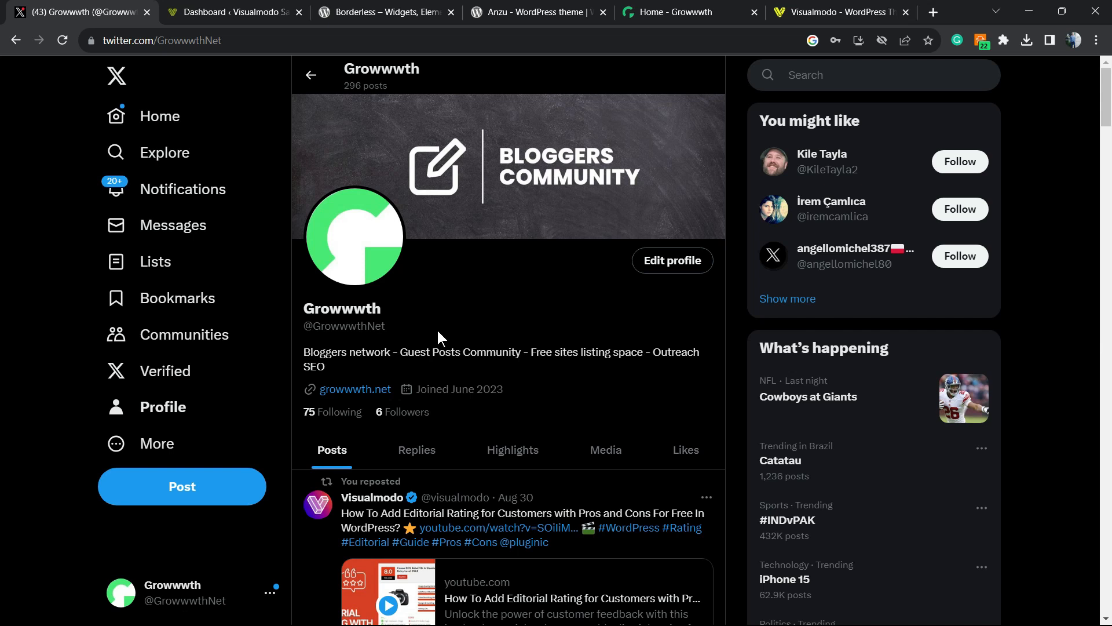
mouse_move(368, 247)
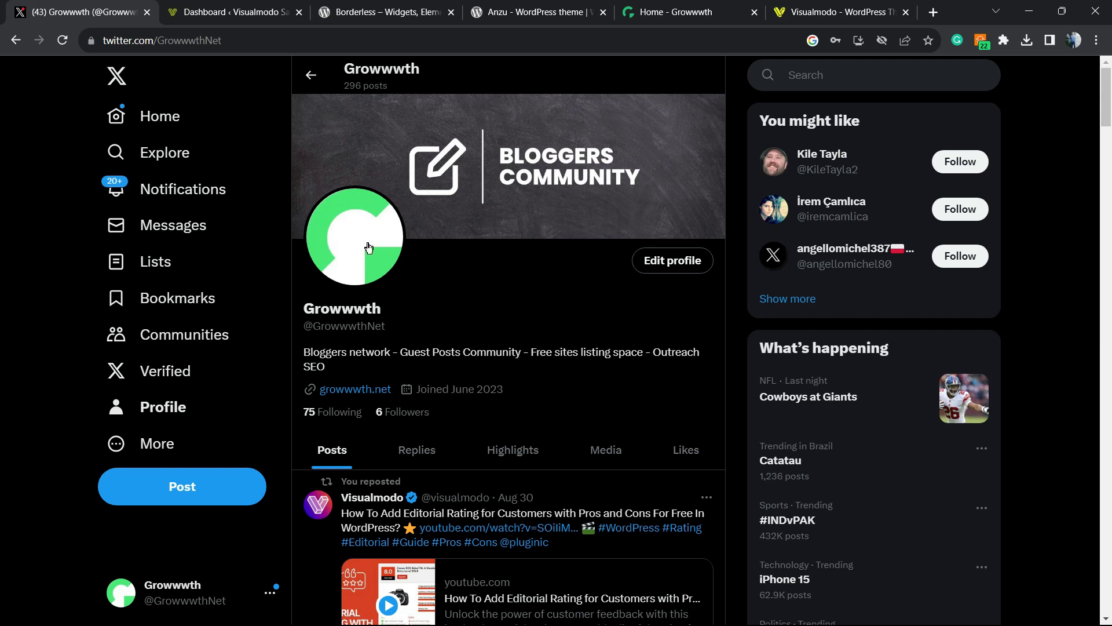
left_click(228, 12)
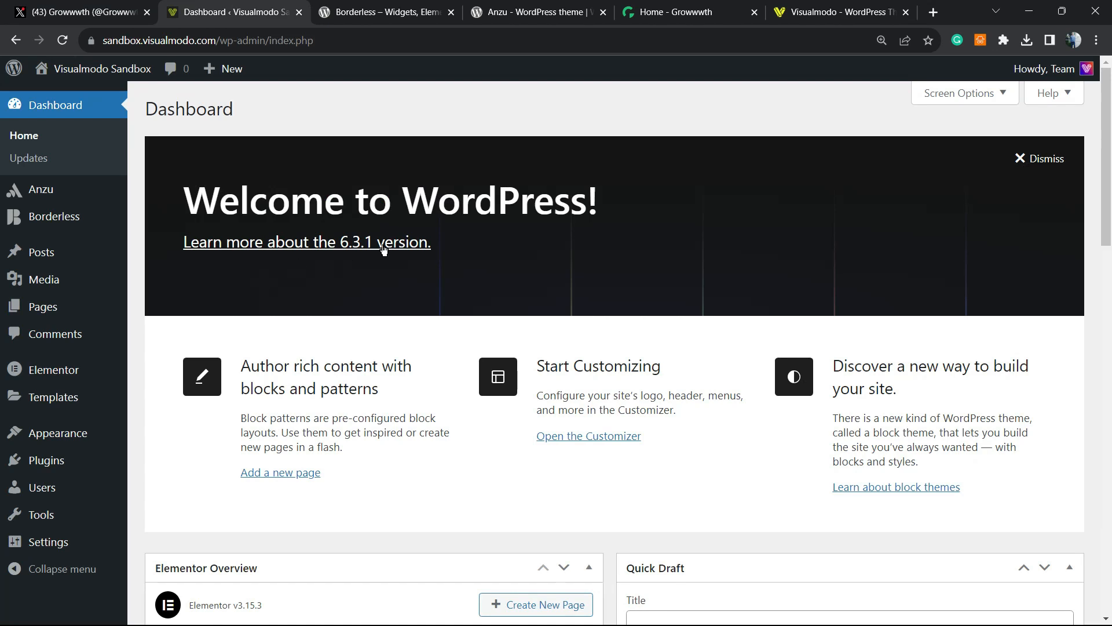
left_click(78, 12)
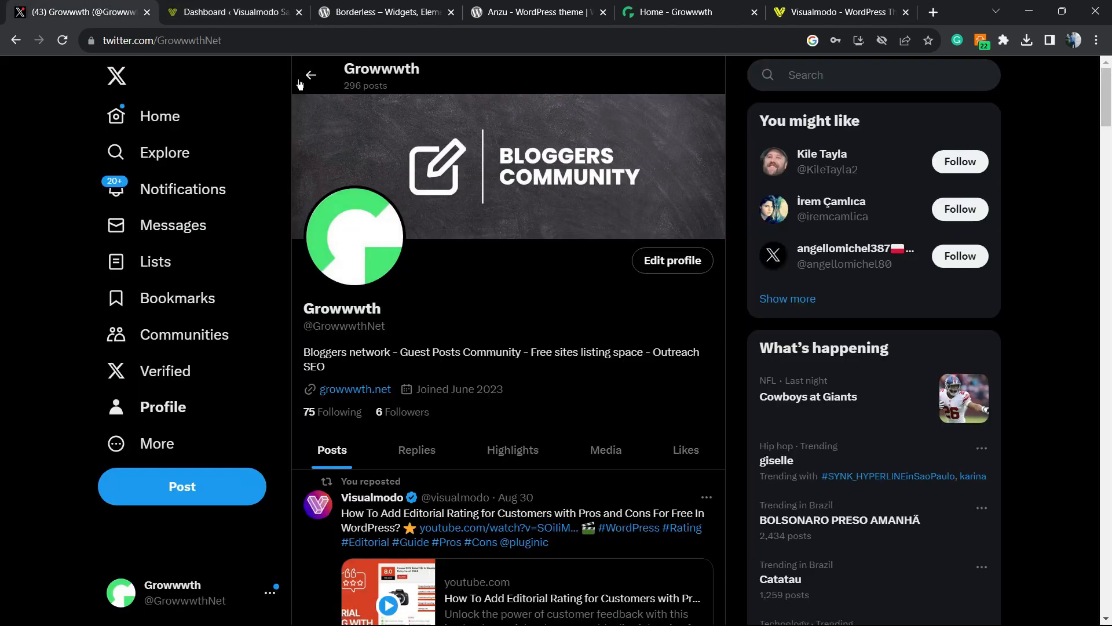
left_click(230, 12)
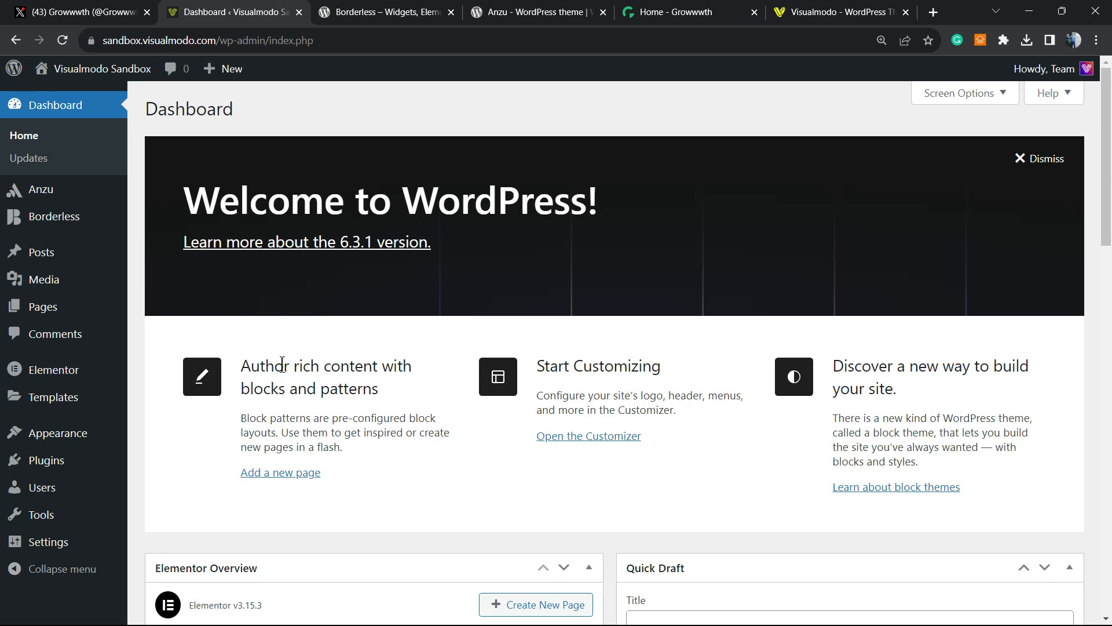
mouse_move(353, 358)
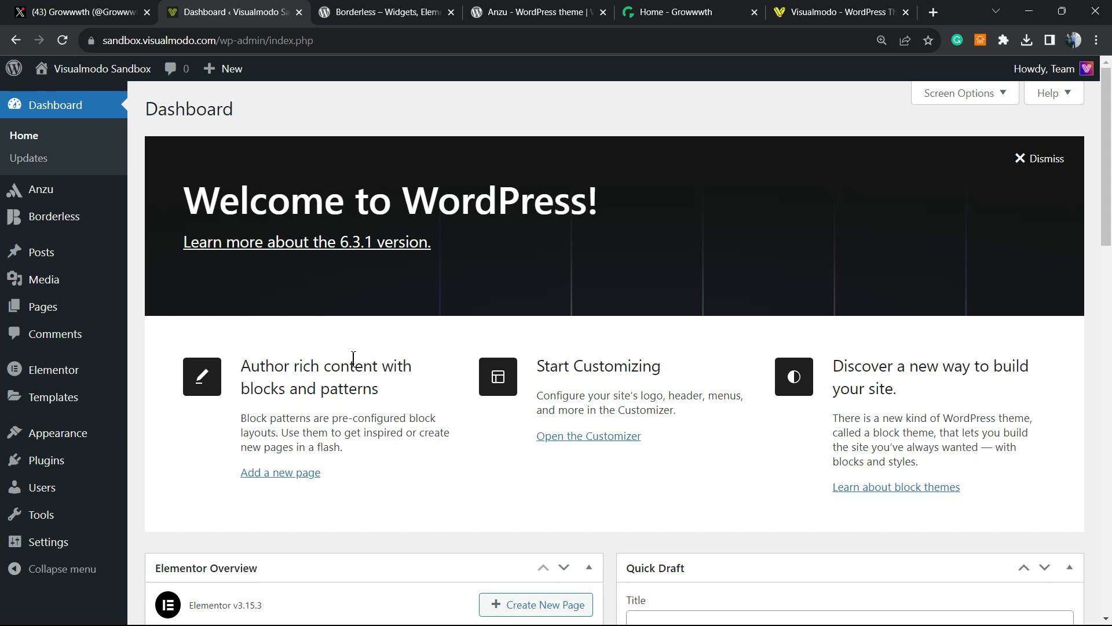
mouse_move(318, 350)
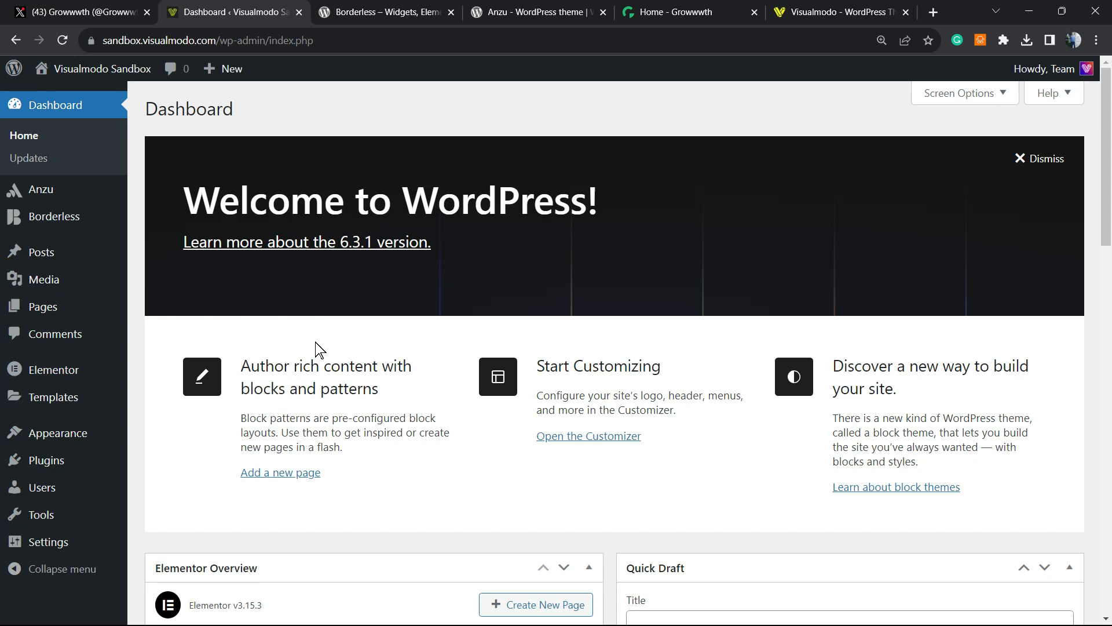
mouse_move(354, 320)
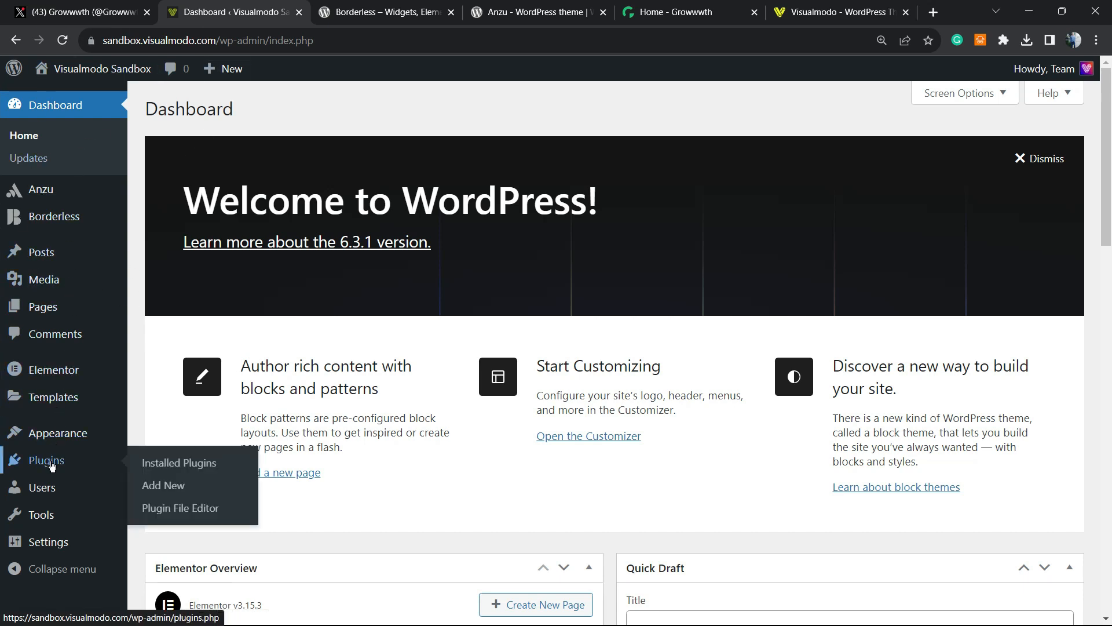
Search Add New plugins for 'Uncanny Automator', install it and activate it
left_click(163, 485)
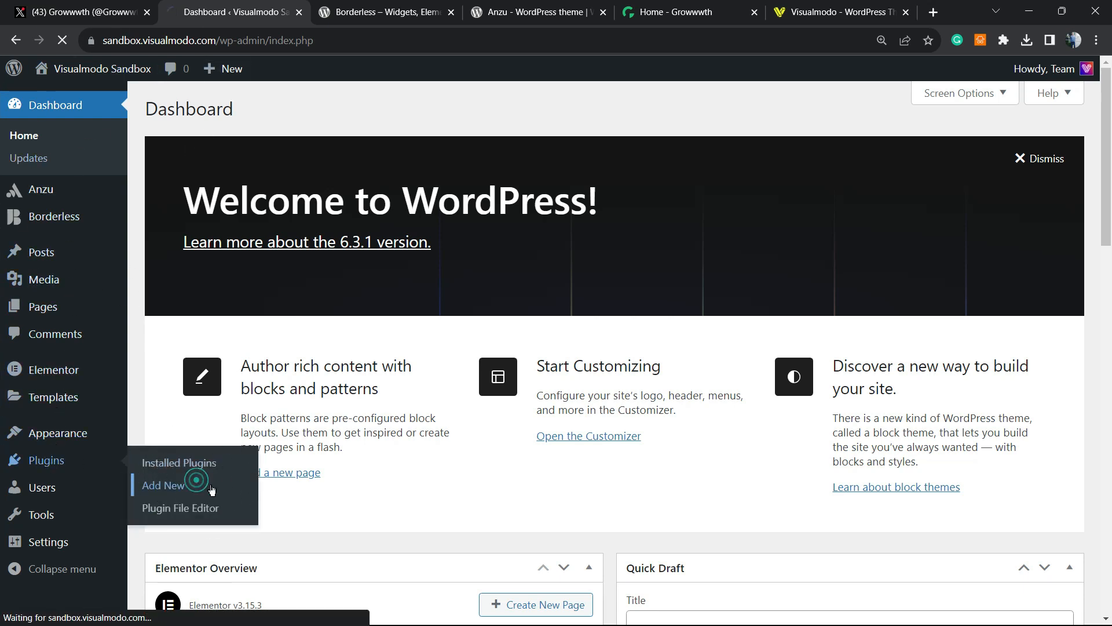
left_click(164, 485)
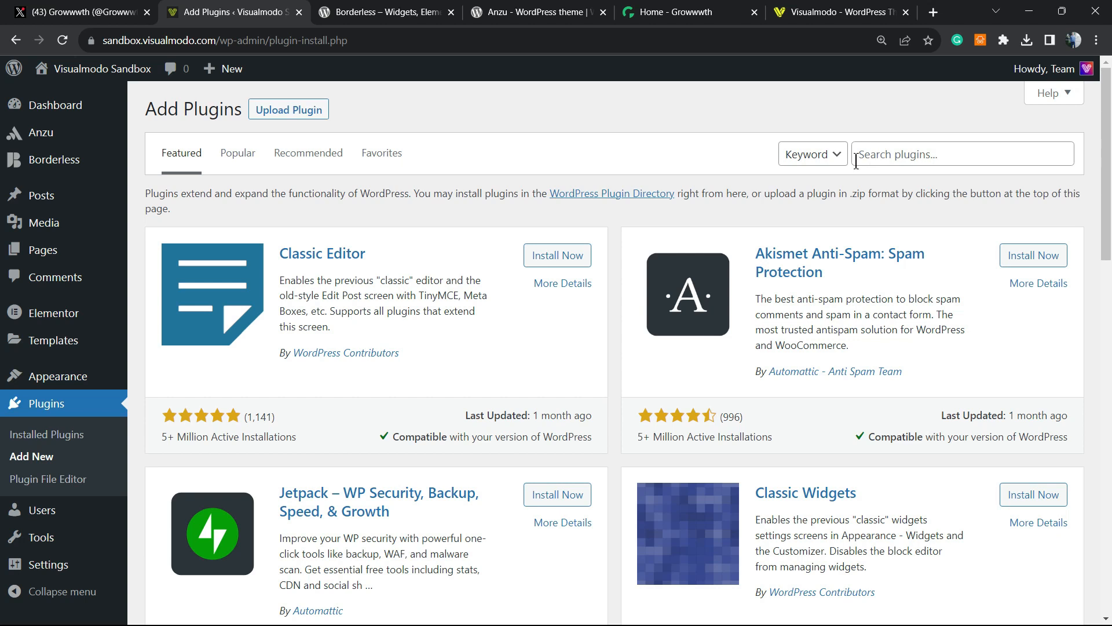
type("Uncanny Automator")
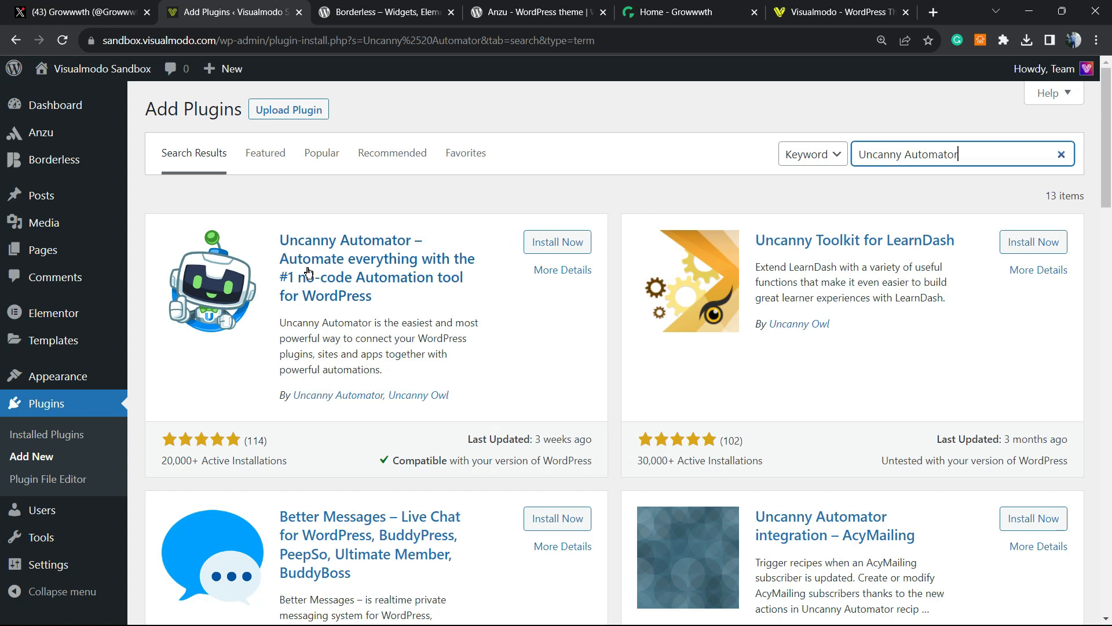
left_click(558, 242)
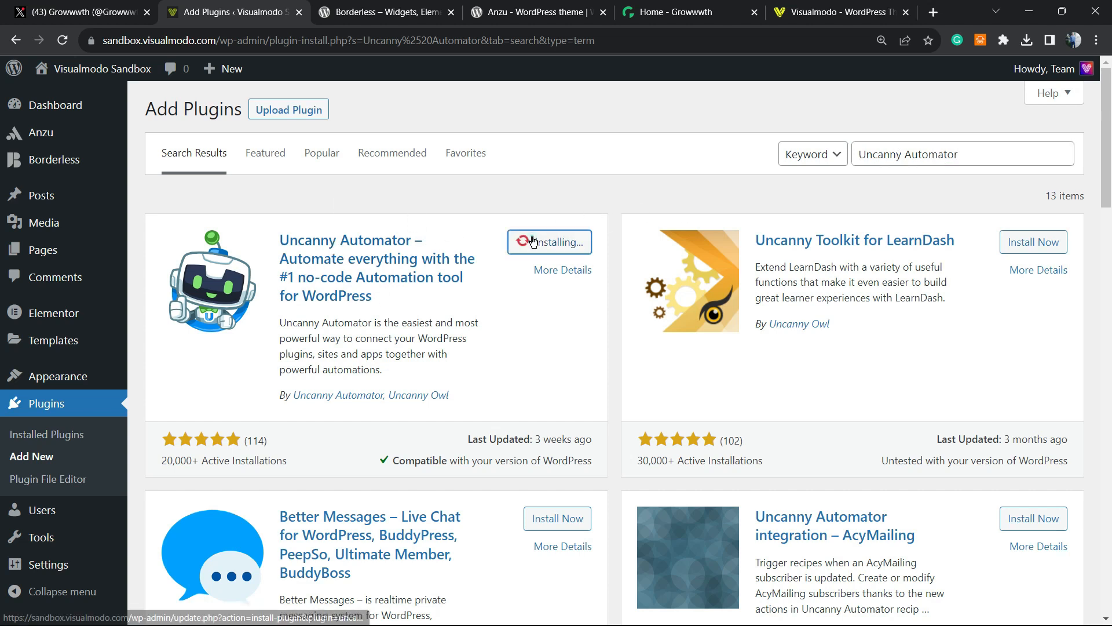
mouse_move(521, 285)
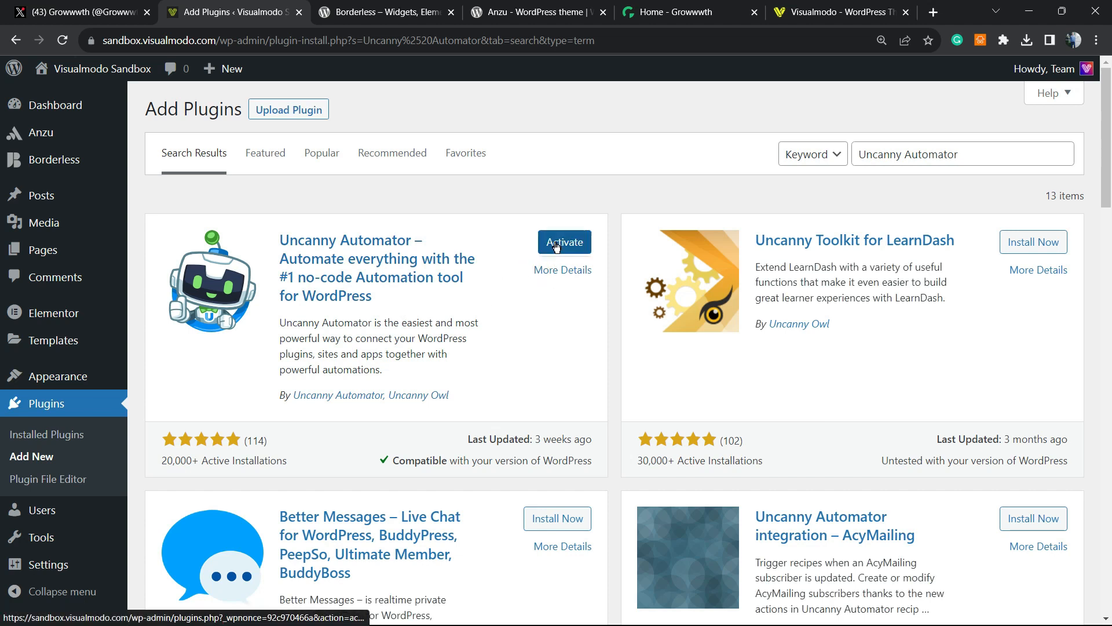
left_click(564, 242)
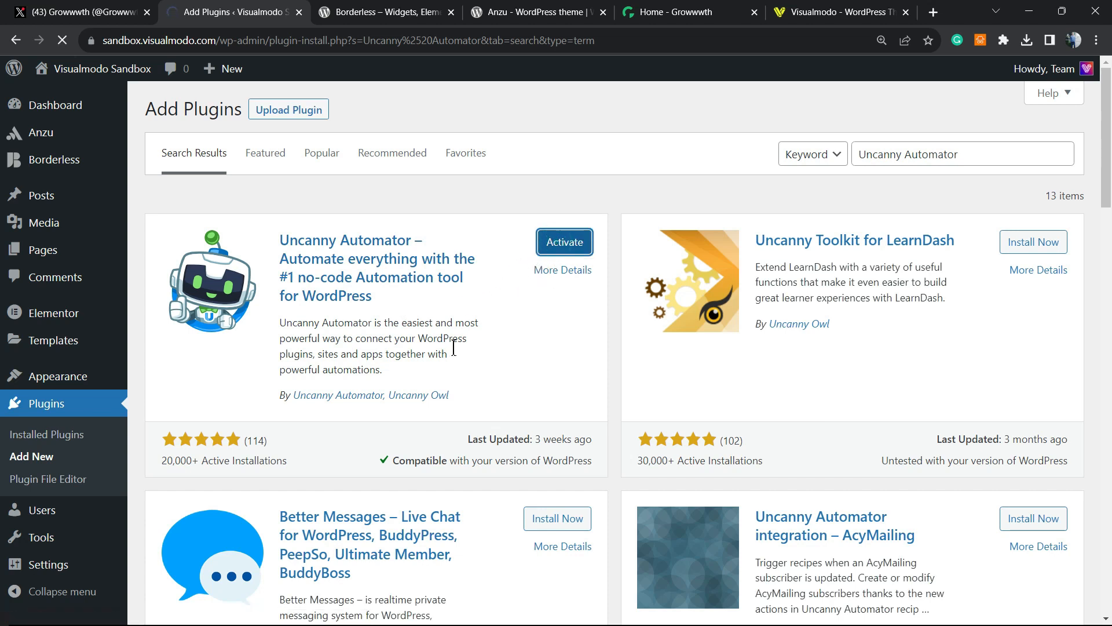
left_click(564, 242)
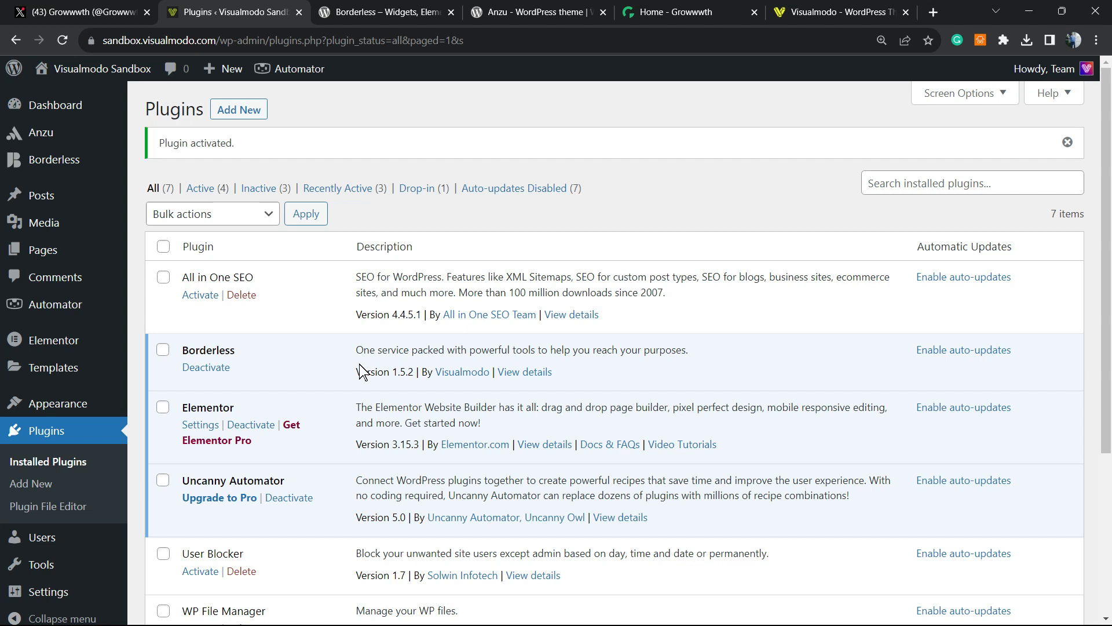
mouse_move(298, 372)
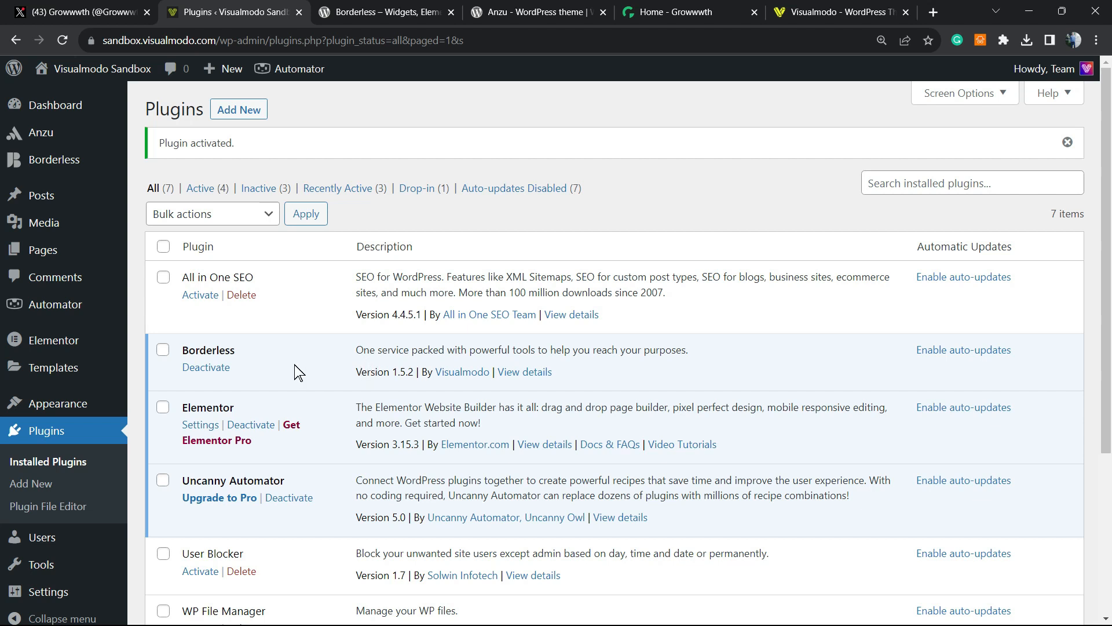
mouse_move(184, 340)
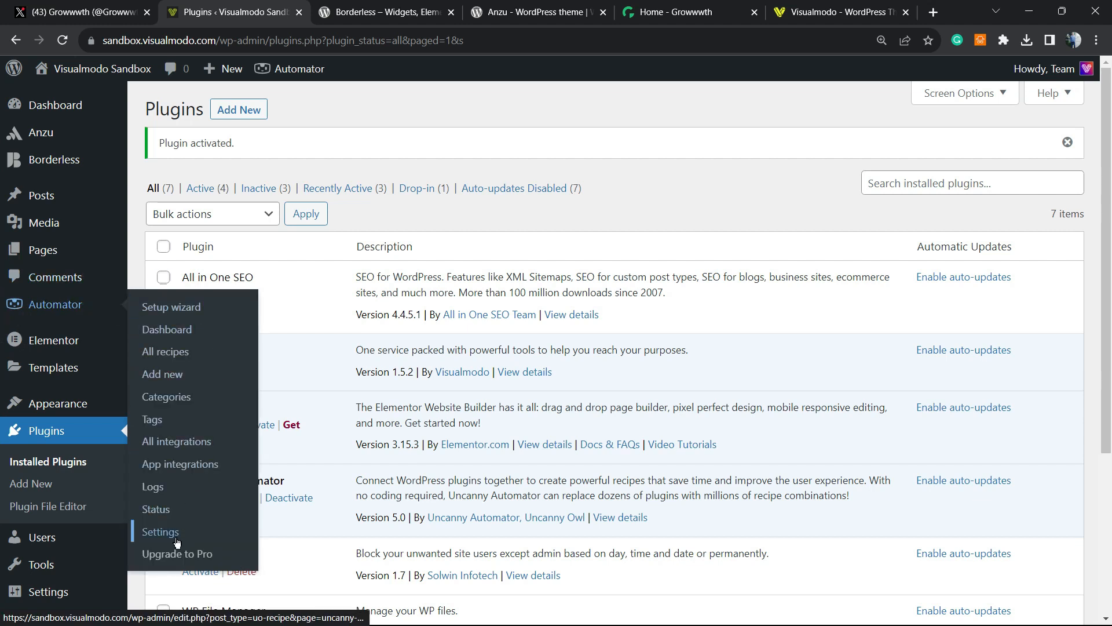
Show Automator Settings > App integrations and review the list of credit-using integrations
left_click(160, 532)
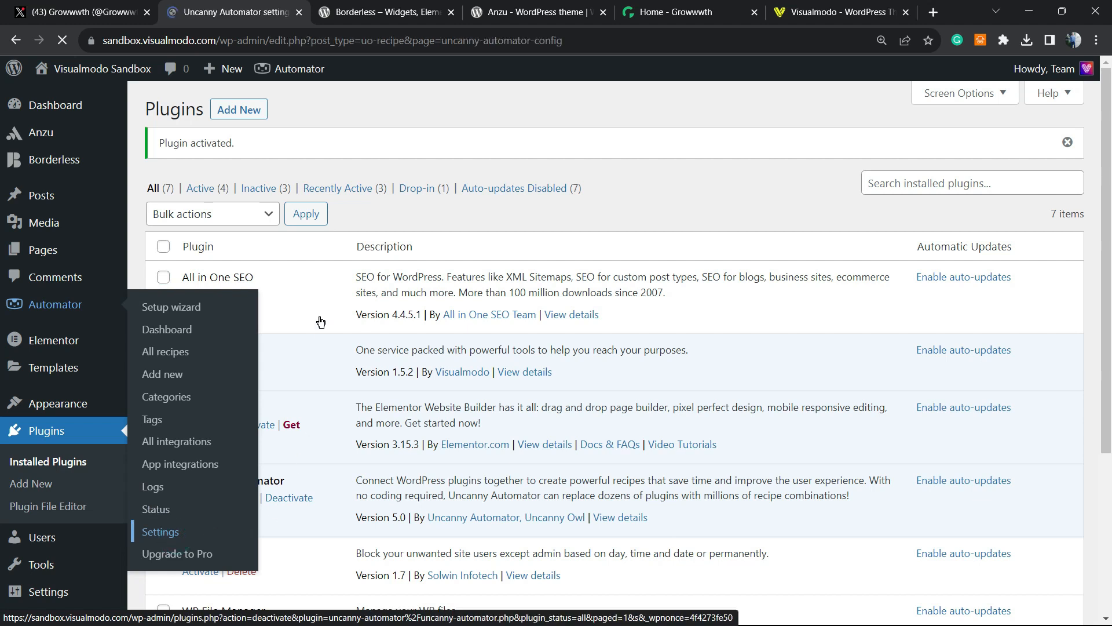
left_click(160, 532)
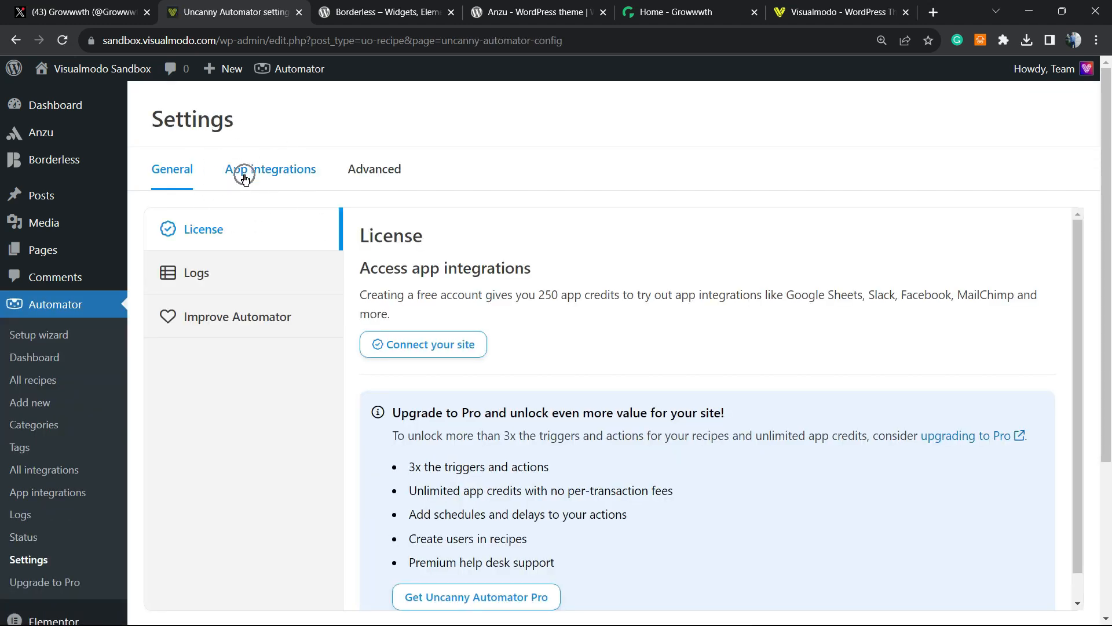
left_click(270, 169)
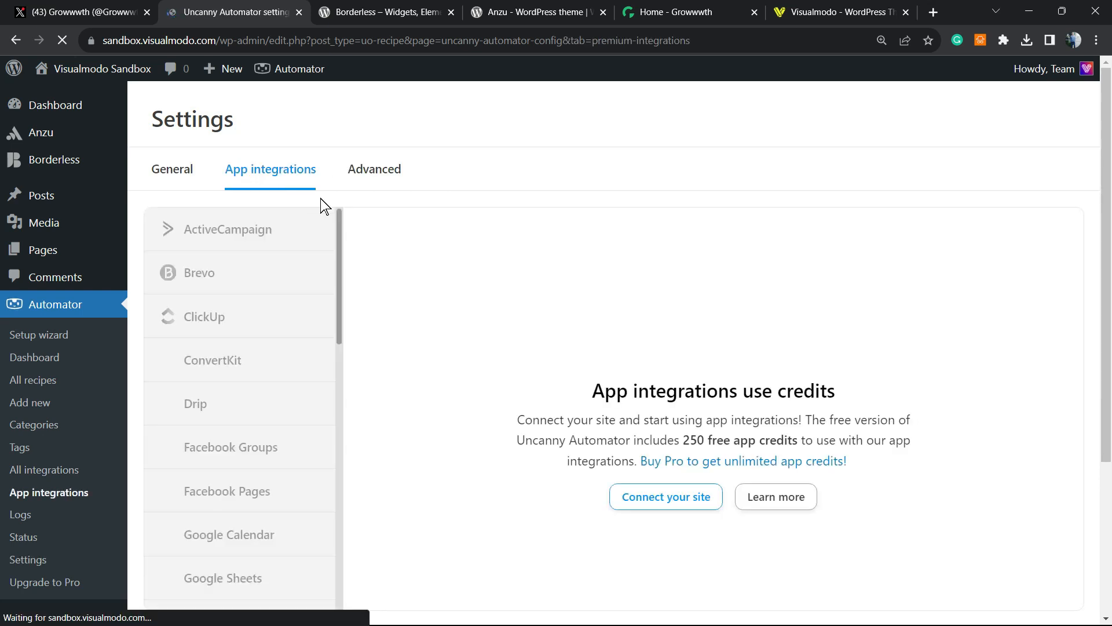
scroll("down", 3)
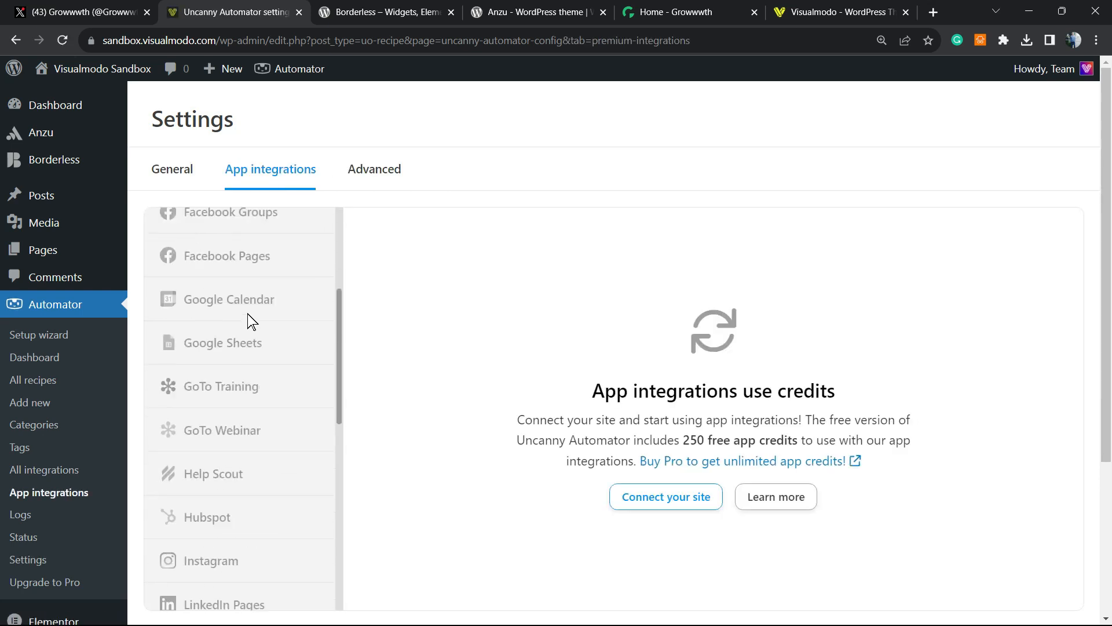
scroll("down", 3)
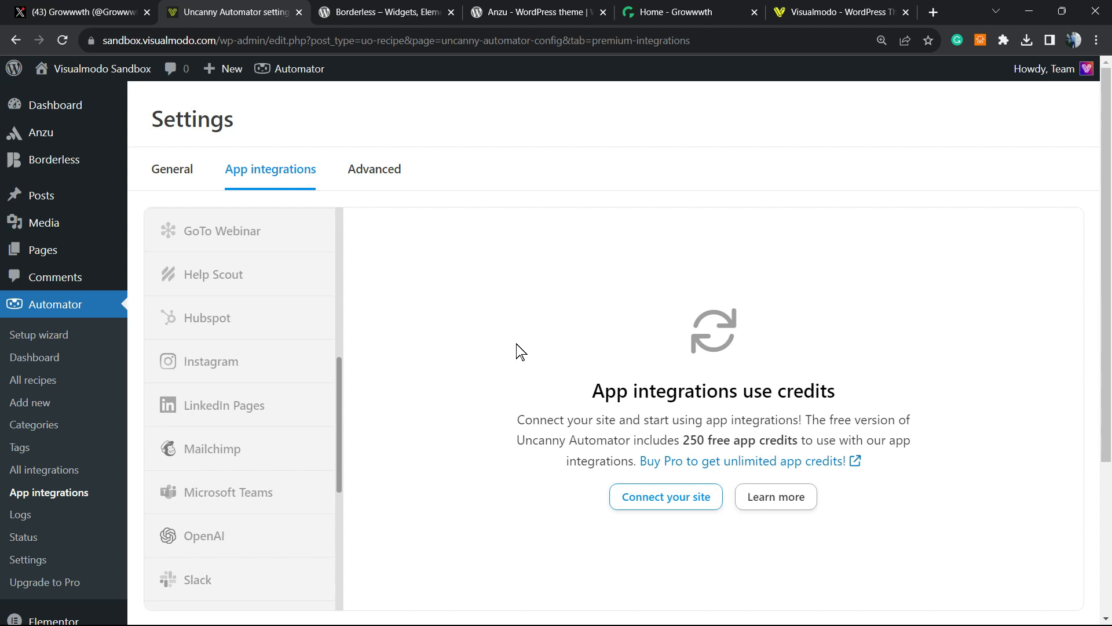
mouse_move(665, 497)
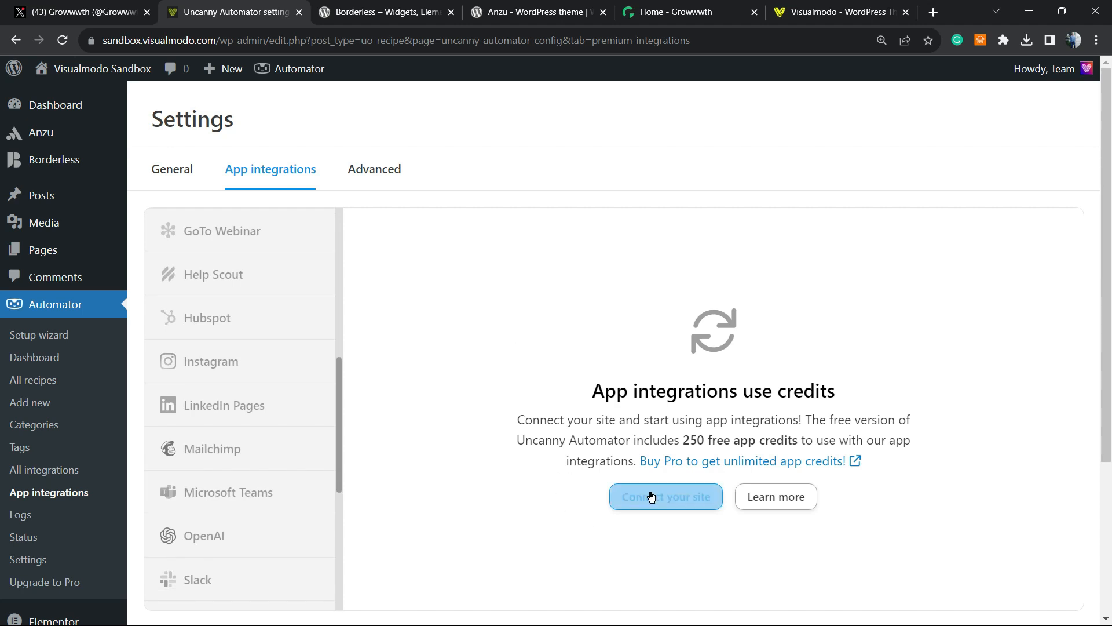
Connect a free Uncanny Automator account through the setup wizard and return to the Automator dashboard
left_click(665, 496)
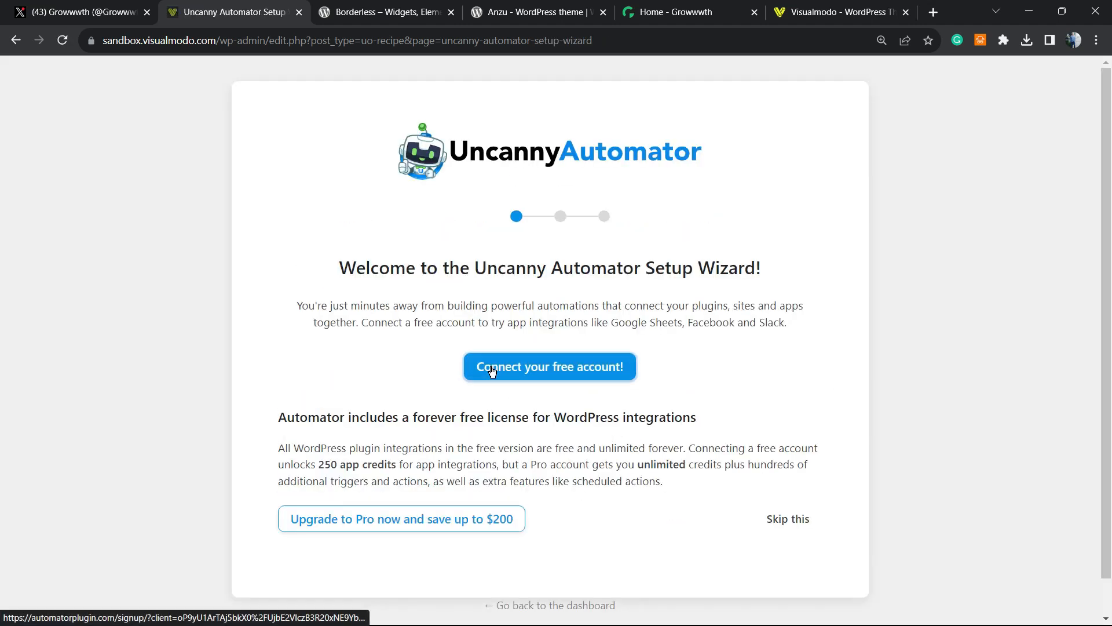
left_click(549, 367)
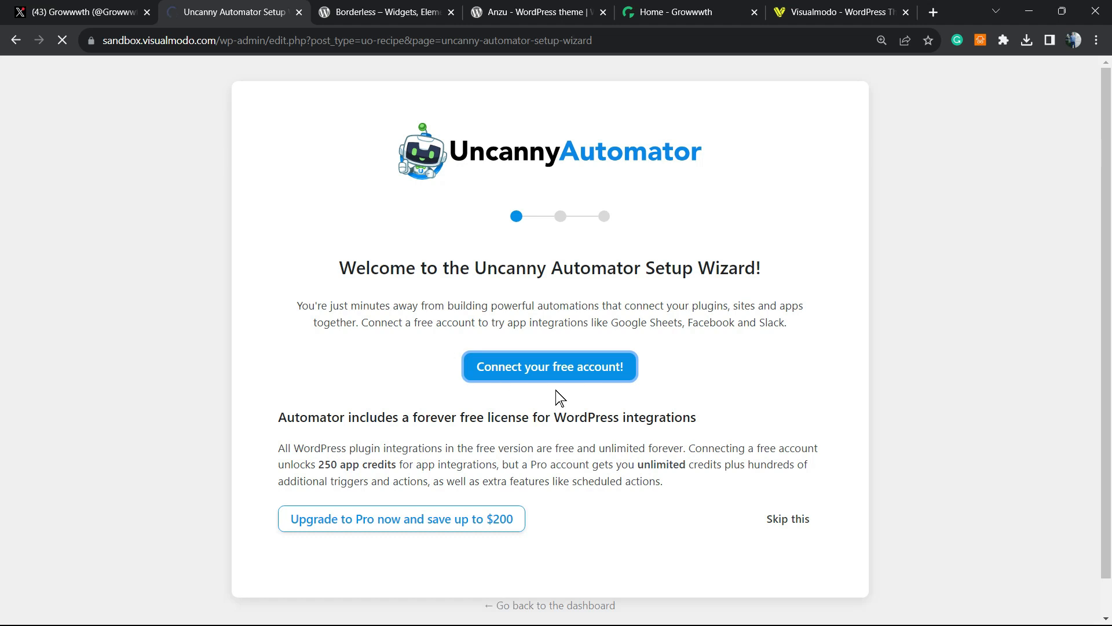
left_click(548, 367)
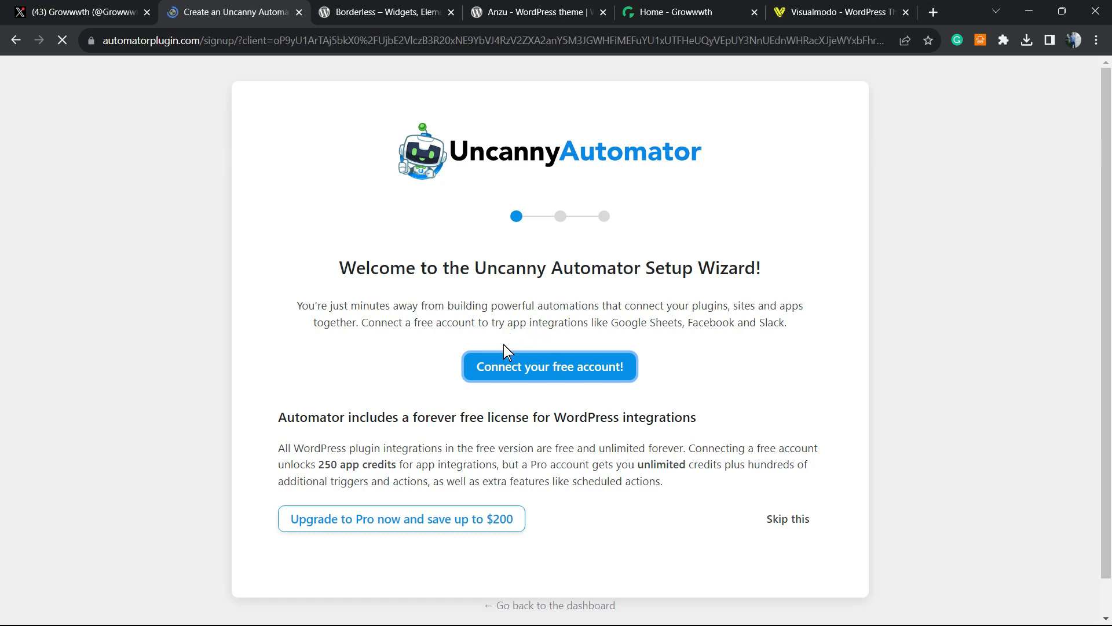
left_click(548, 367)
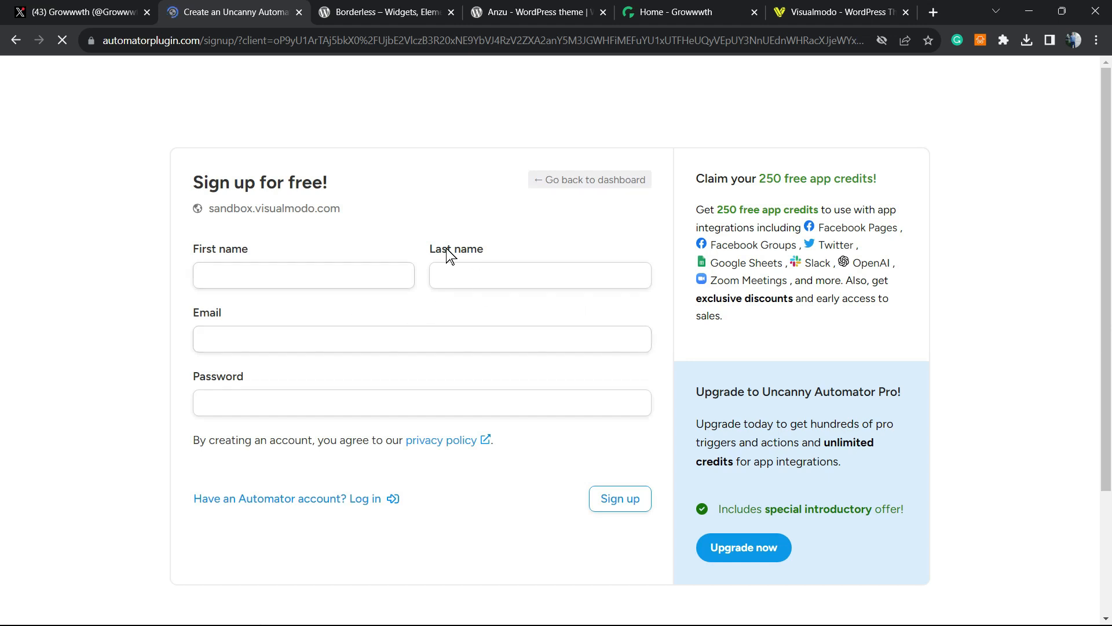
mouse_move(416, 391)
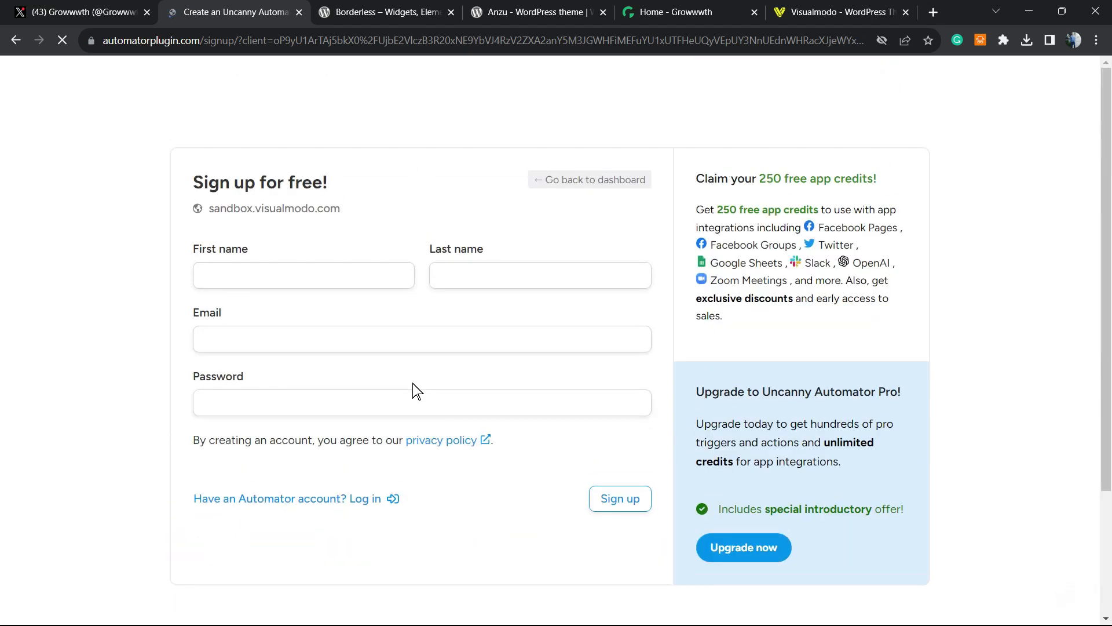
left_click(618, 498)
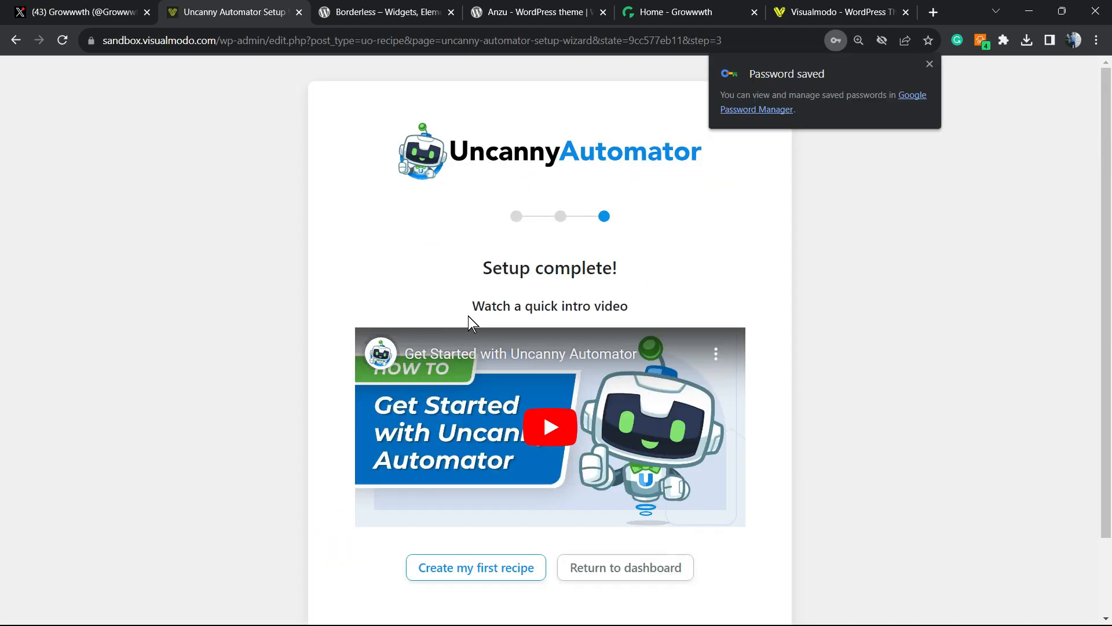
mouse_move(504, 261)
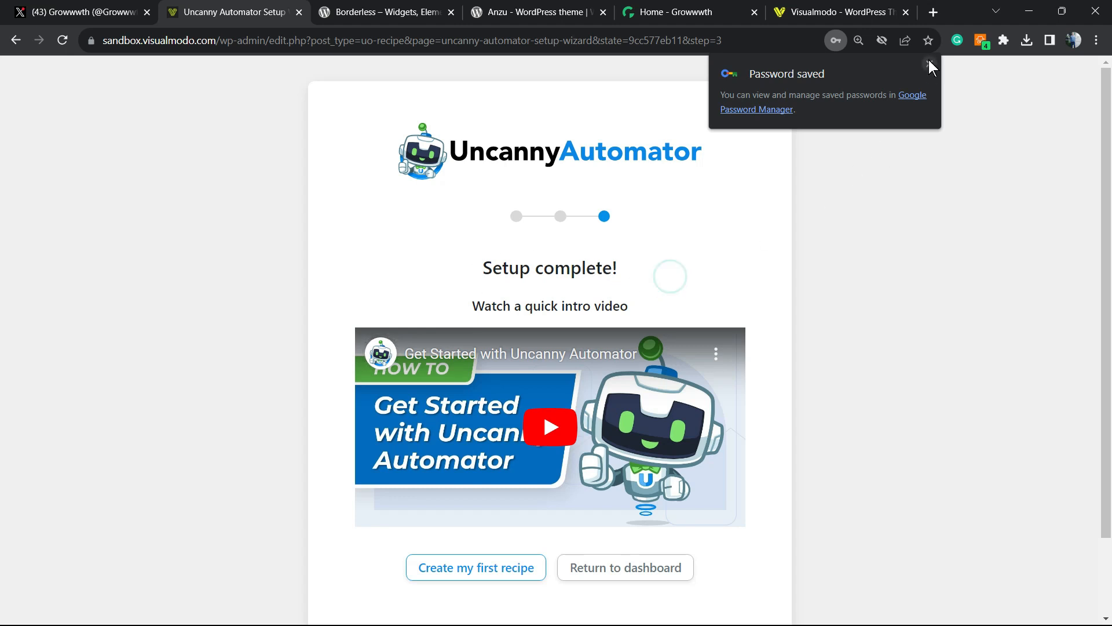
scroll("down", 3)
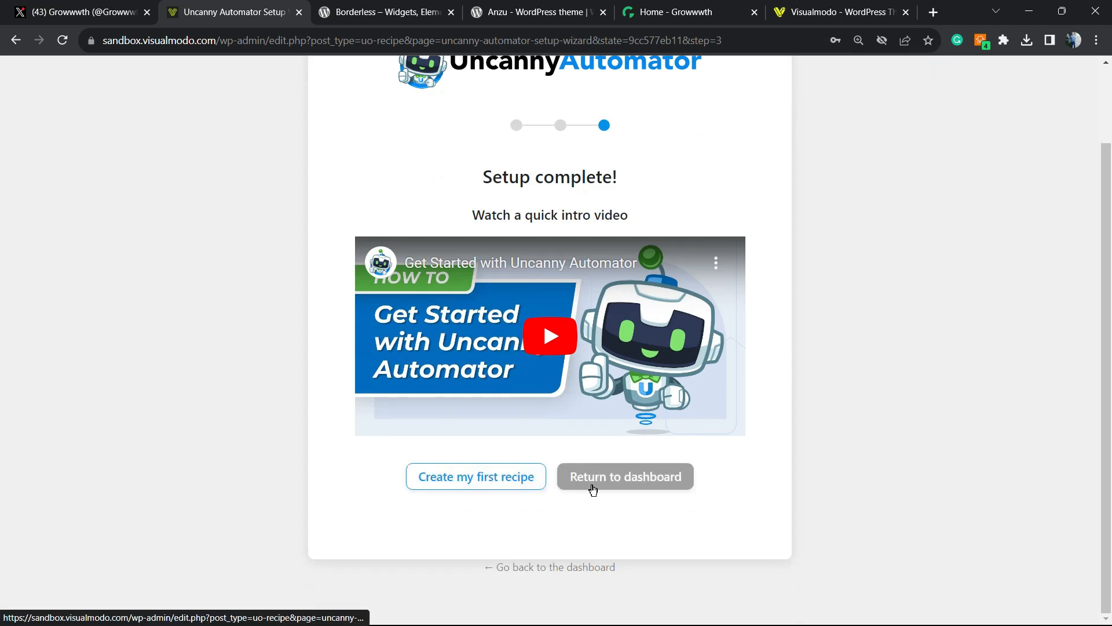
left_click(623, 476)
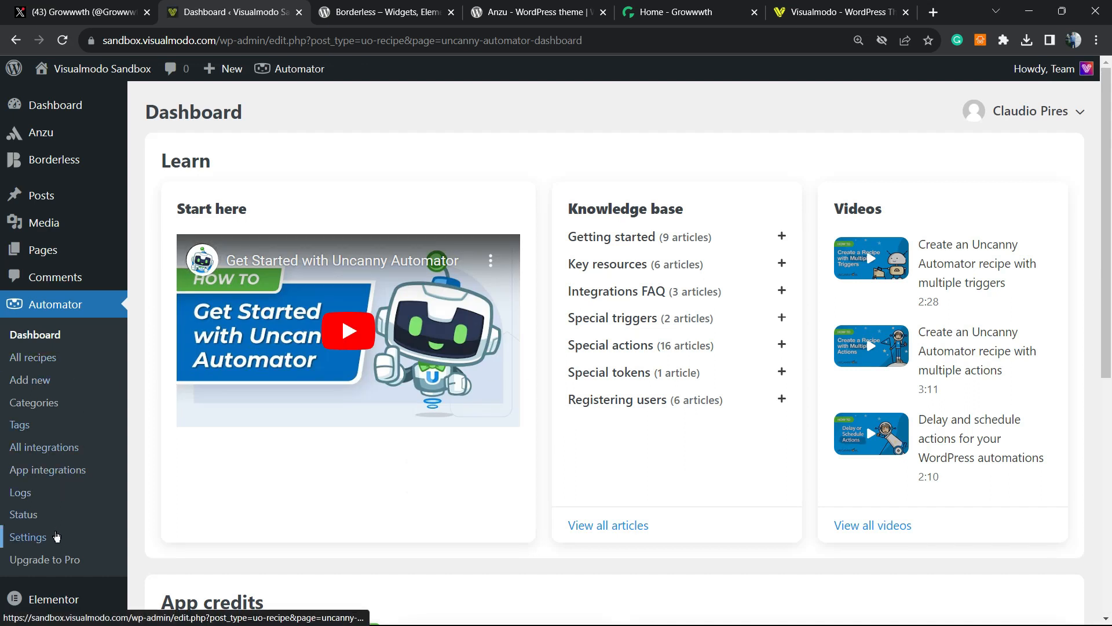
Reach the Twitter entry in Automator's App integrations settings
left_click(28, 536)
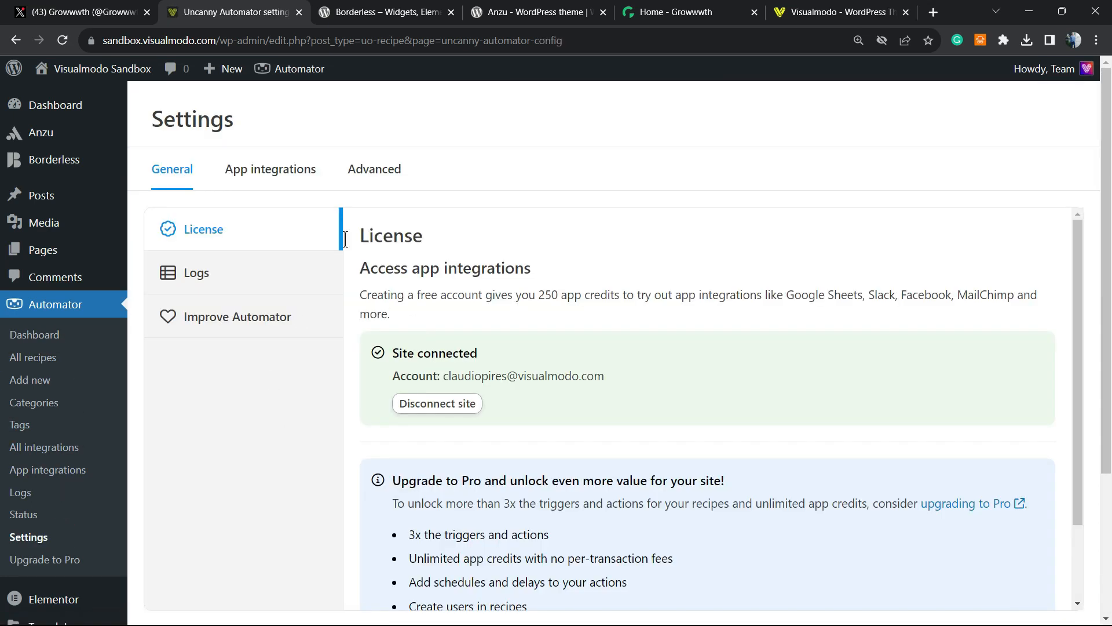
left_click(270, 170)
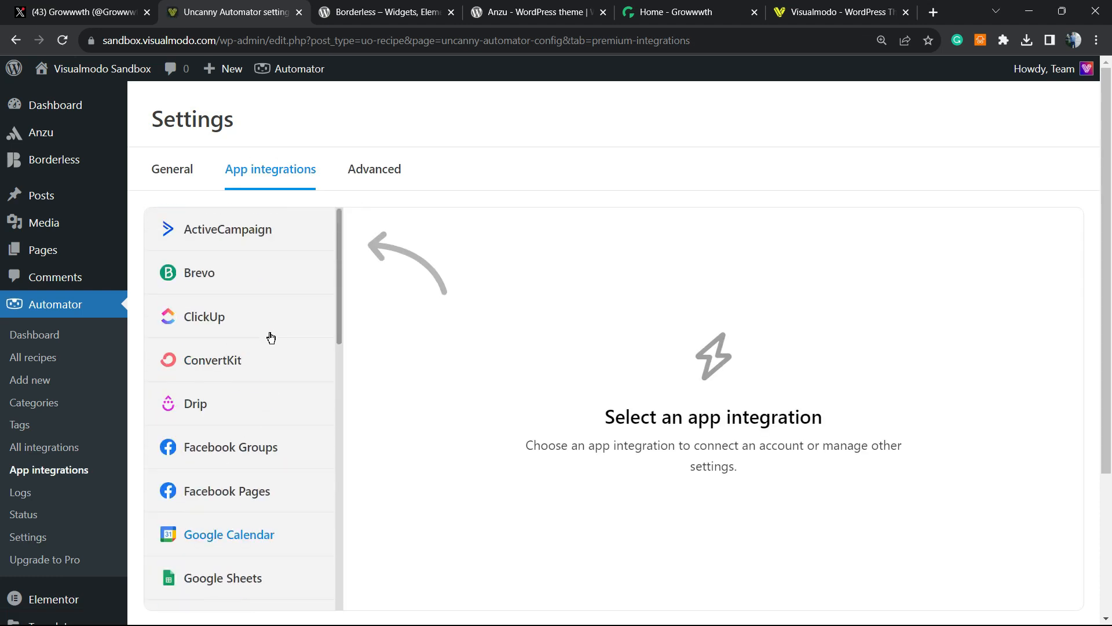
scroll("down", 3)
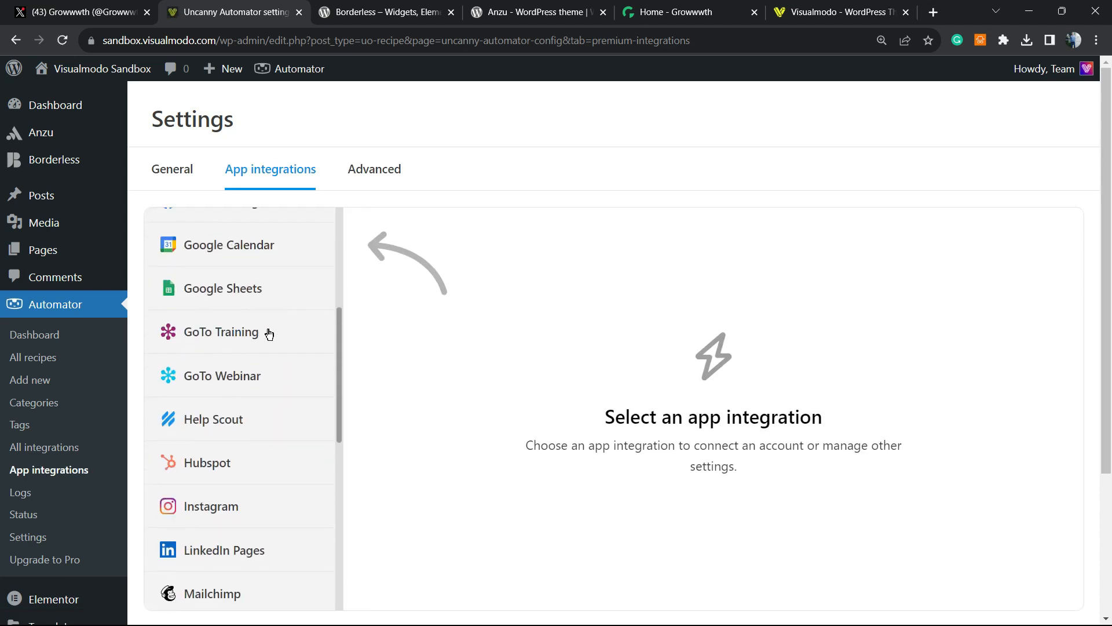
scroll("down", 3)
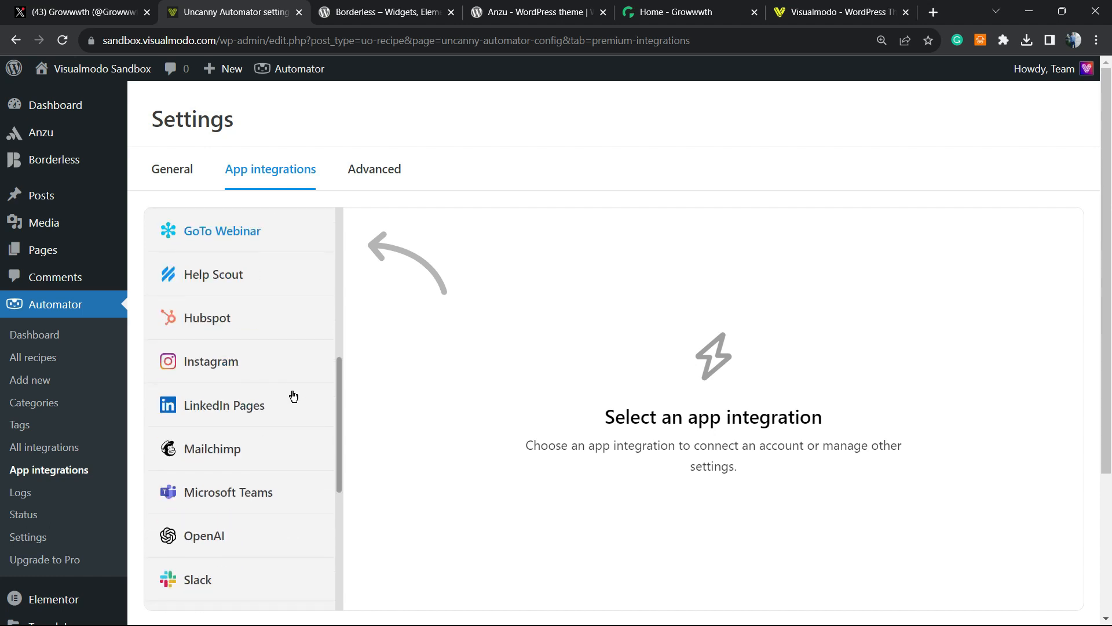
scroll("down", 3)
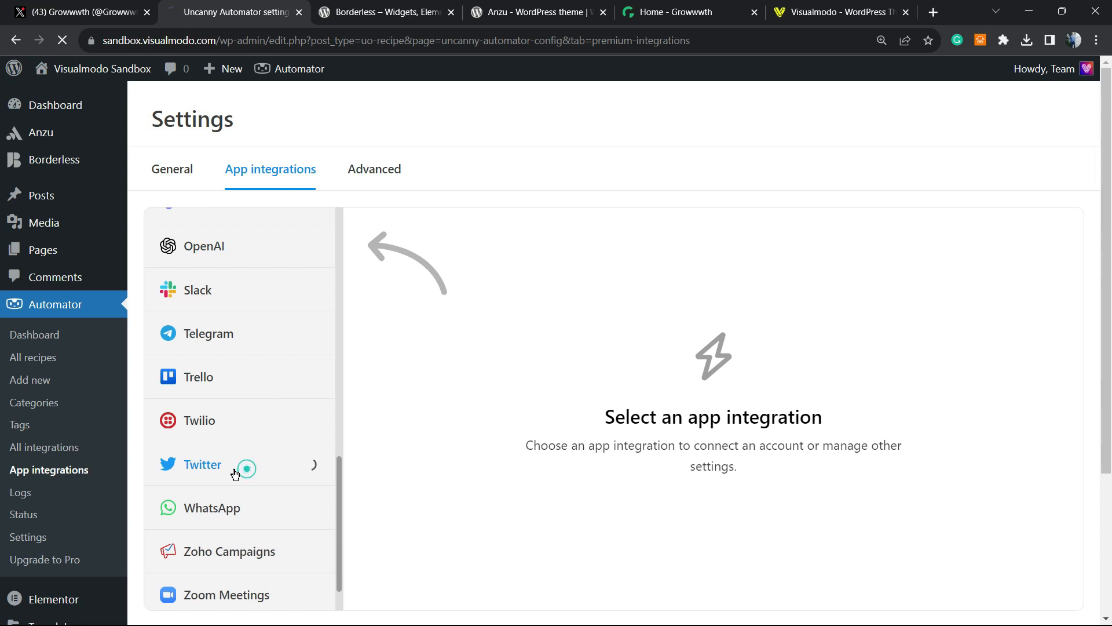
left_click(202, 463)
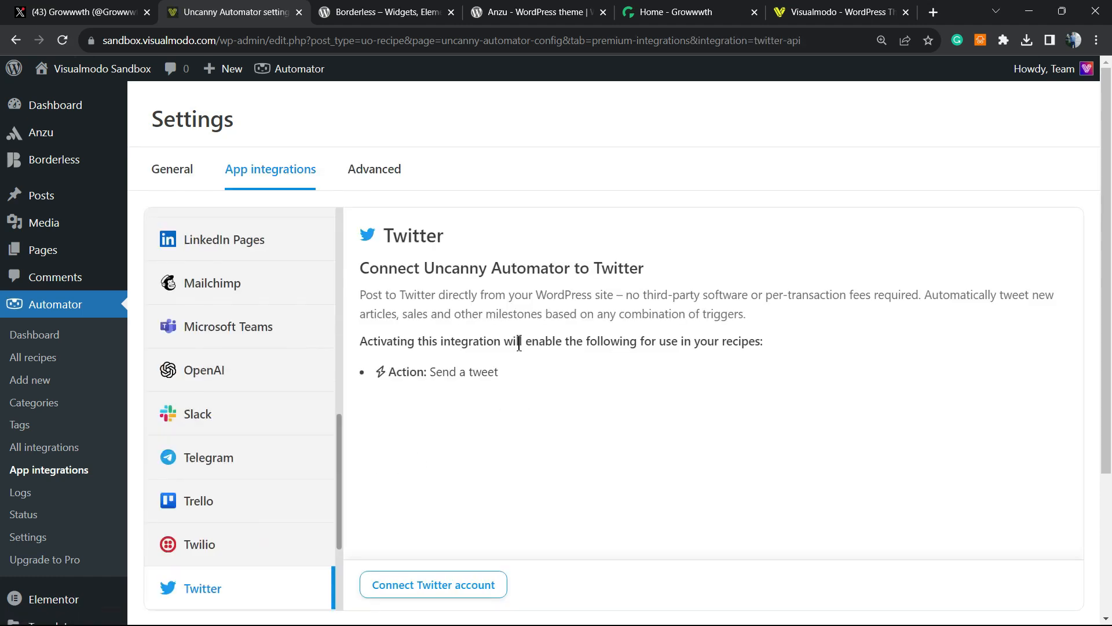
mouse_move(498, 263)
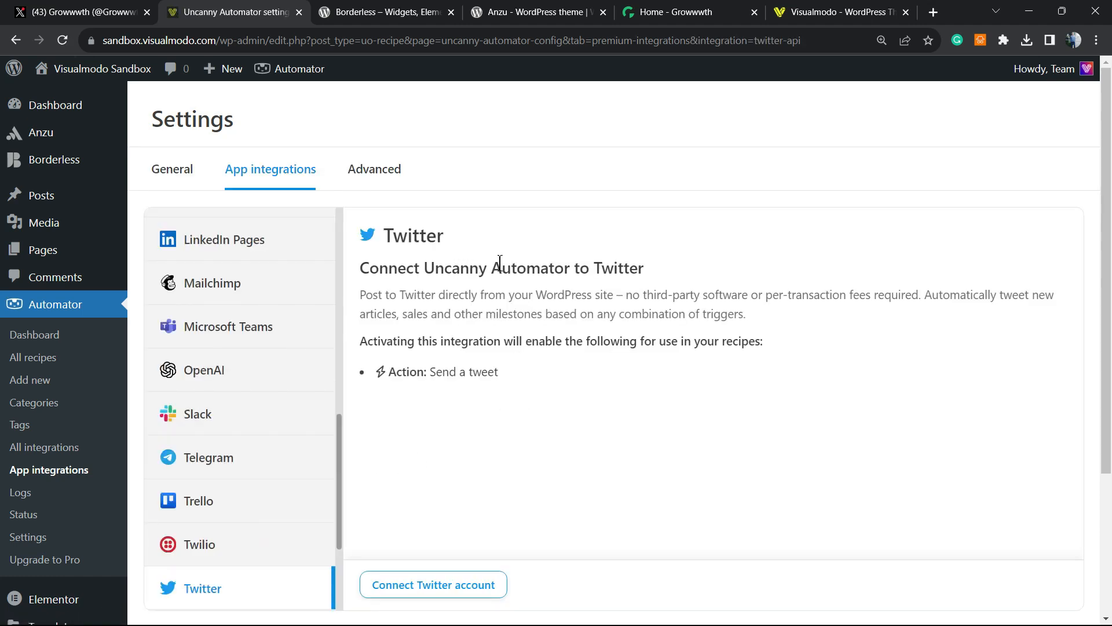
scroll("down", 3)
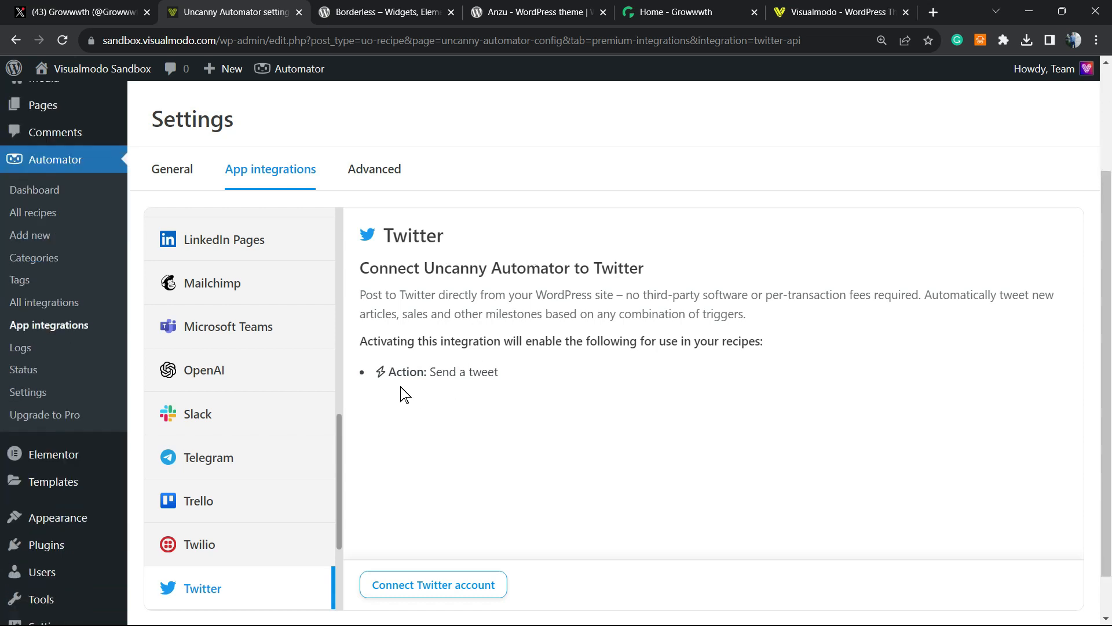
mouse_move(428, 575)
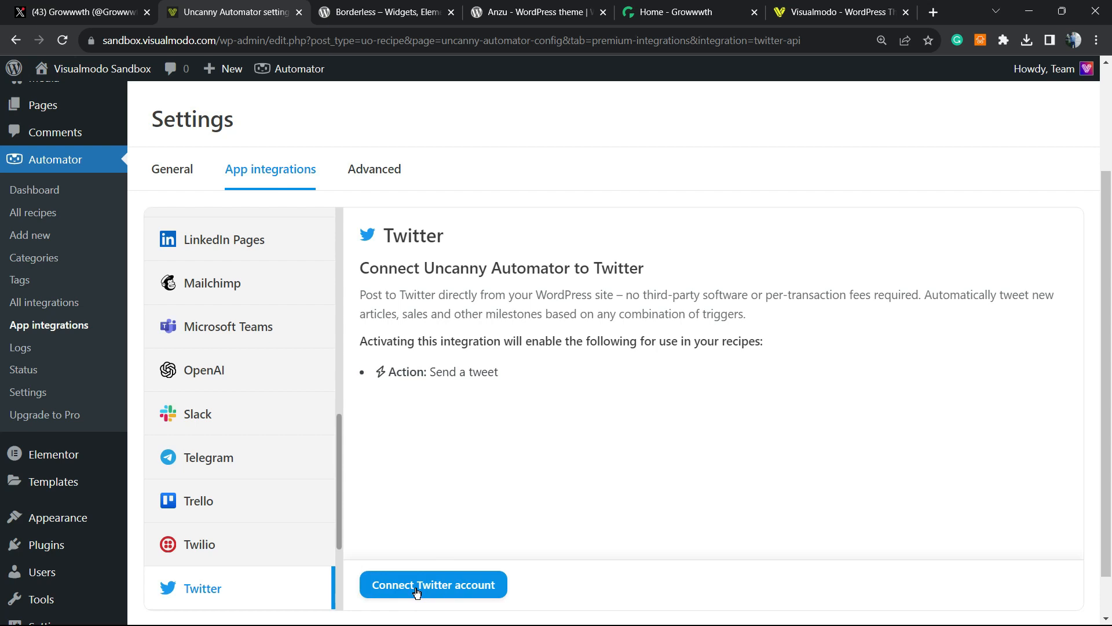
Connect the Twitter account and authorize Automator's access on Twitter
left_click(432, 584)
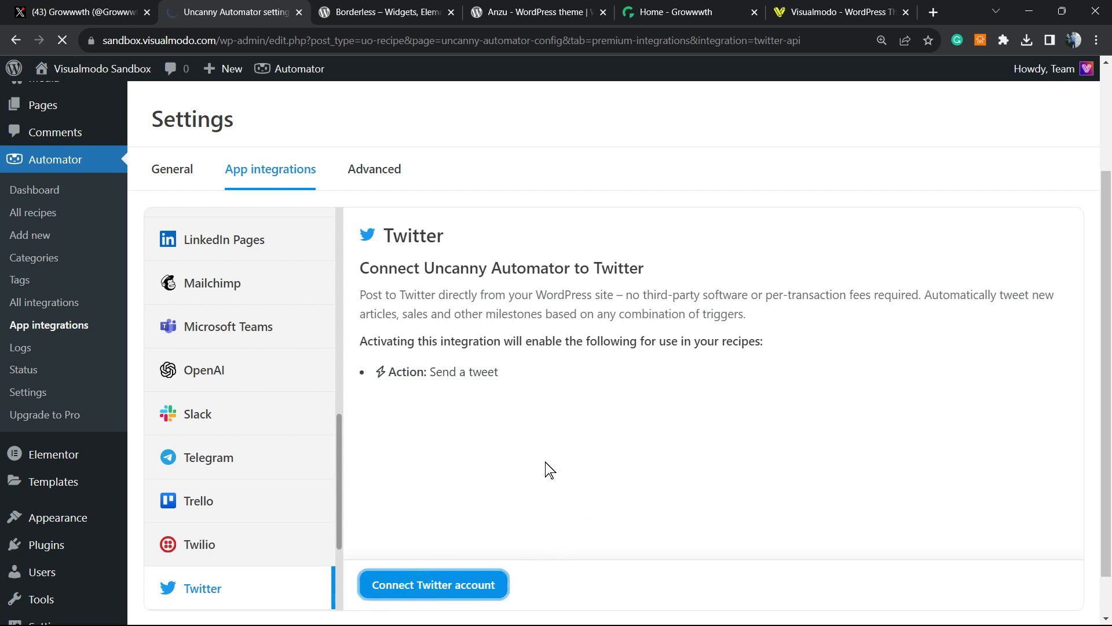
left_click(432, 584)
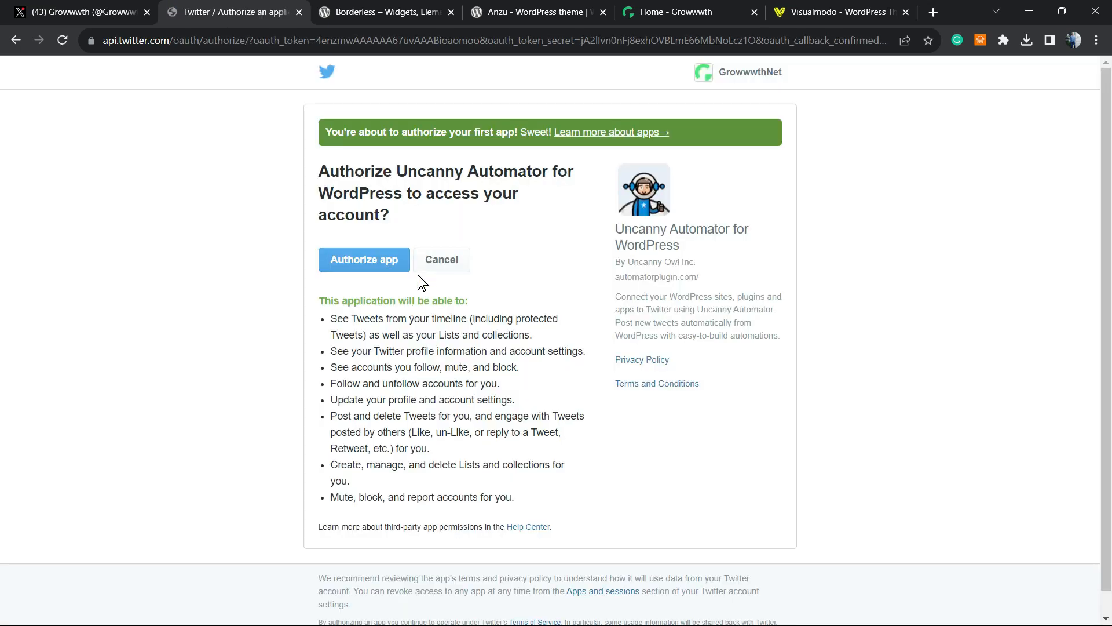
mouse_move(437, 151)
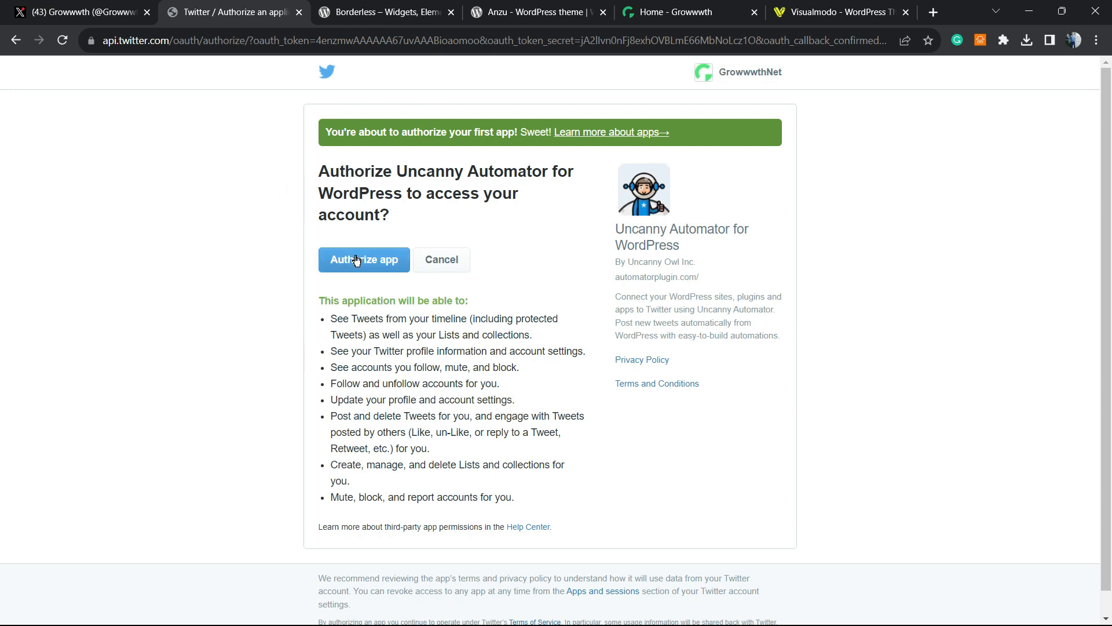
left_click(362, 258)
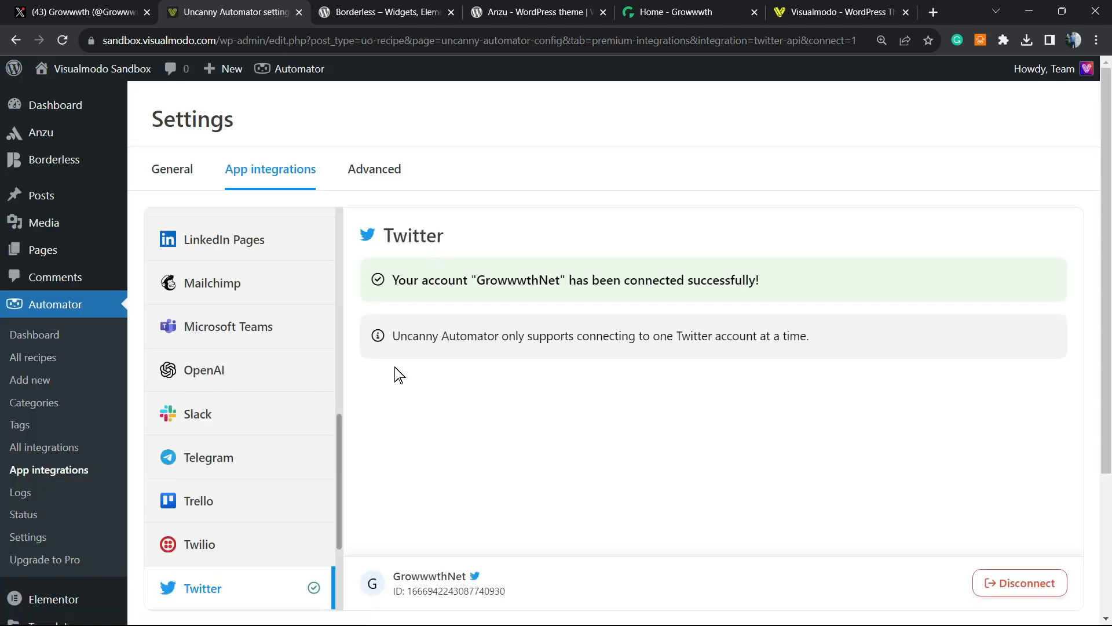
mouse_move(458, 227)
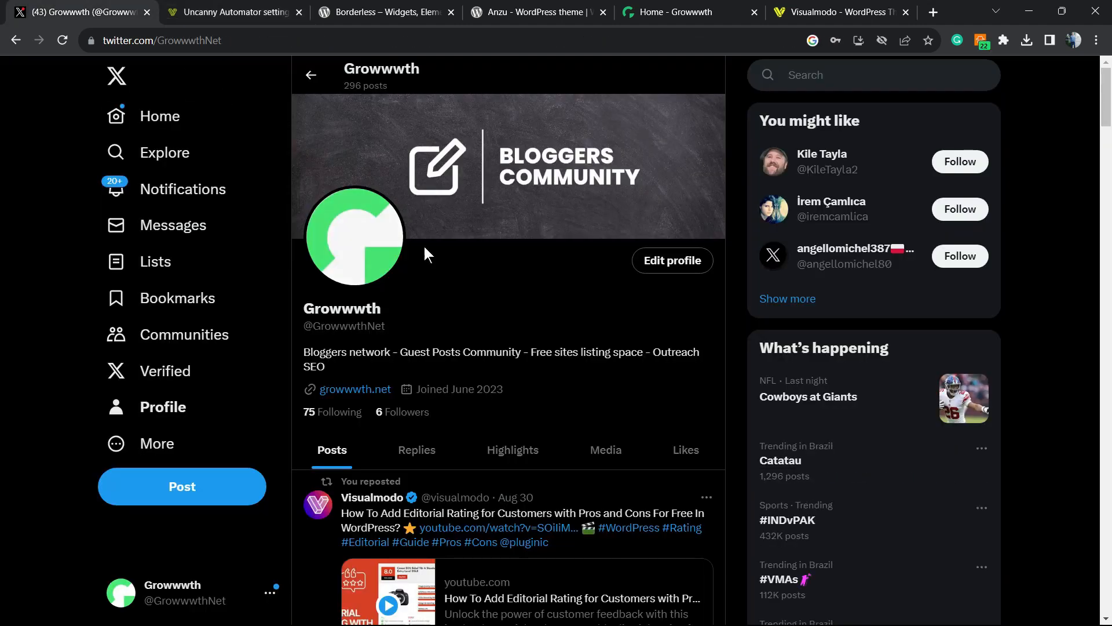
mouse_move(414, 327)
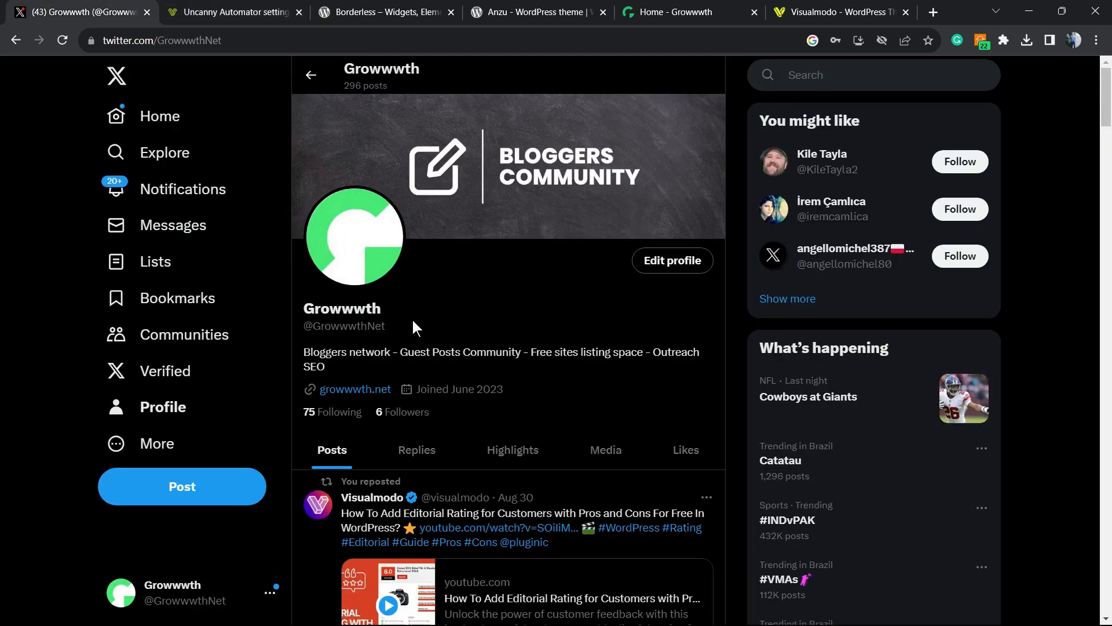
mouse_move(494, 341)
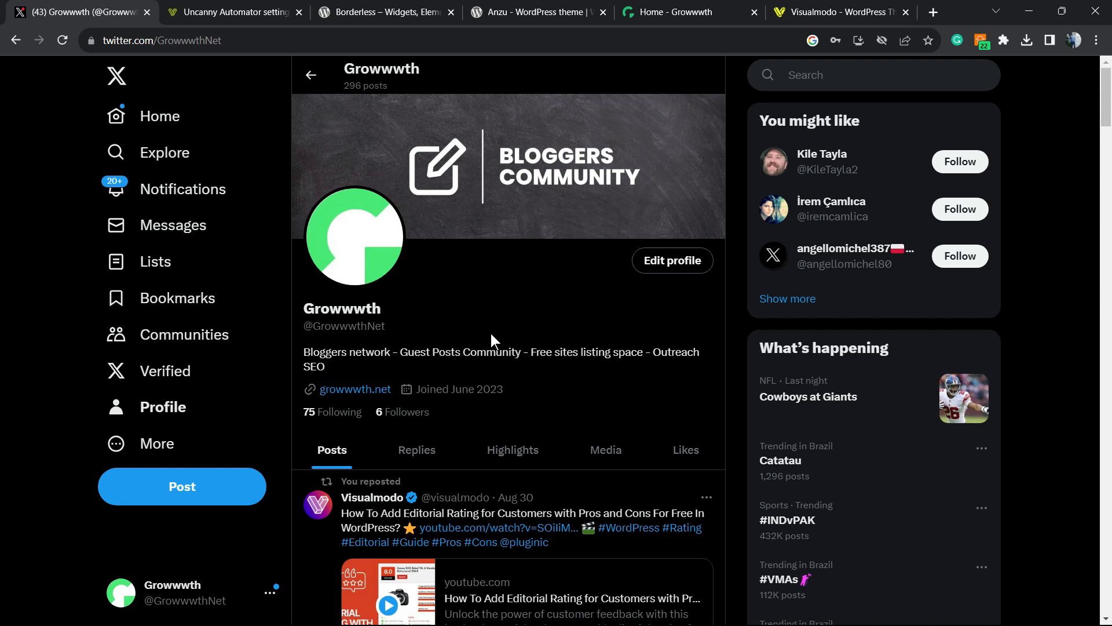
mouse_move(578, 399)
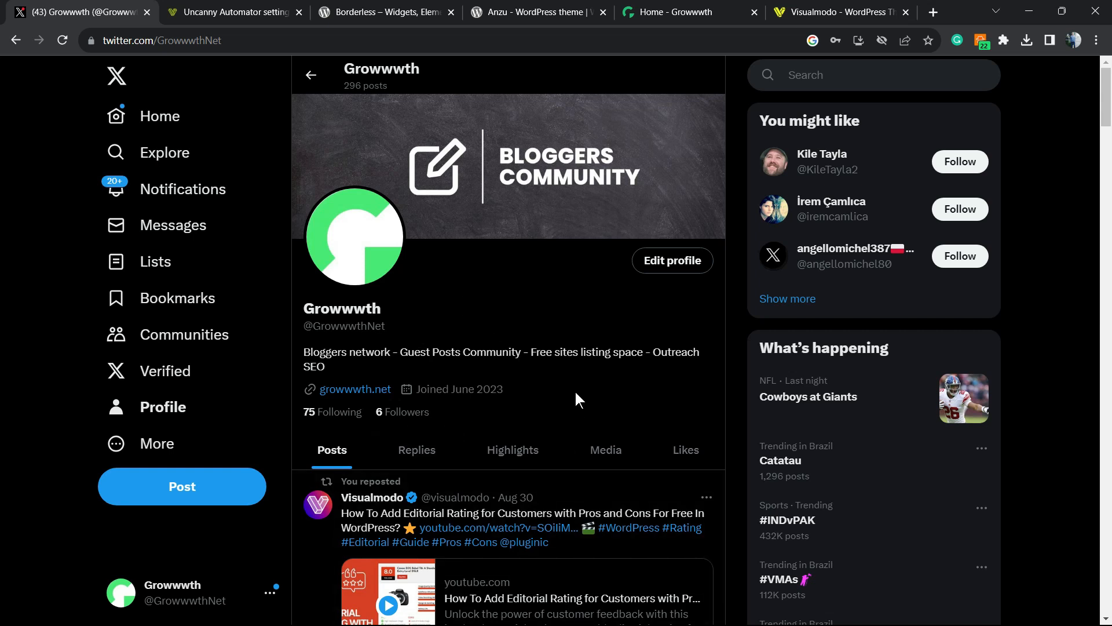
mouse_move(546, 413)
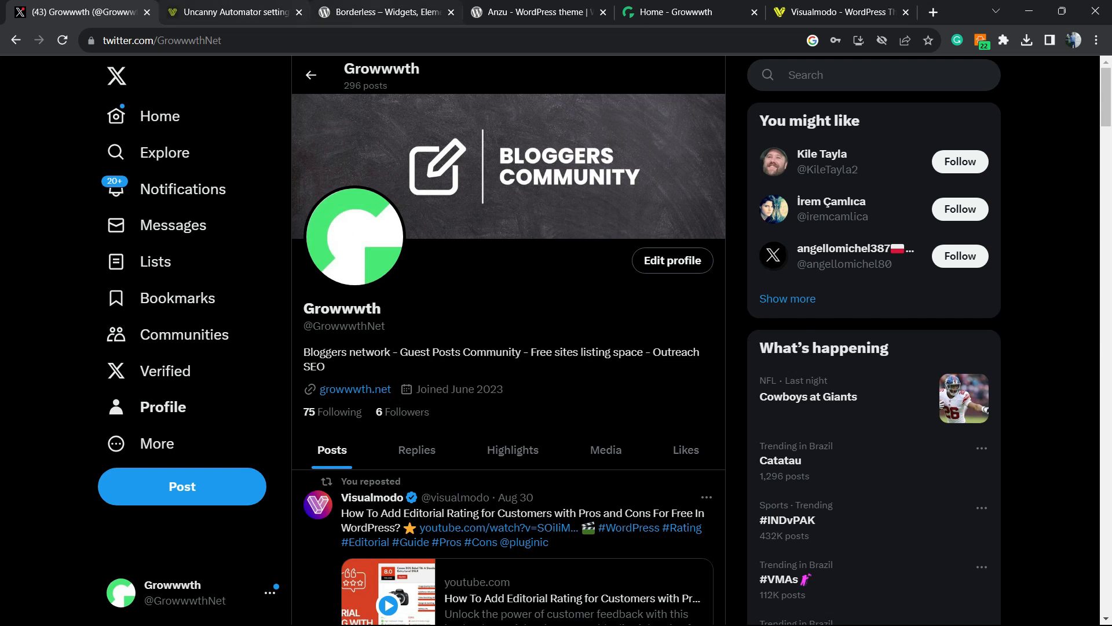
Create a Logged-in users Automator recipe titled 'Twitter auto post'
left_click(234, 12)
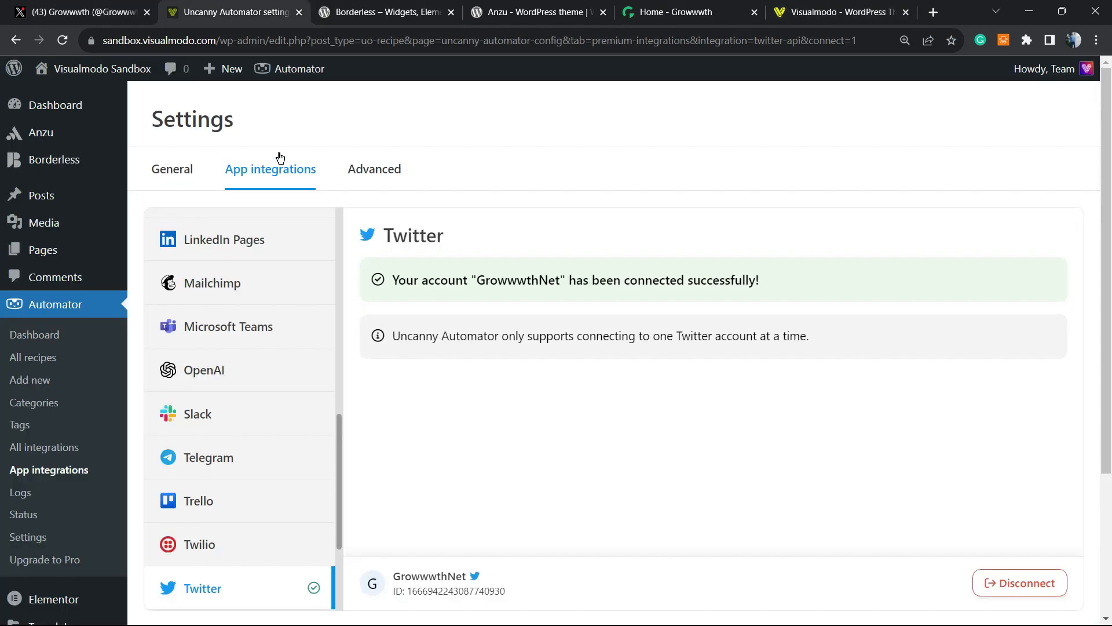
mouse_move(34, 334)
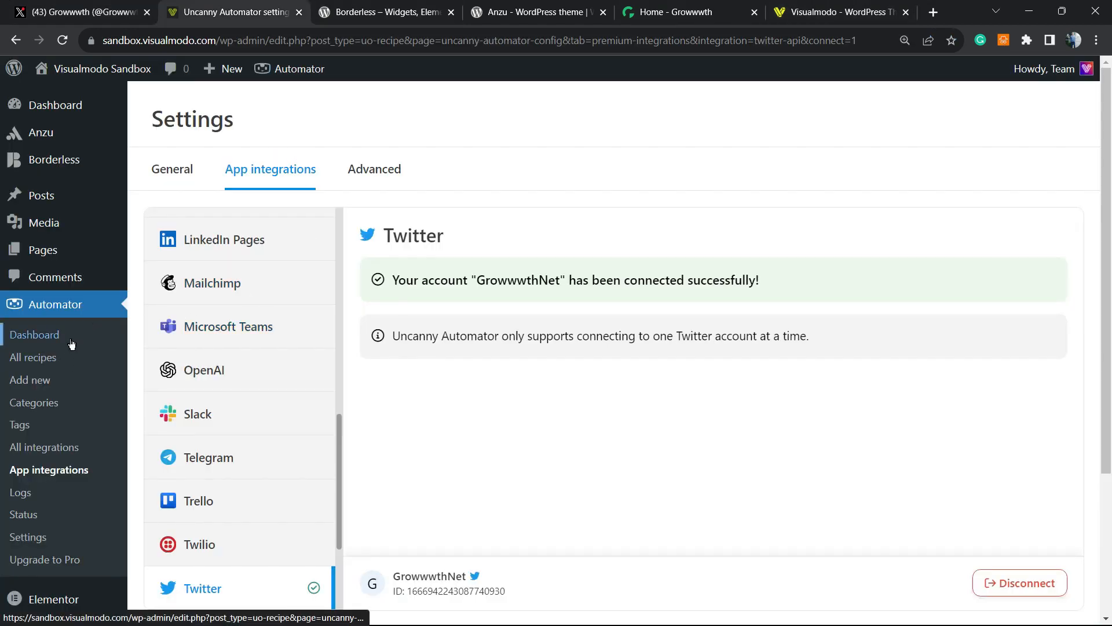
mouse_move(30, 380)
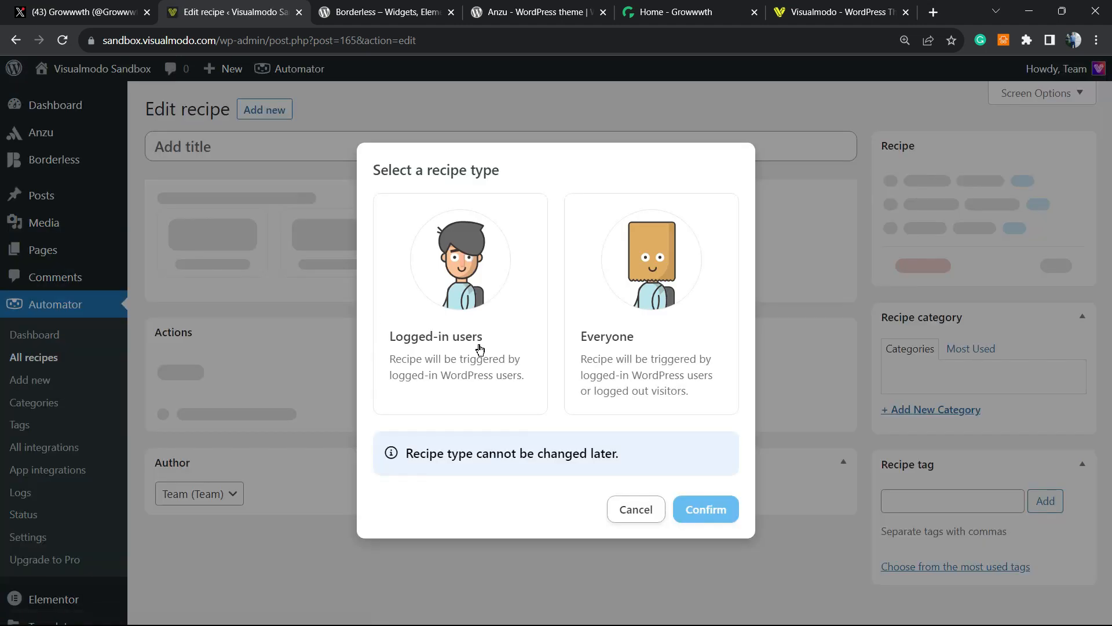
left_click(460, 284)
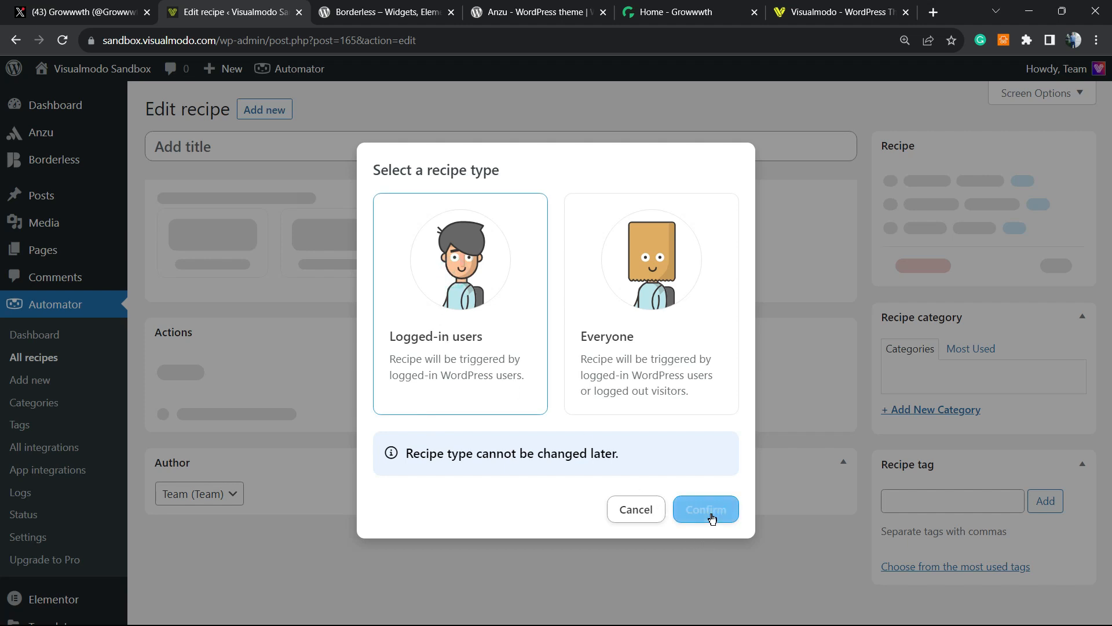
left_click(705, 510)
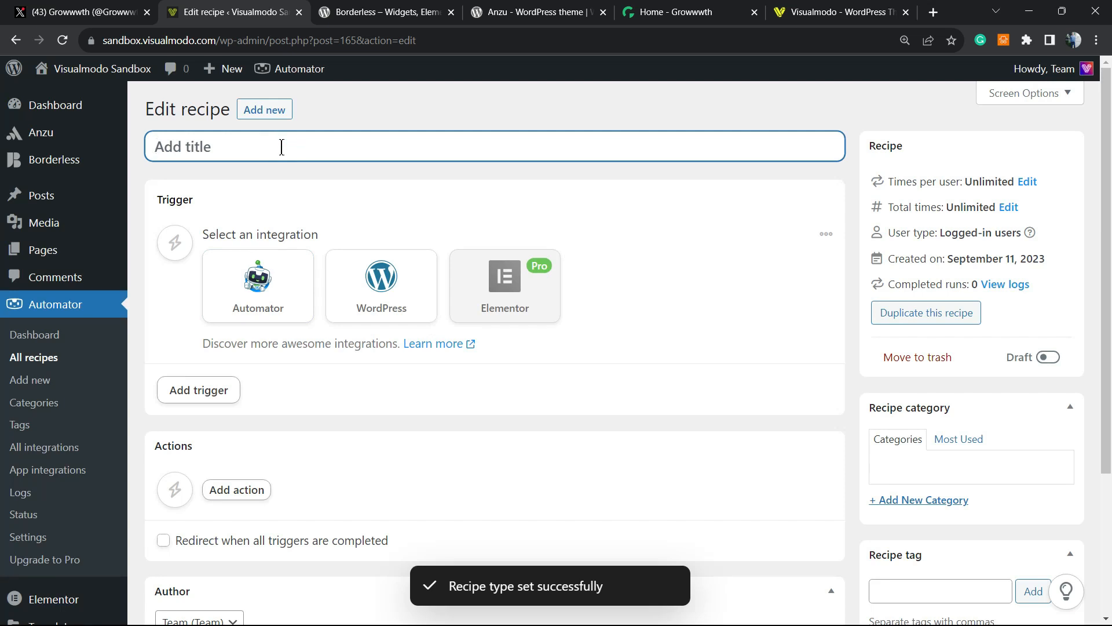
type("Twitter au")
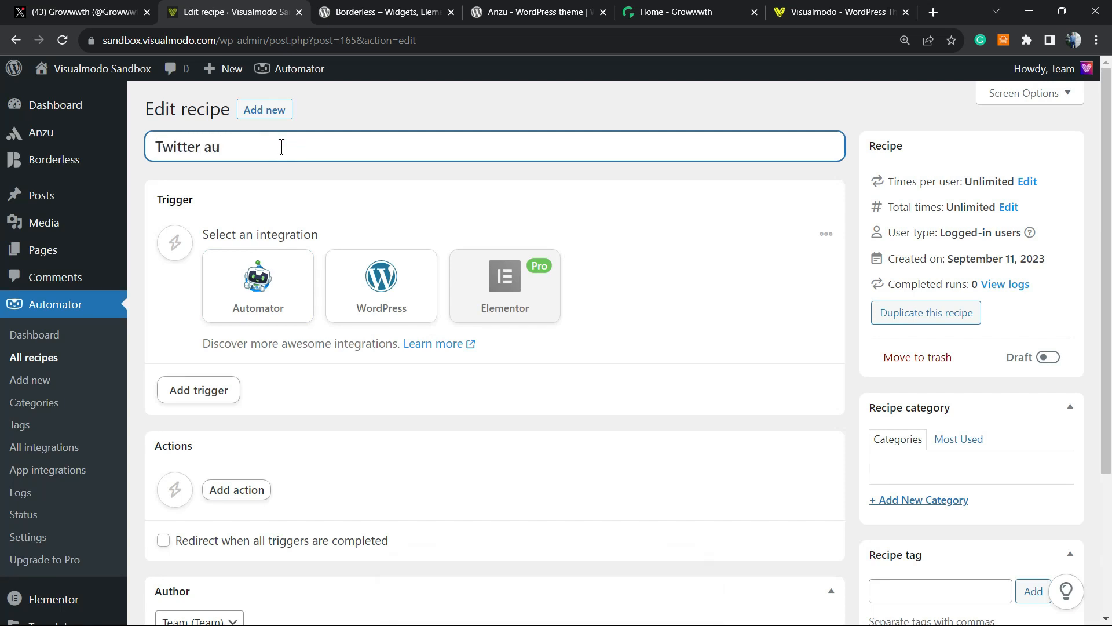
type("to post")
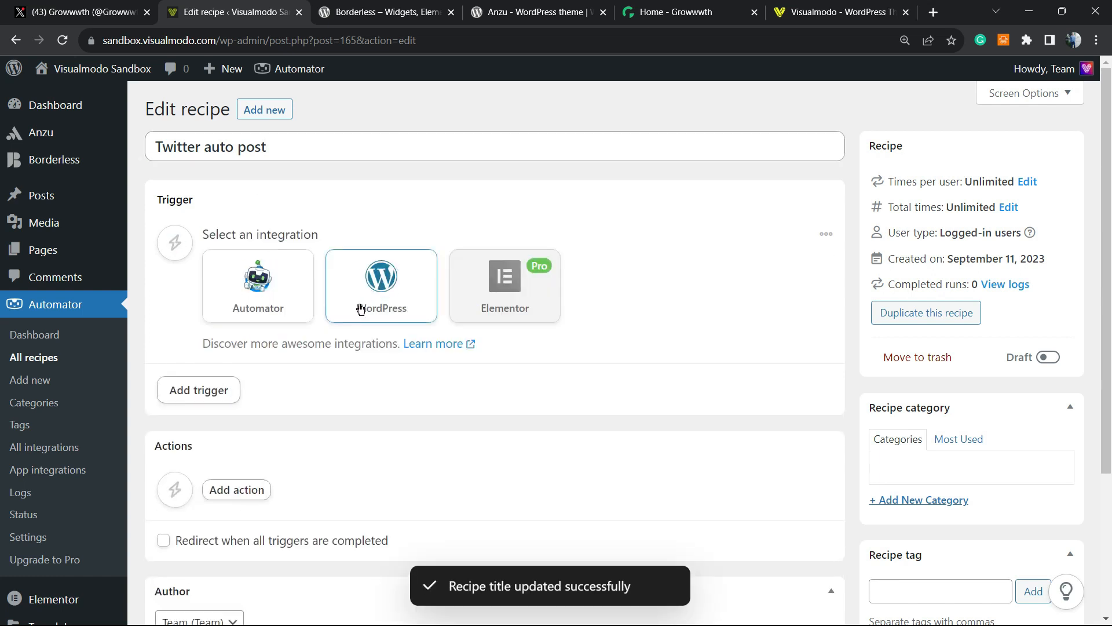
Add the WordPress trigger 'A user publishes a post' with Post type Any post type and save it
left_click(382, 286)
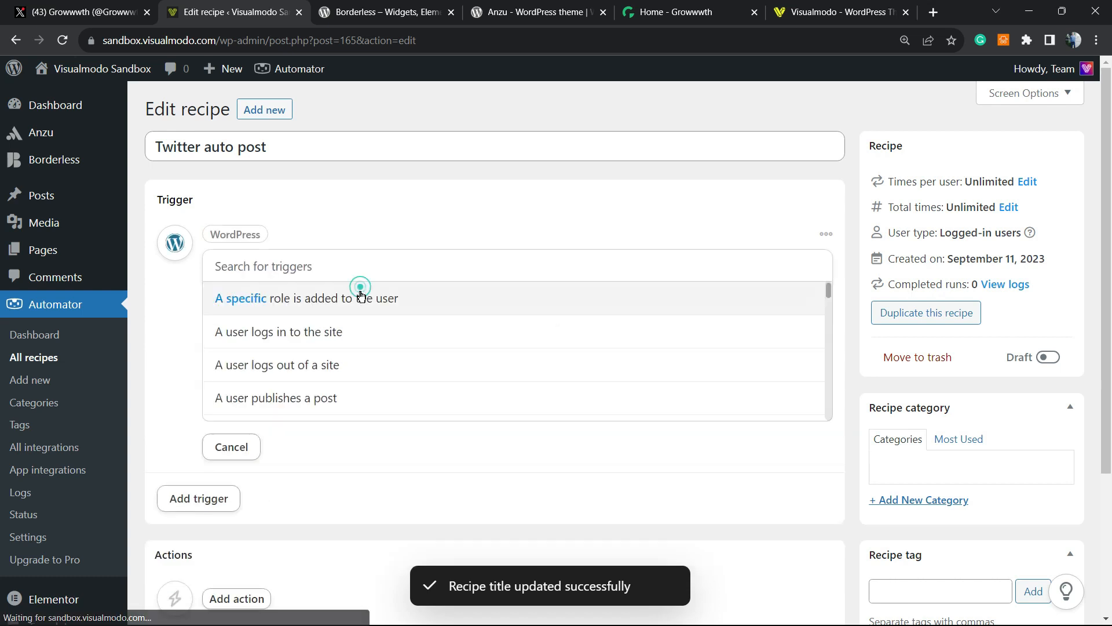
left_click(341, 266)
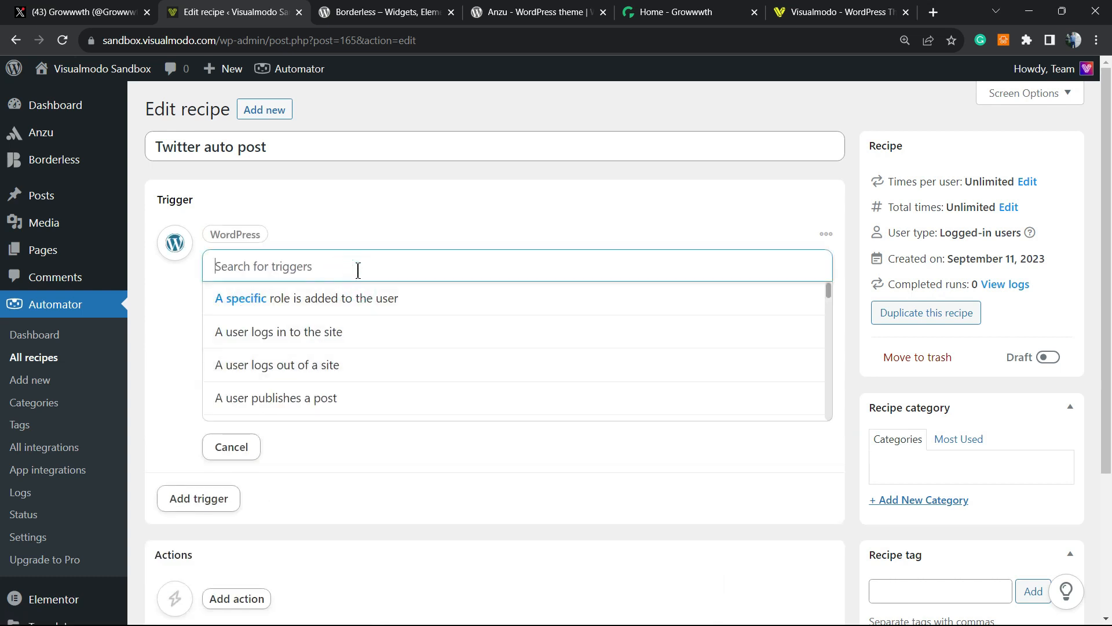
type("post")
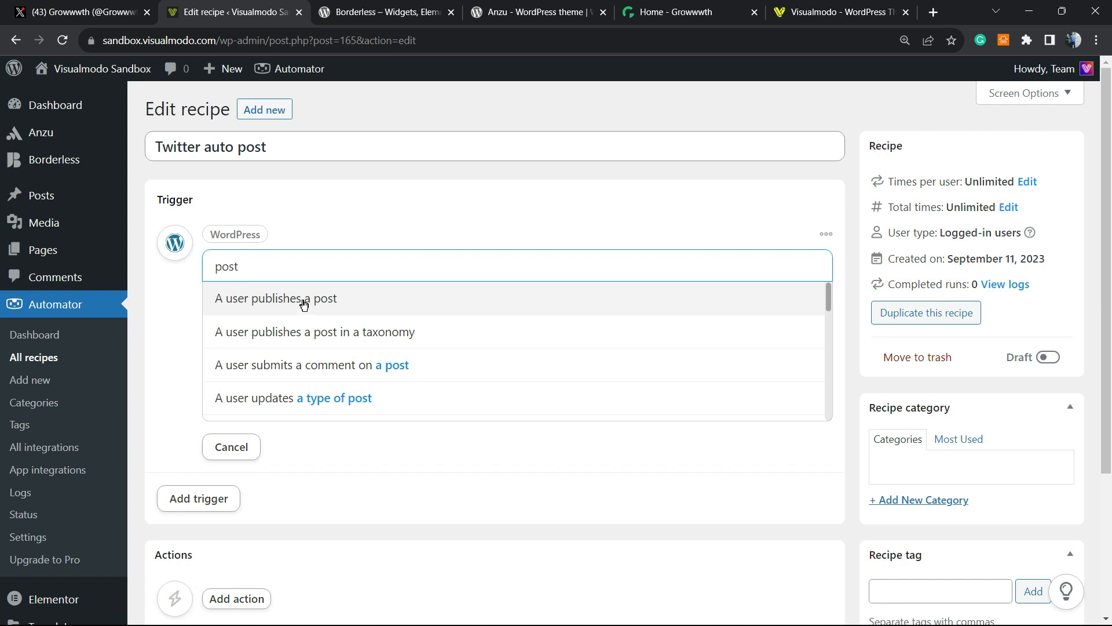
mouse_move(295, 333)
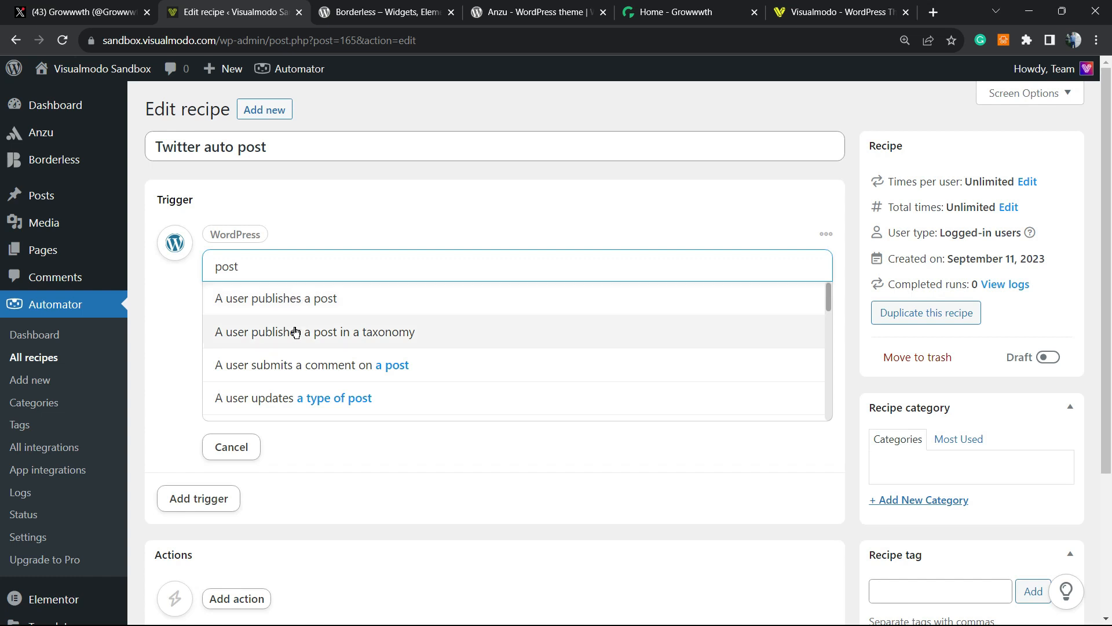
mouse_move(289, 310)
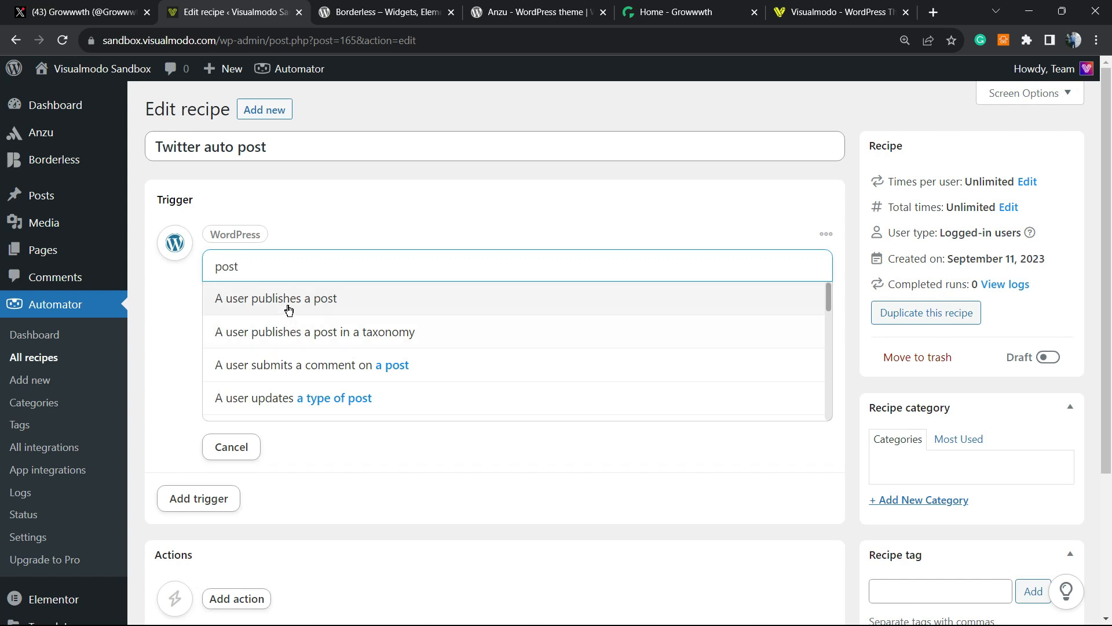
mouse_move(277, 384)
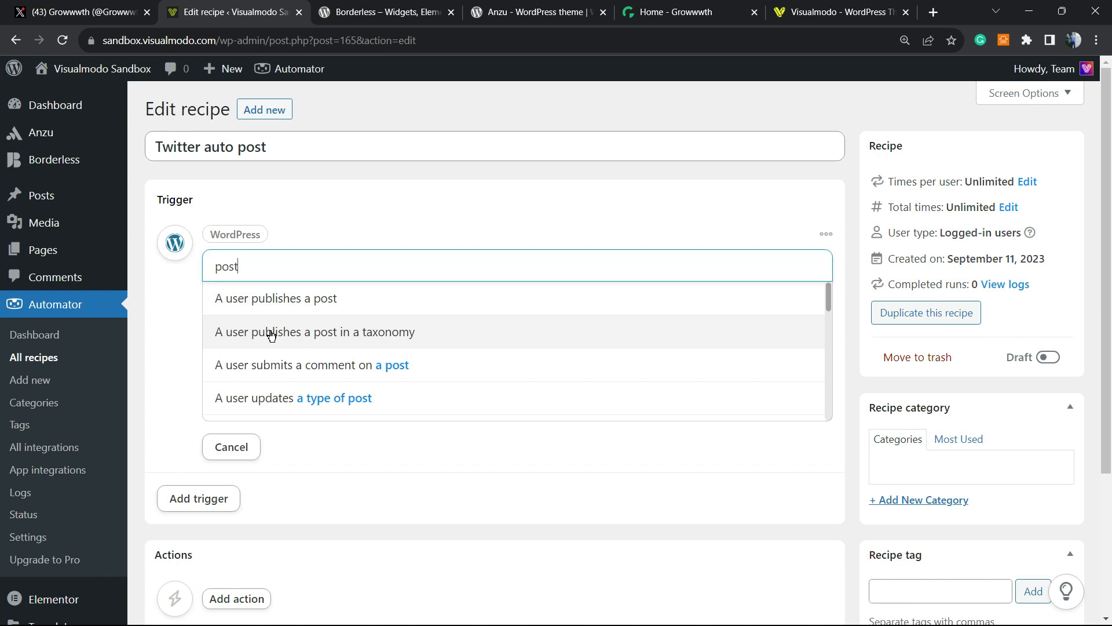
mouse_move(290, 332)
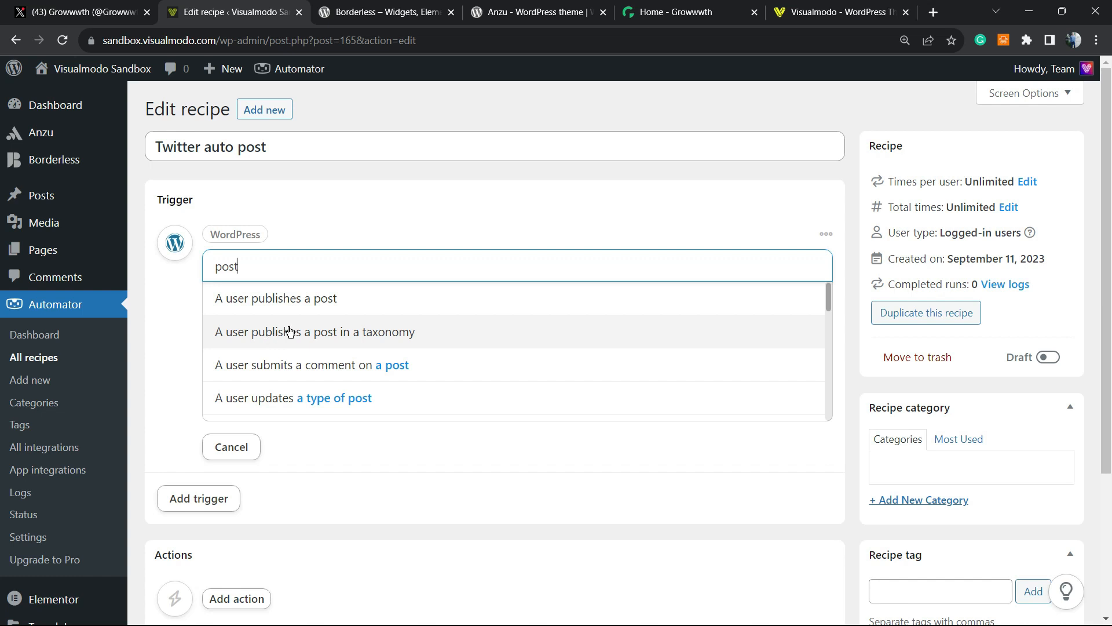
mouse_move(339, 298)
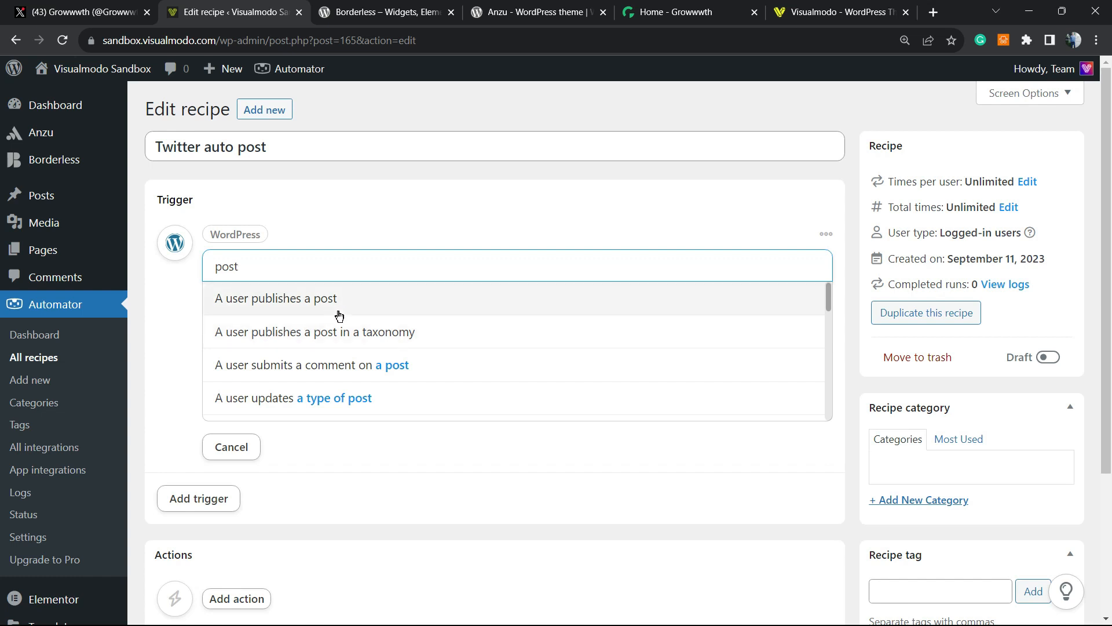
mouse_move(302, 304)
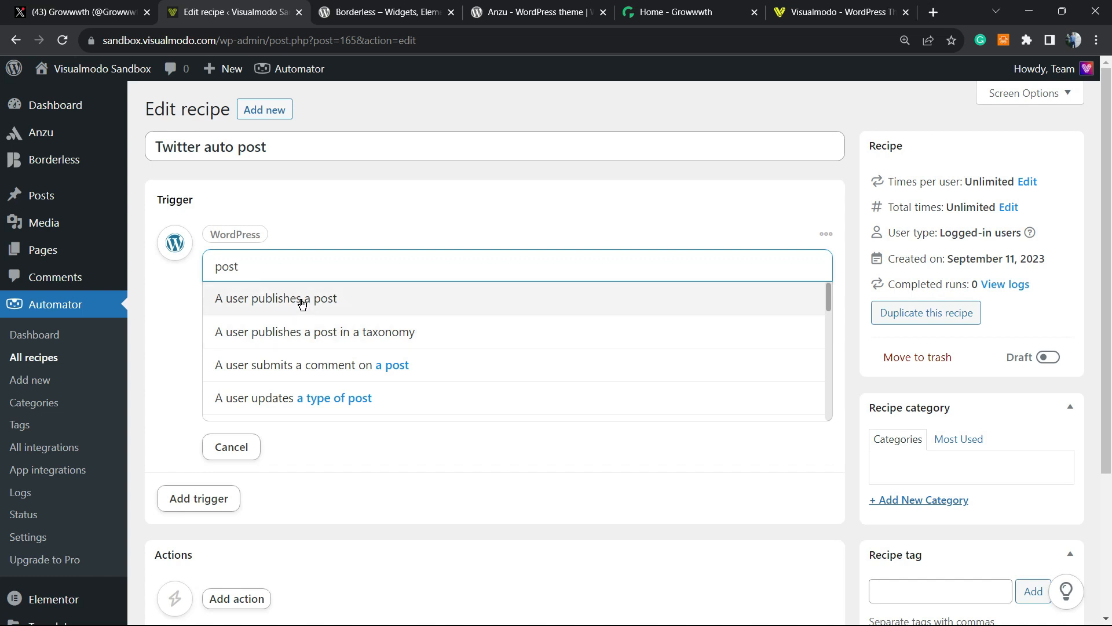
mouse_move(243, 305)
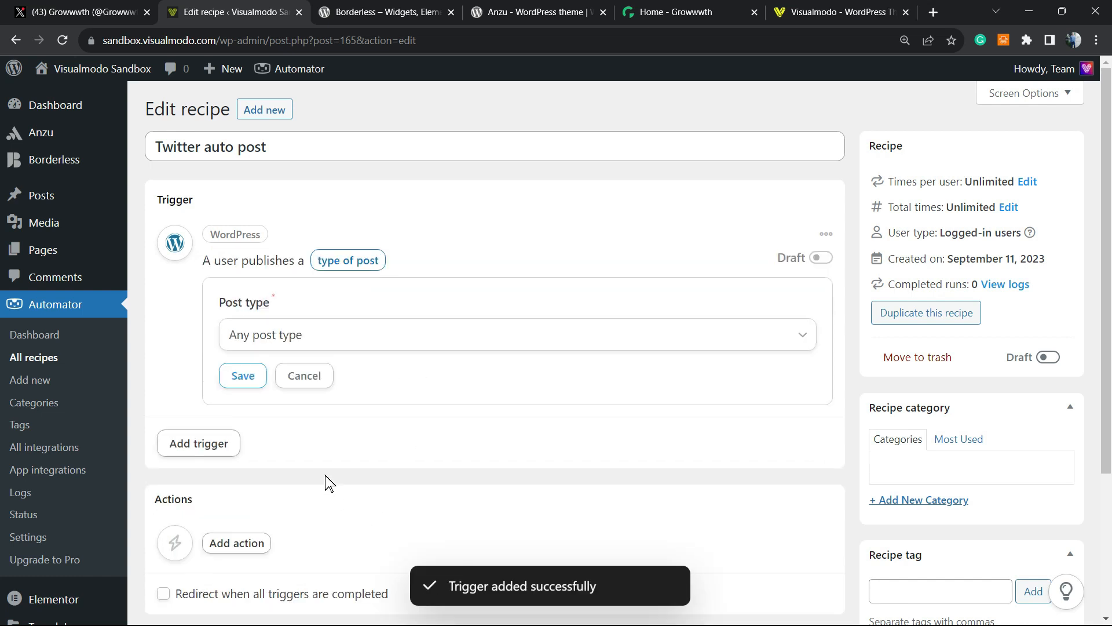
mouse_move(358, 341)
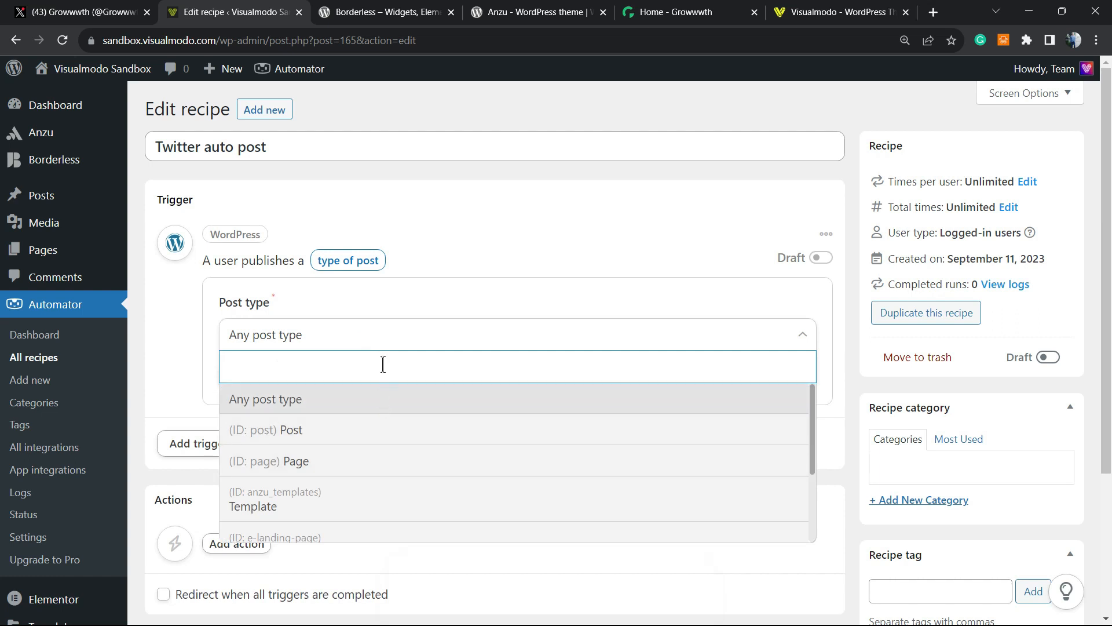
mouse_move(352, 420)
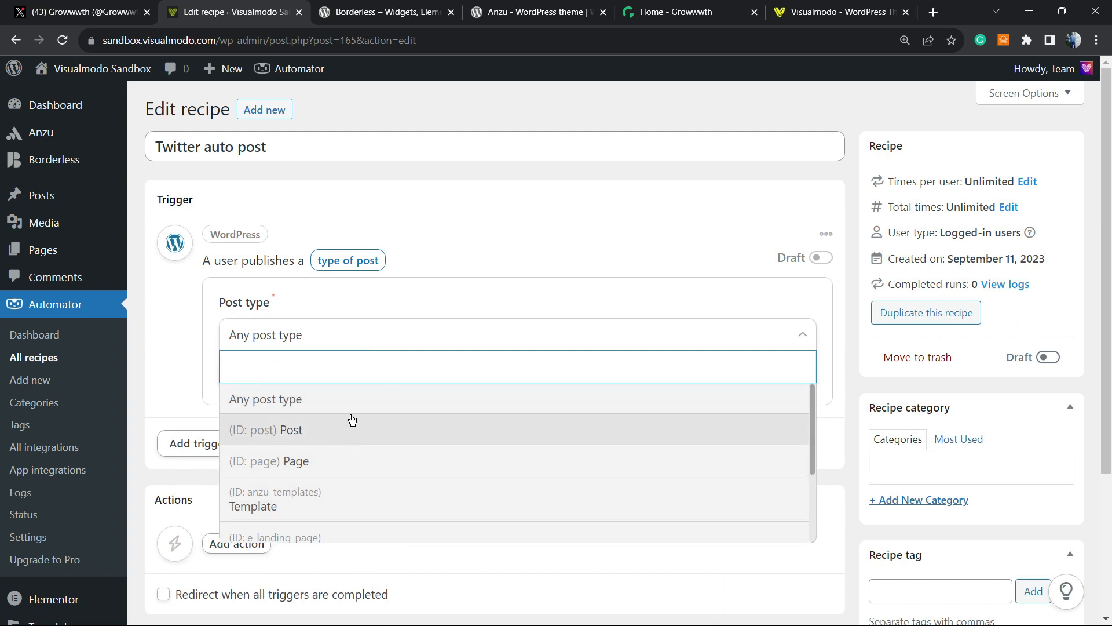
left_click(266, 398)
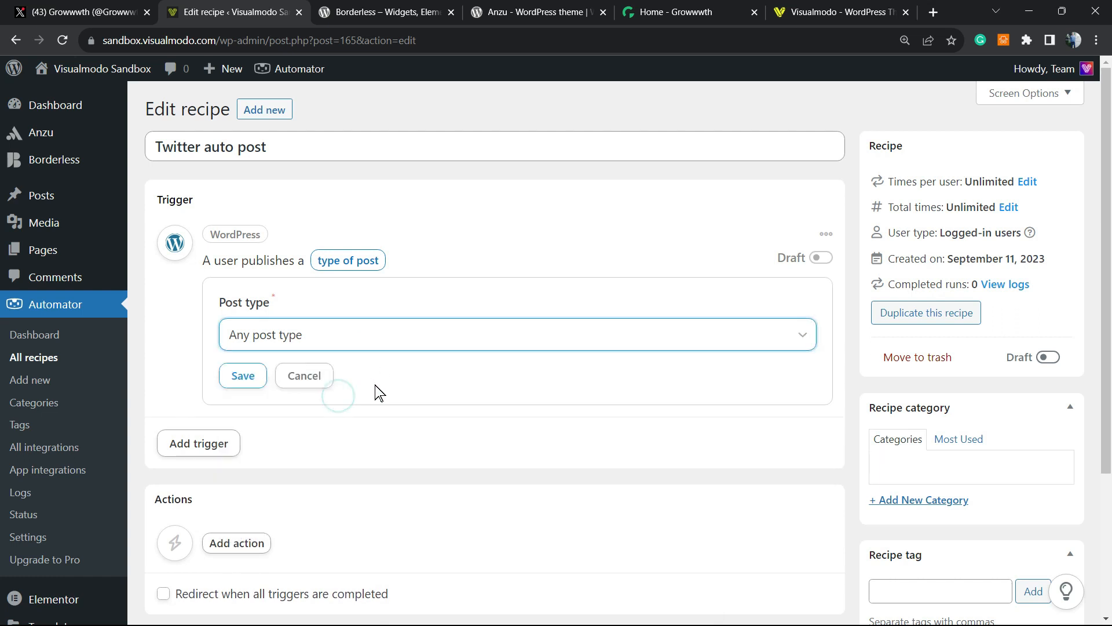
left_click(242, 375)
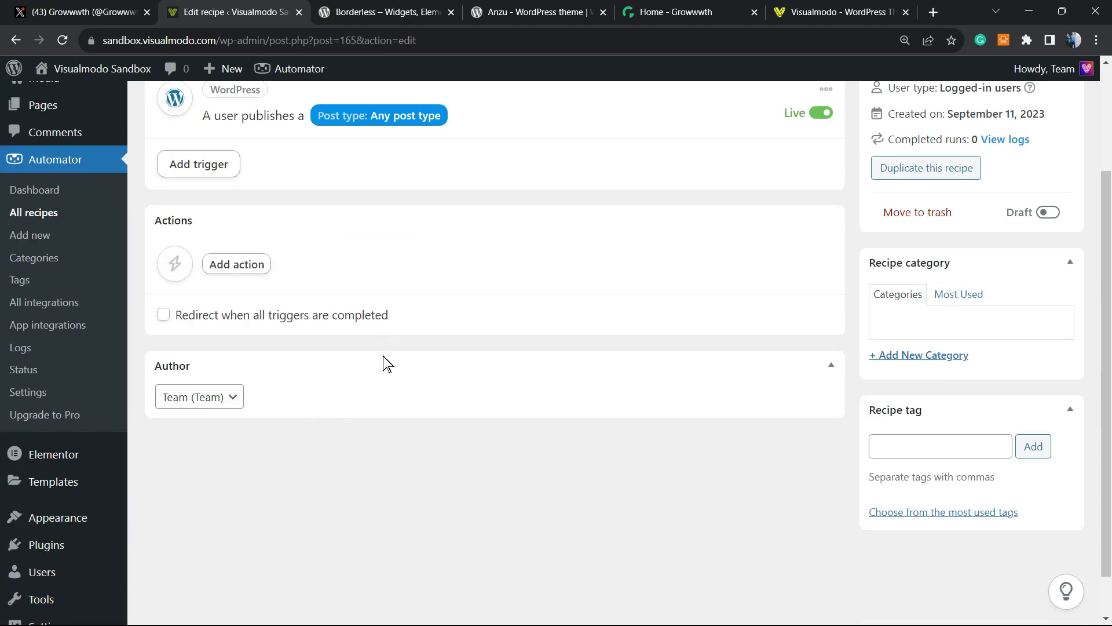
Add the Twitter action 'Post a tweet to Twitter', leaving Status and Image URL empty
left_click(236, 264)
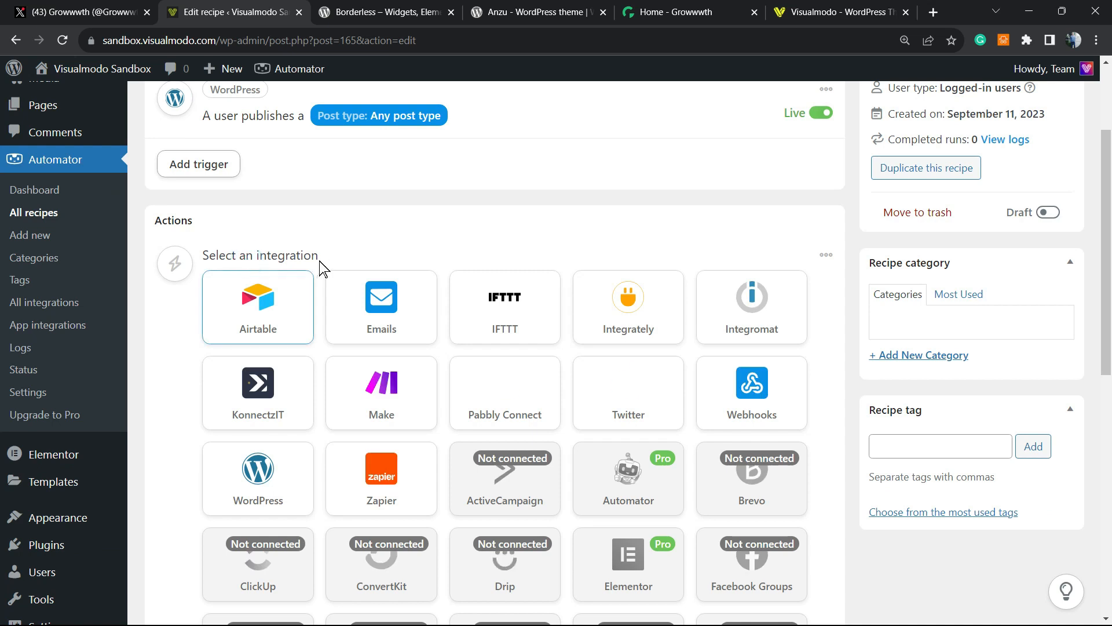
left_click(628, 393)
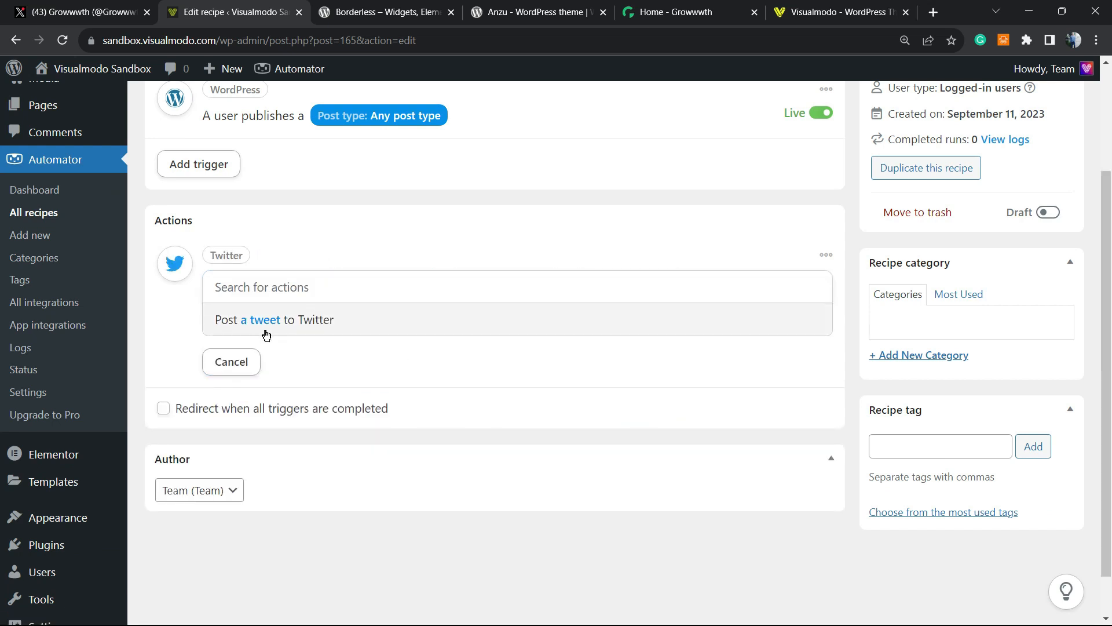
mouse_move(190, 420)
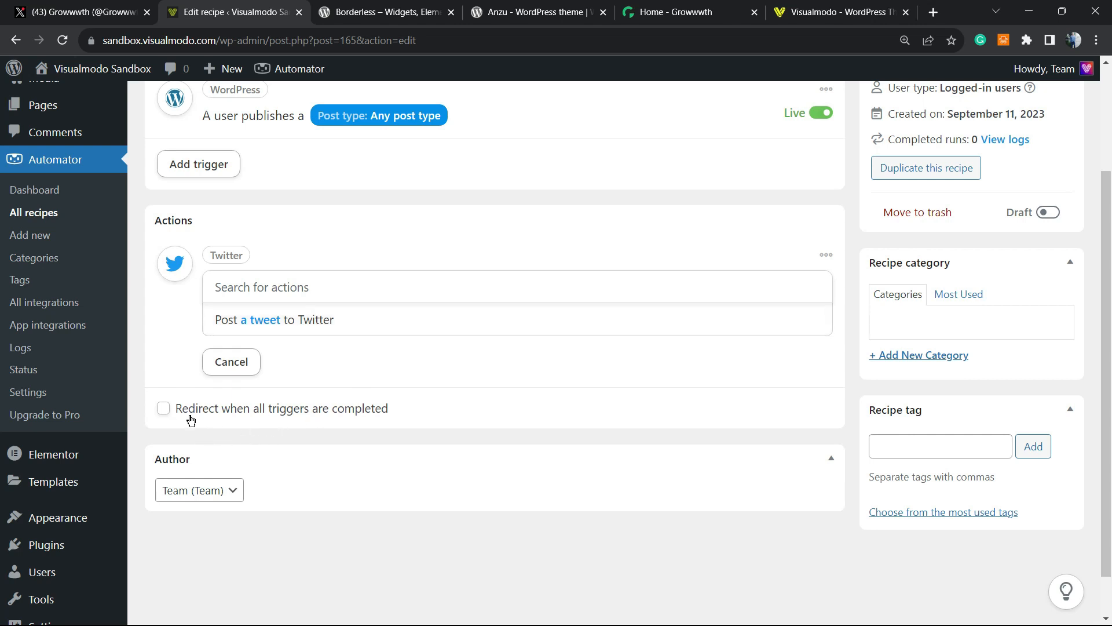
scroll("down", 3)
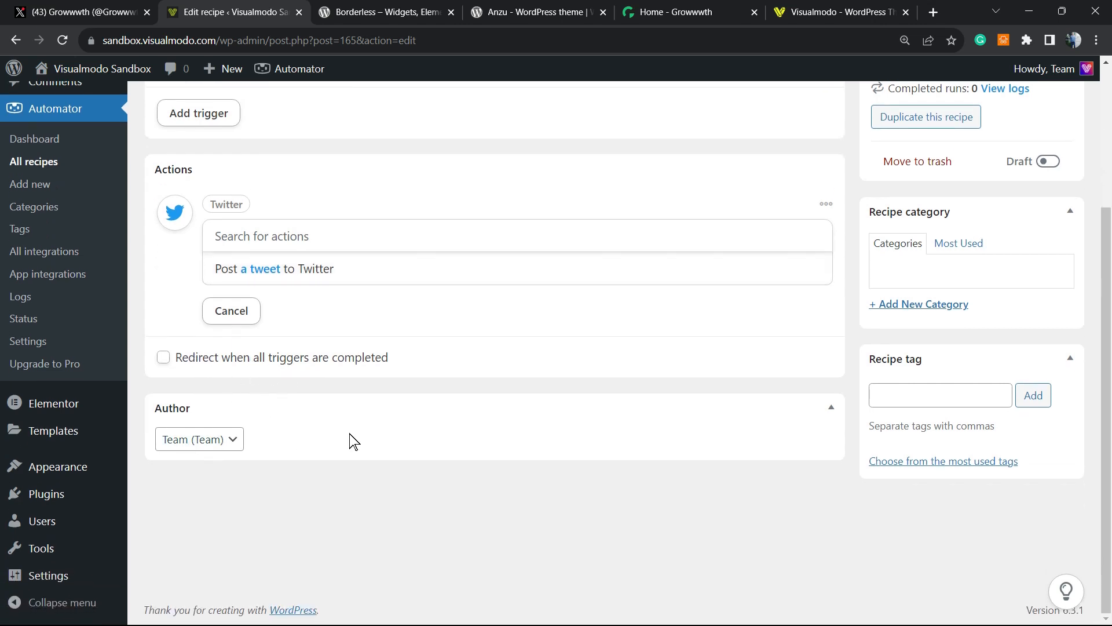
left_click(273, 267)
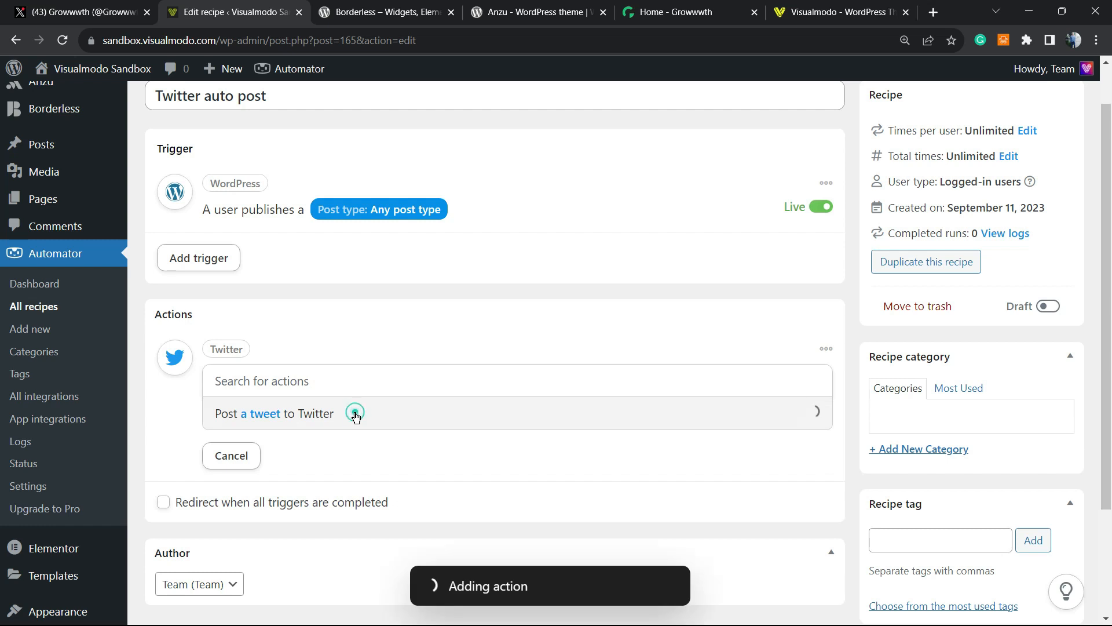
left_click(355, 413)
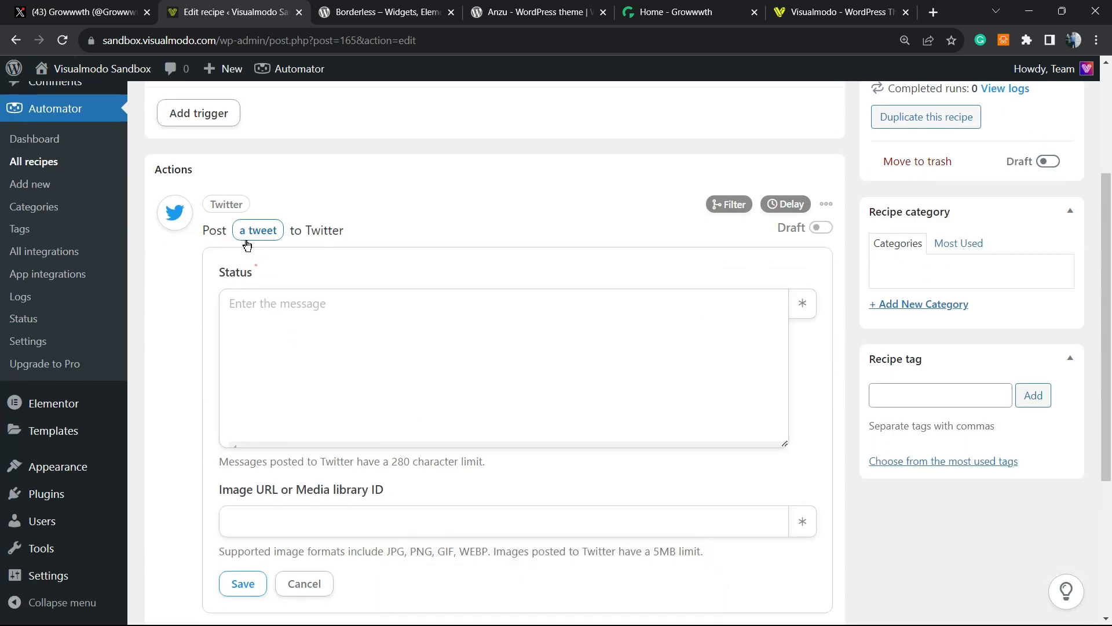
mouse_move(729, 204)
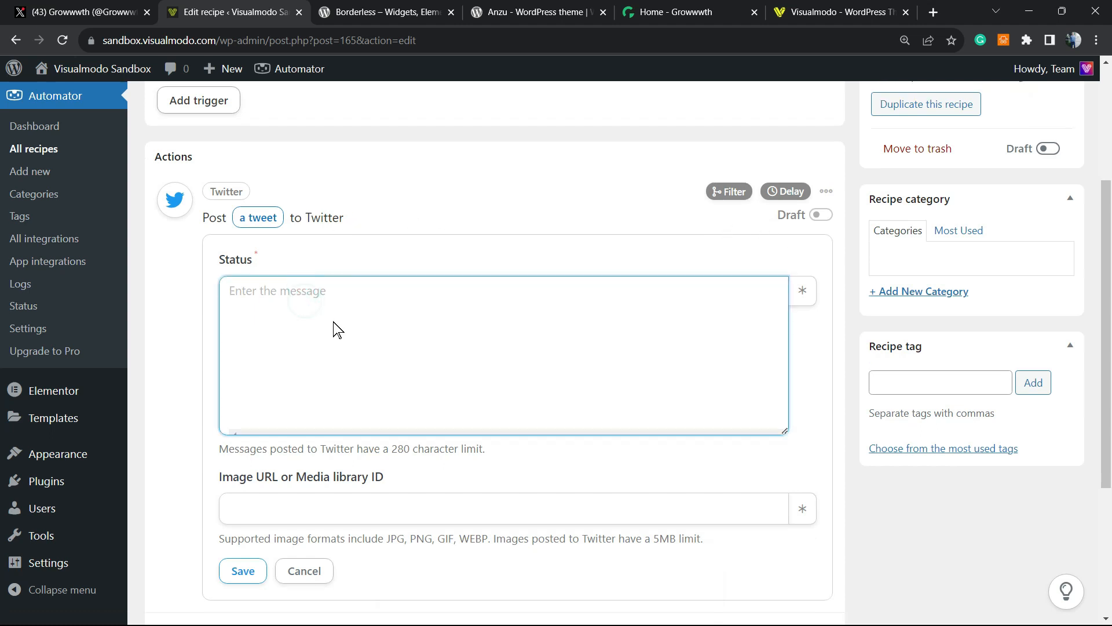
scroll("down", 3)
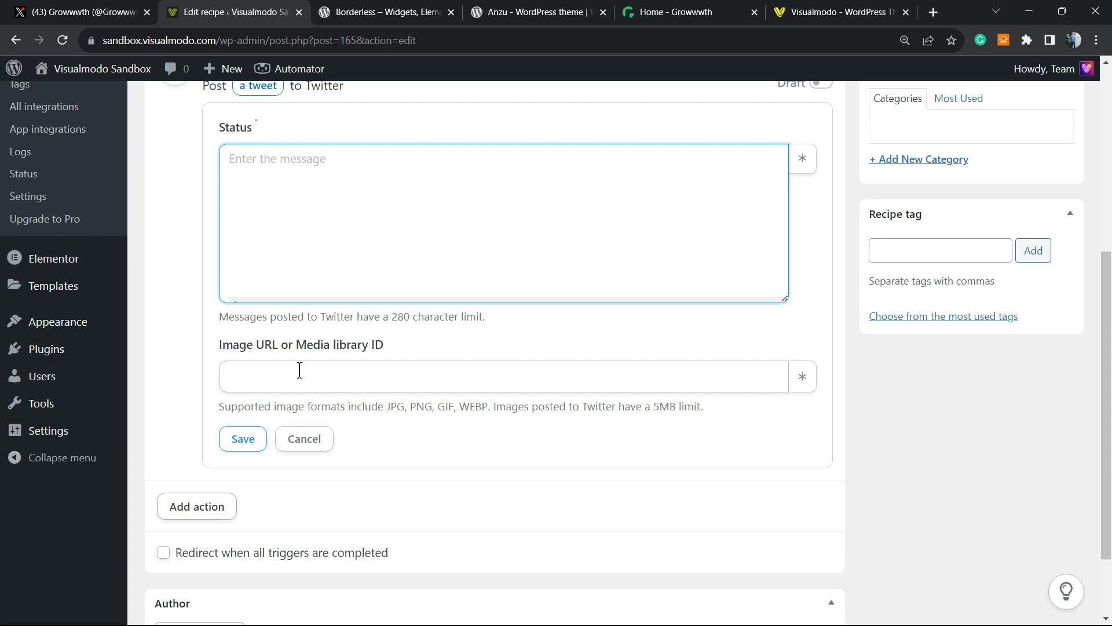
mouse_move(339, 436)
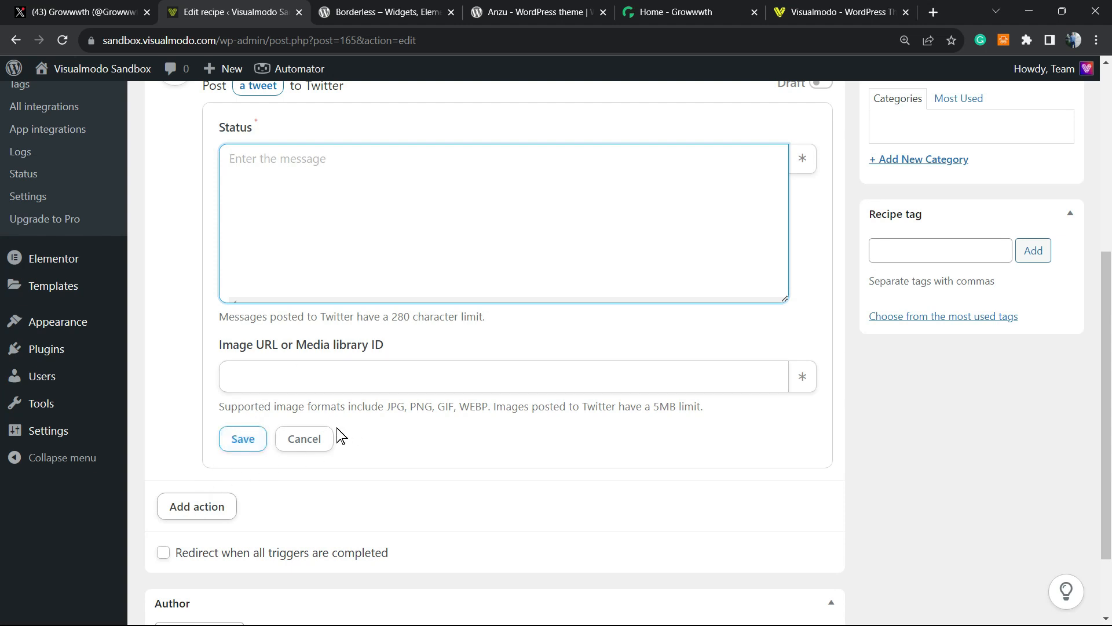
scroll("up", 3)
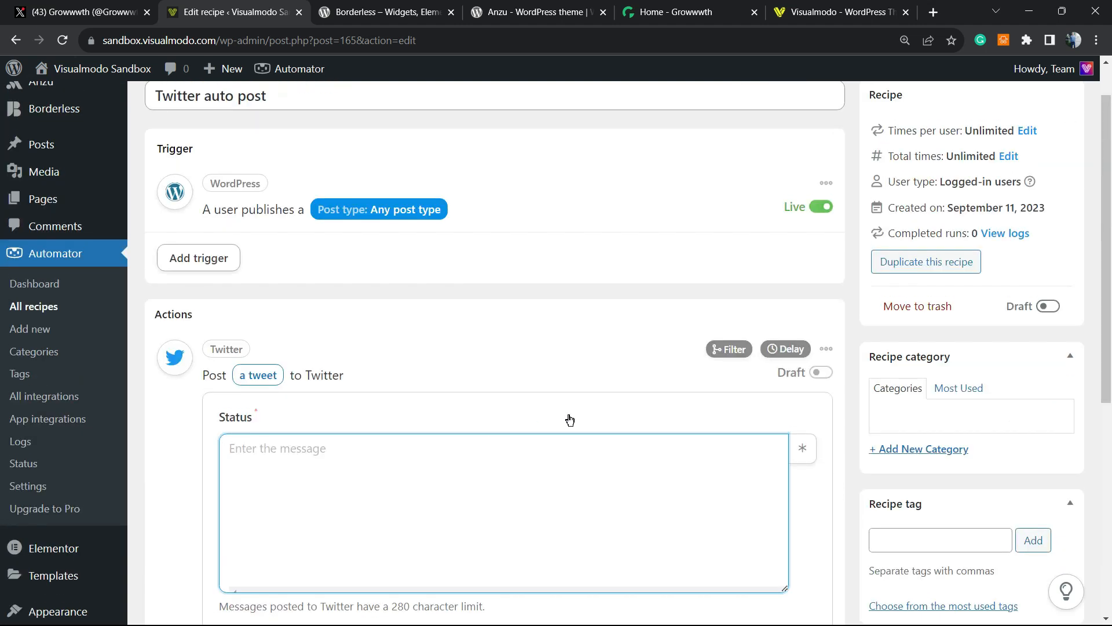
scroll("up", 3)
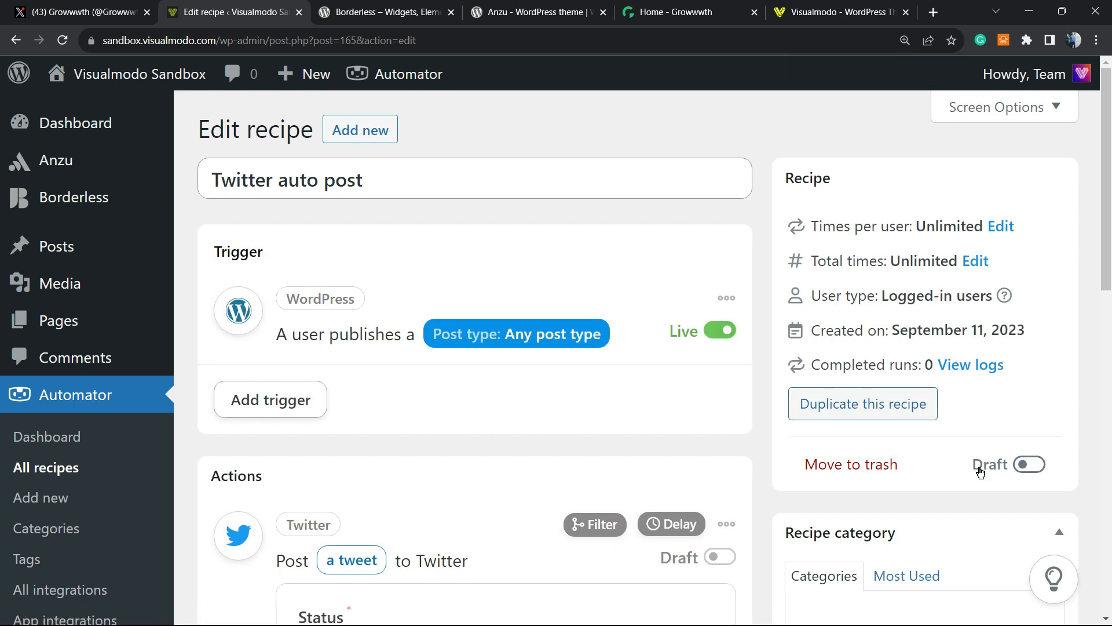
Attempt to set the recipe and the empty tweet action live before filling the message
left_click(1029, 464)
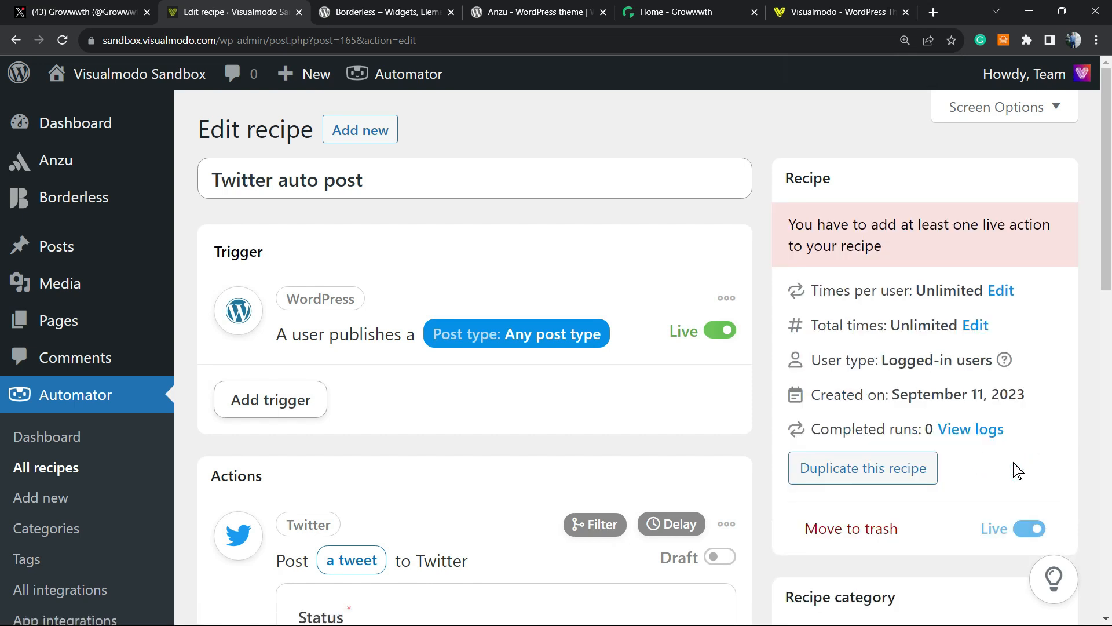
left_click(1028, 528)
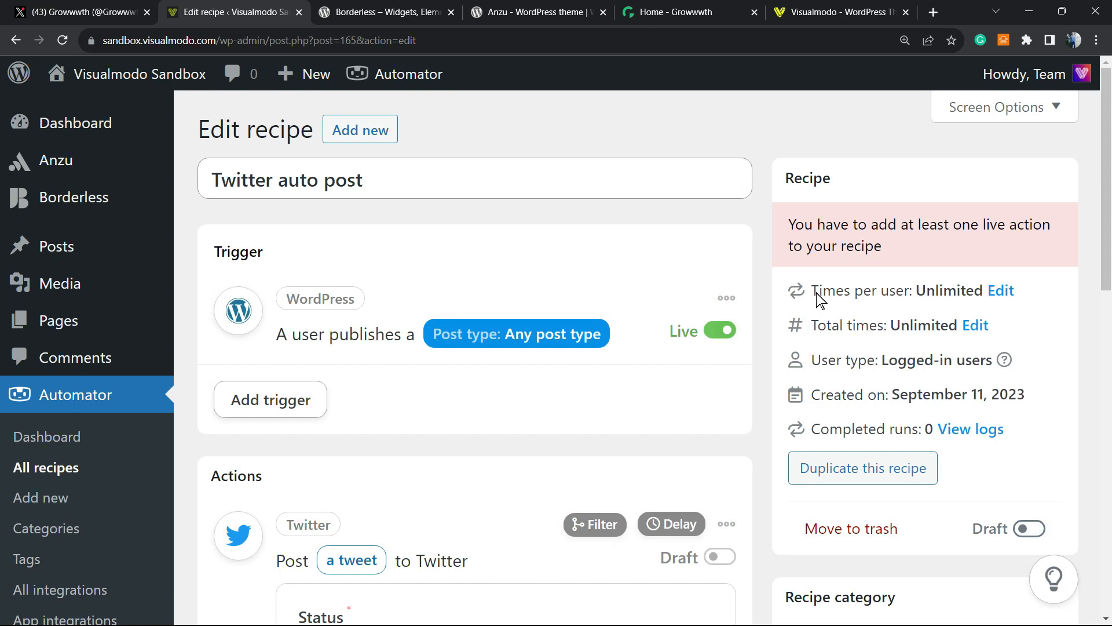
mouse_move(593, 249)
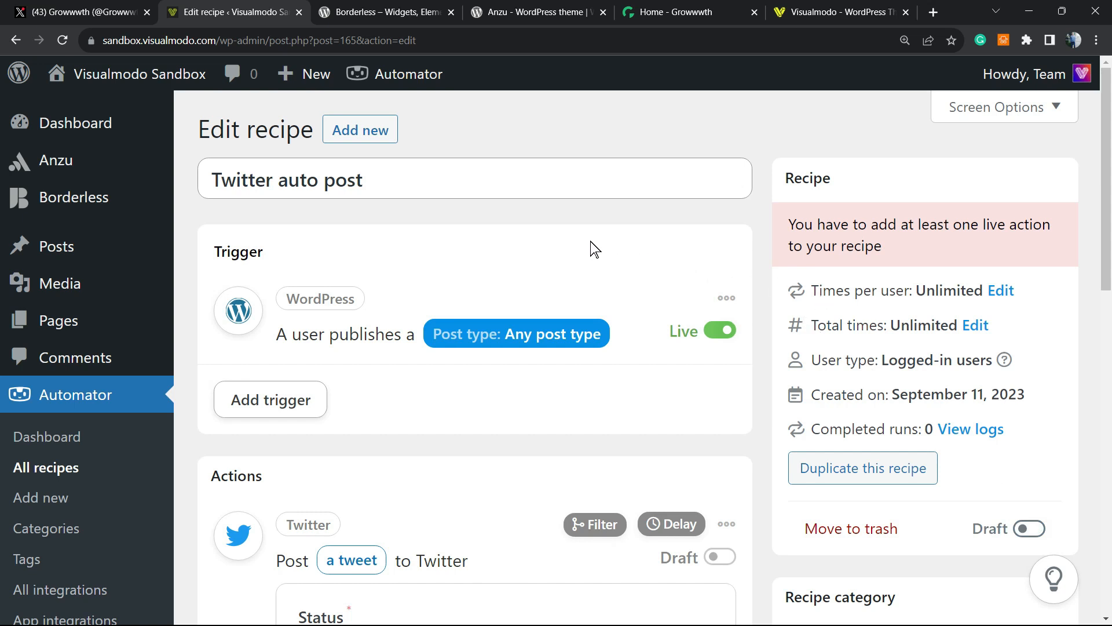
mouse_move(752, 325)
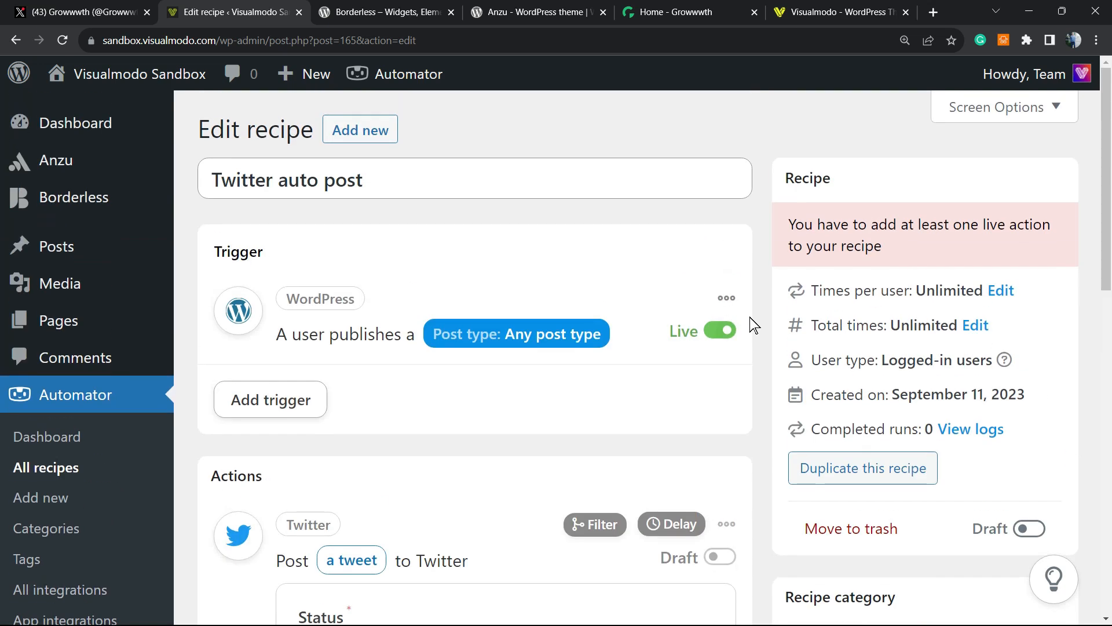
mouse_move(656, 299)
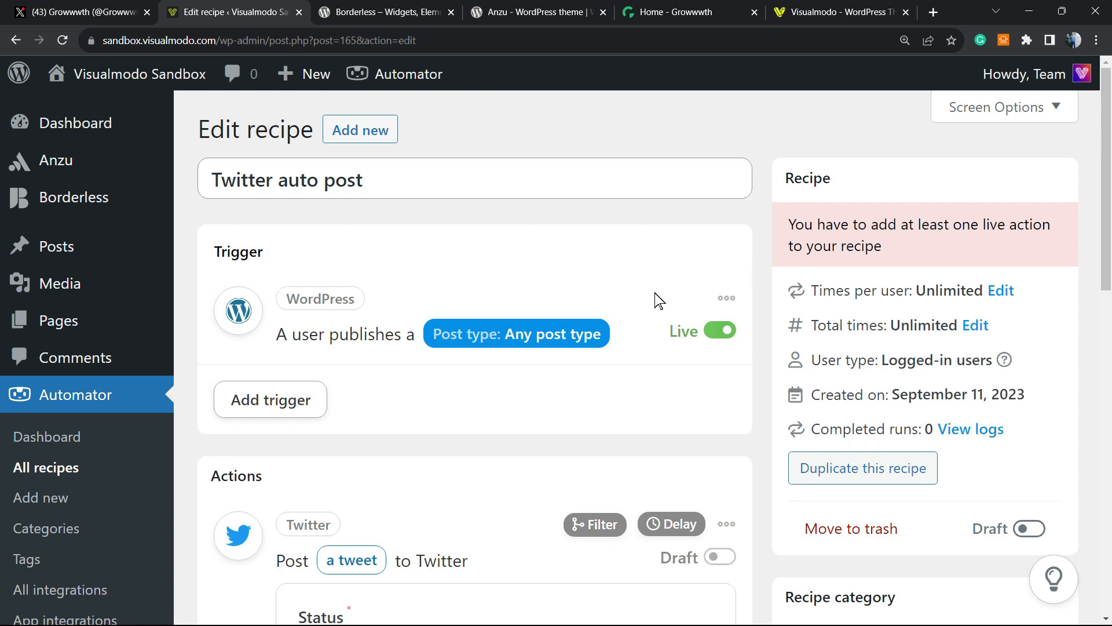
scroll("down", 3)
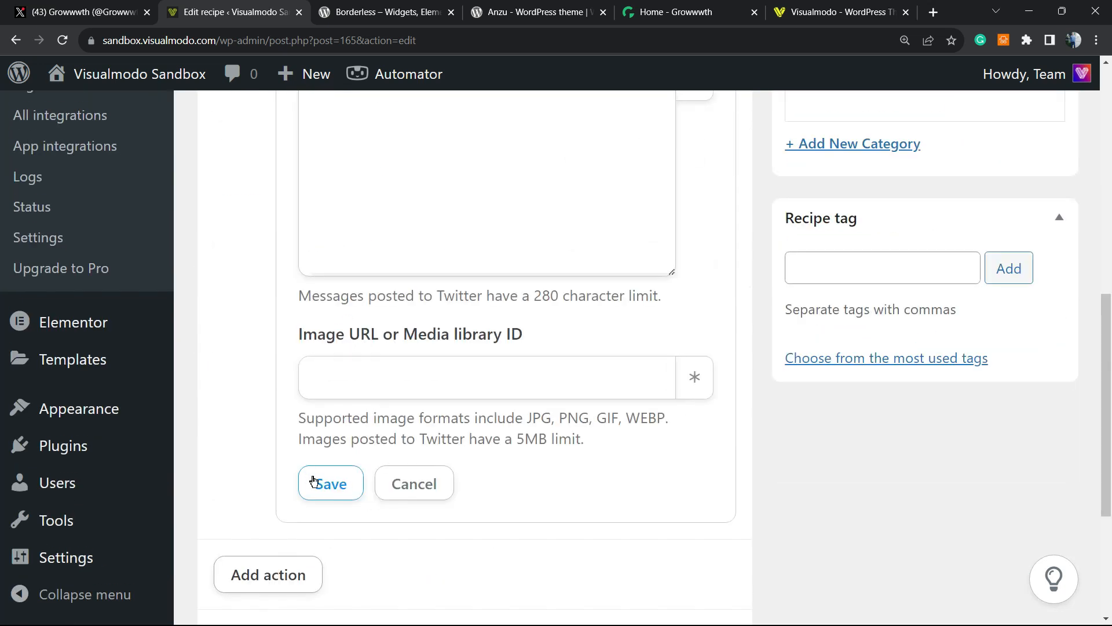
left_click(331, 483)
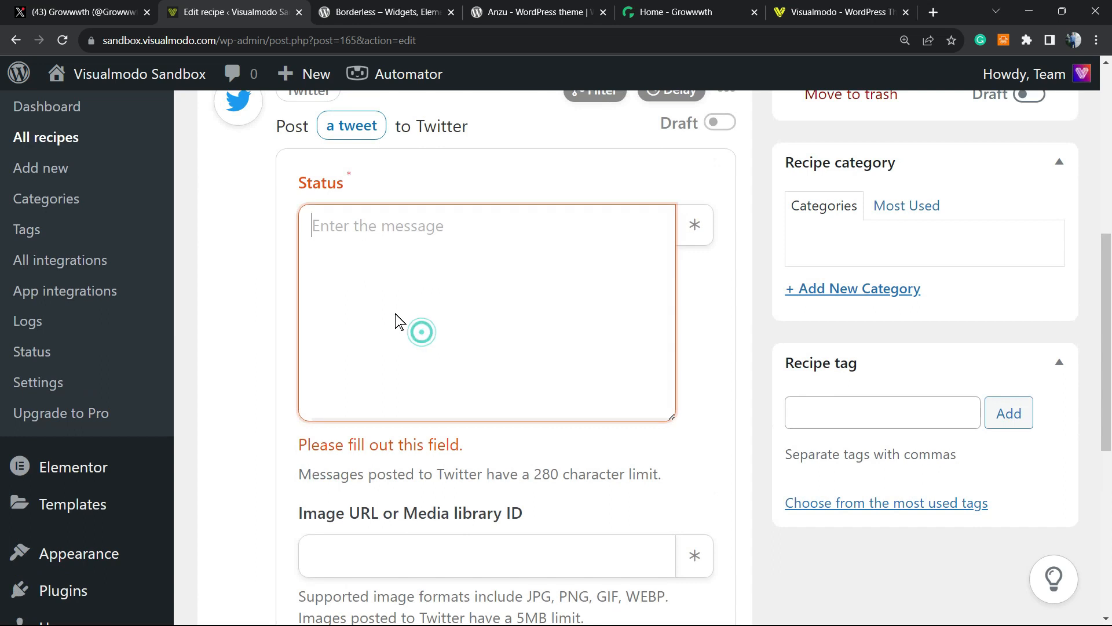
scroll("up", 3)
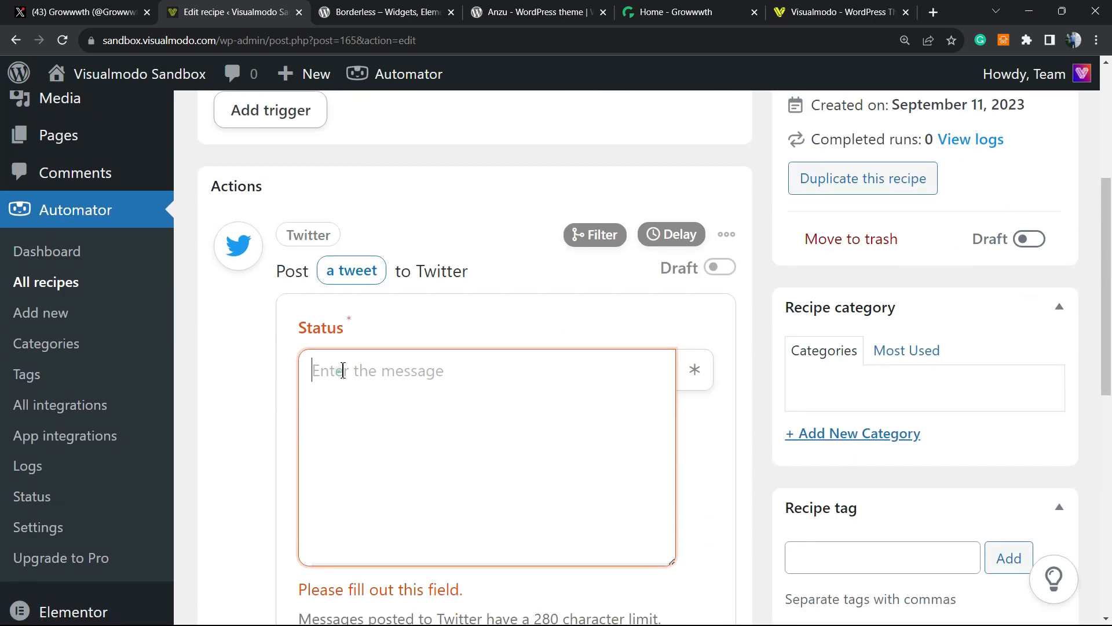
mouse_move(358, 277)
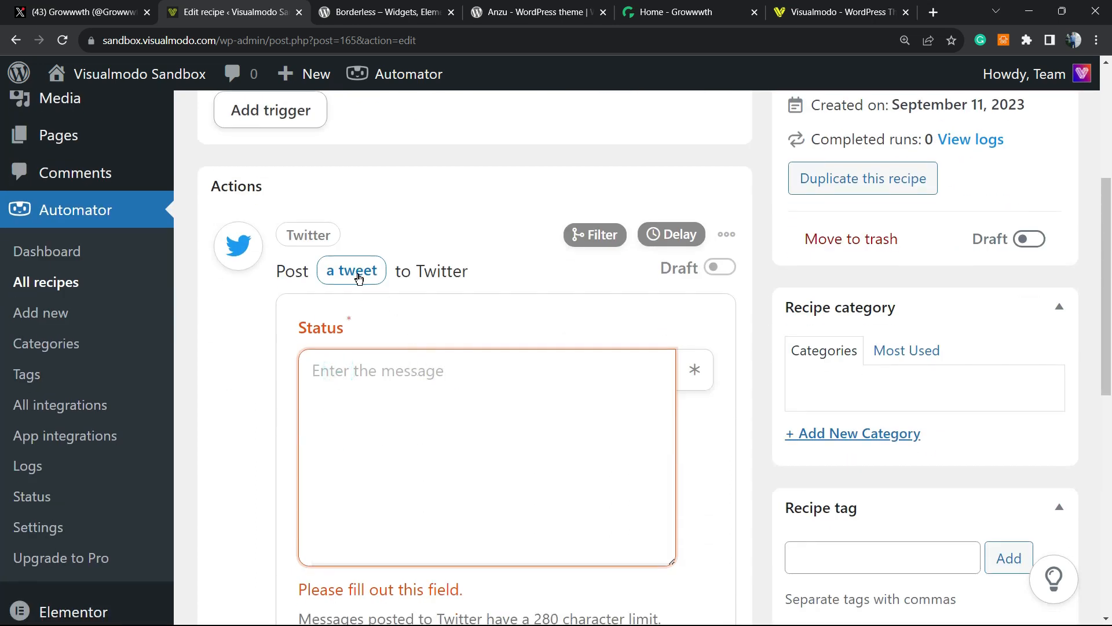
left_click(721, 268)
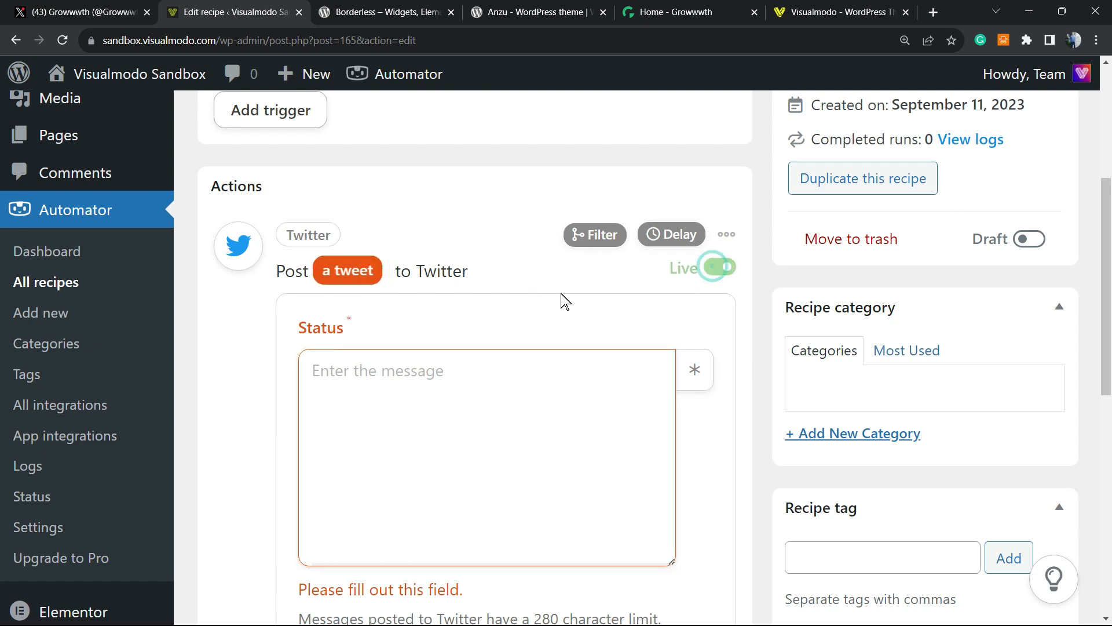
left_click(719, 266)
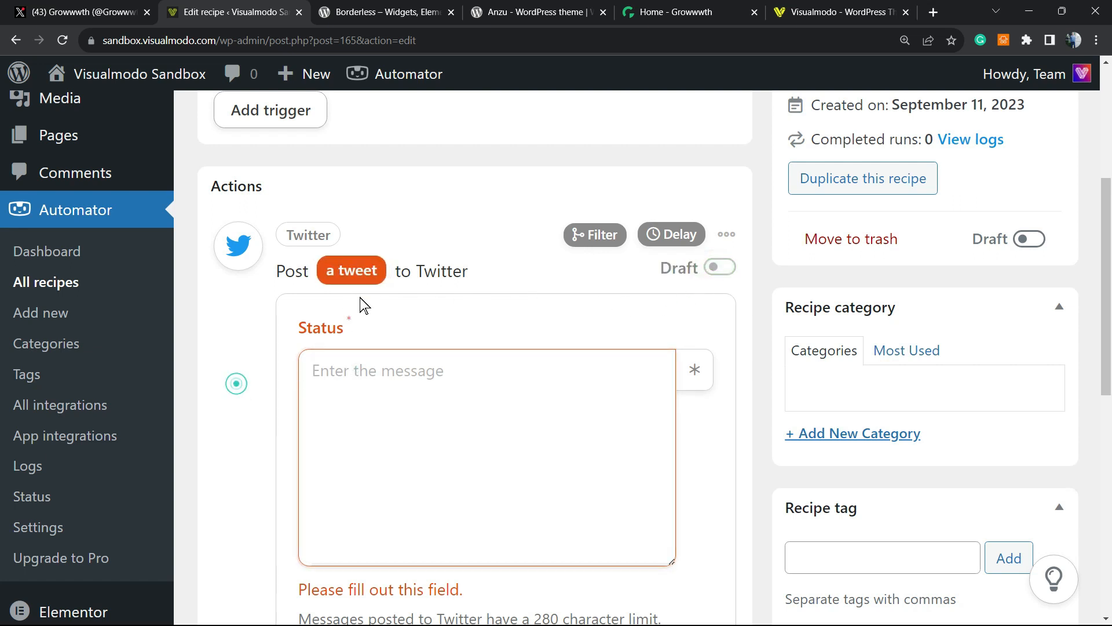
scroll("down", 3)
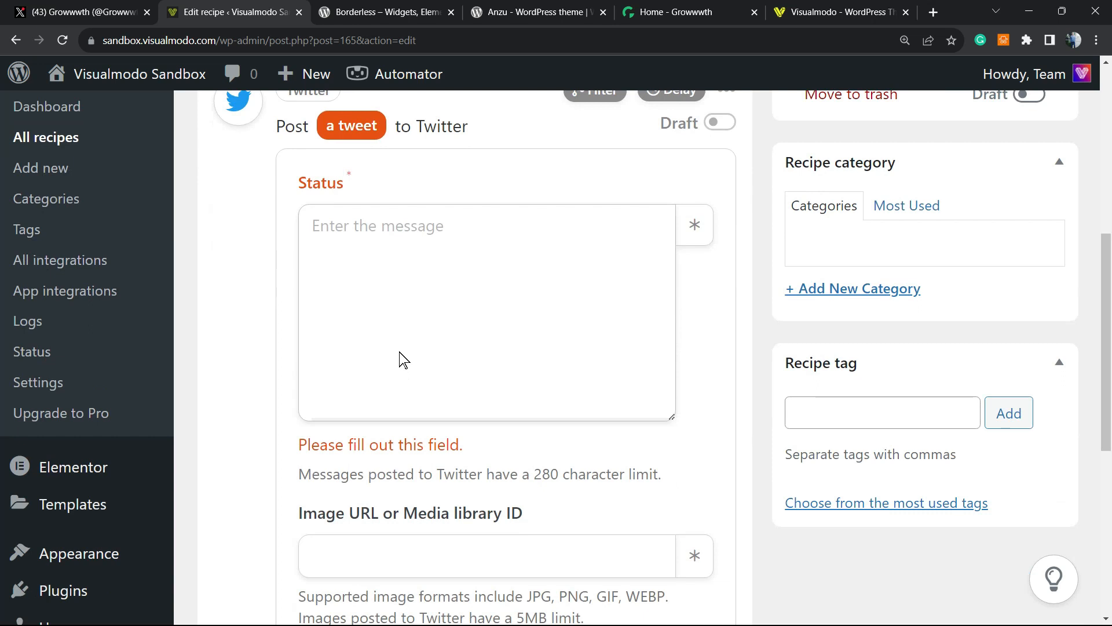
mouse_move(421, 317)
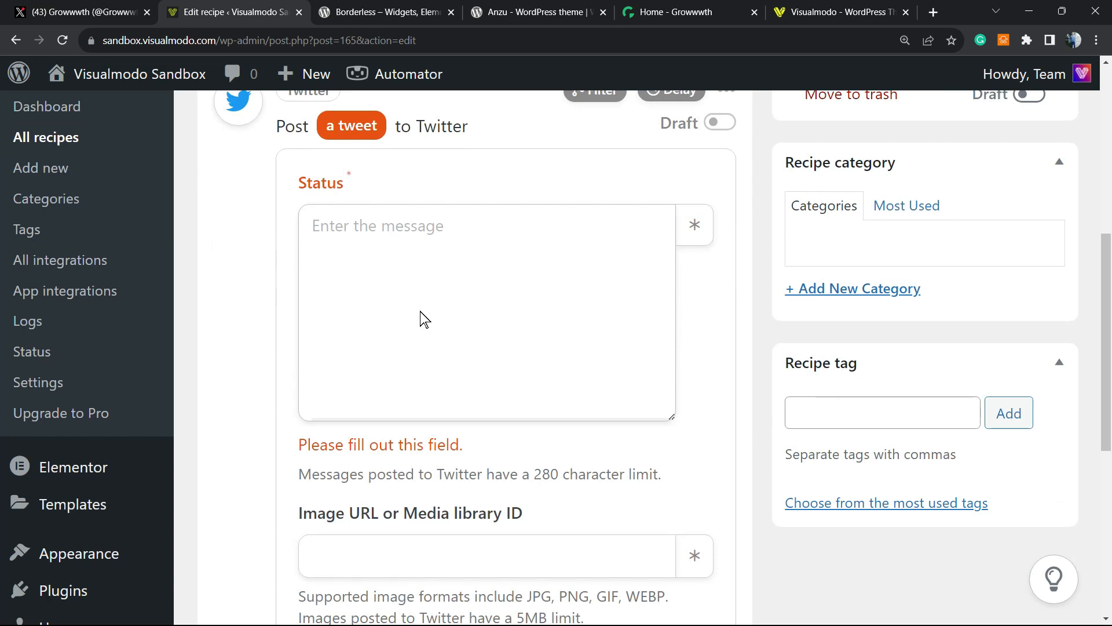
scroll("down", 3)
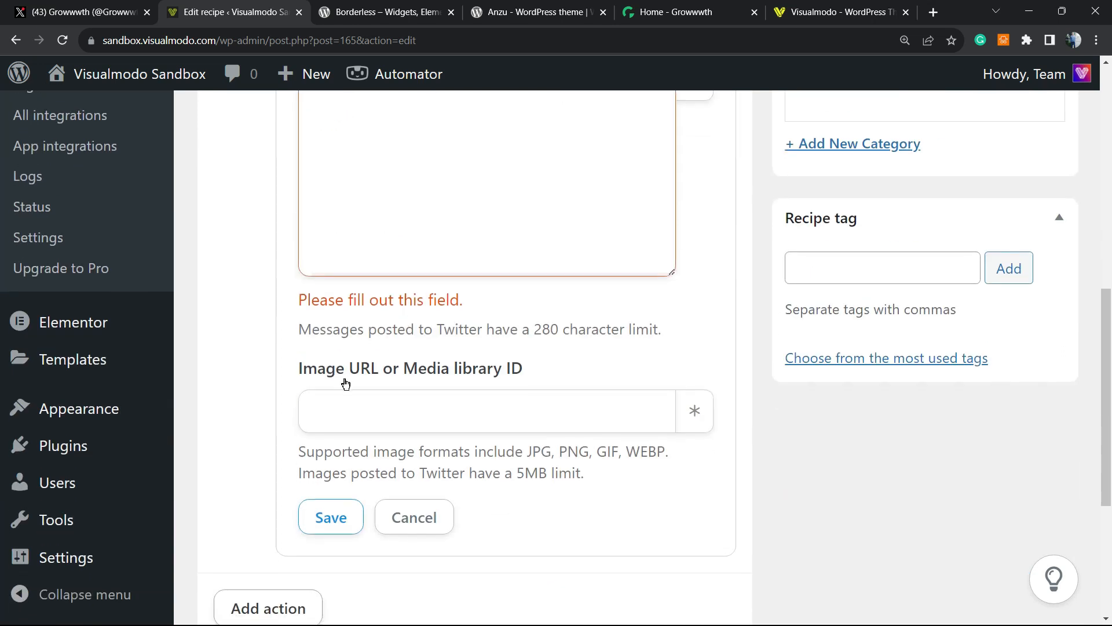
scroll("down", 3)
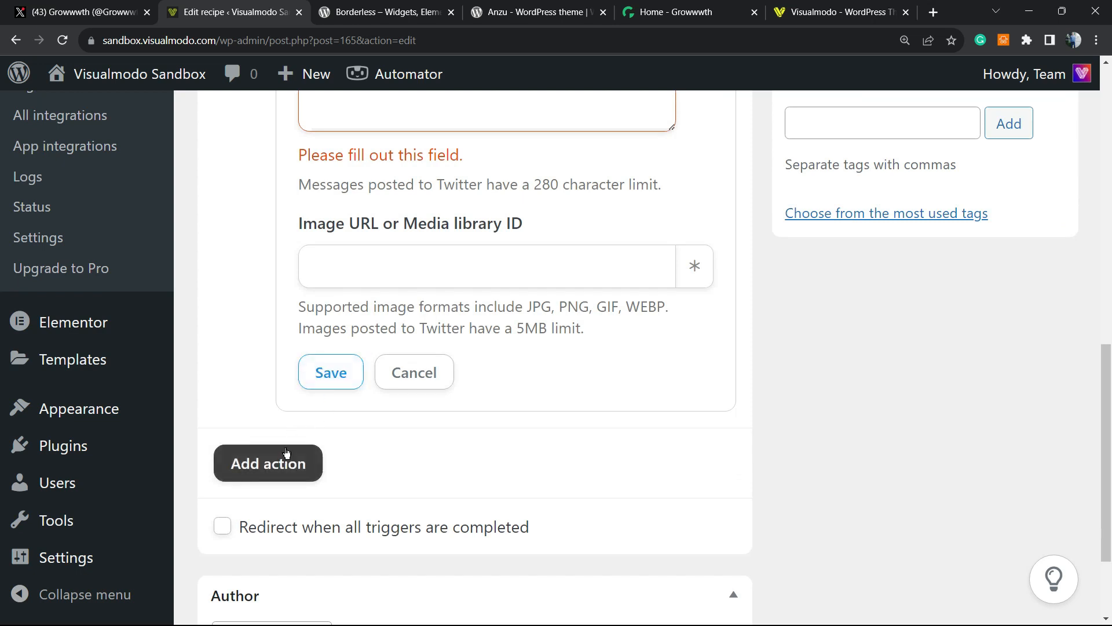
scroll("up", 3)
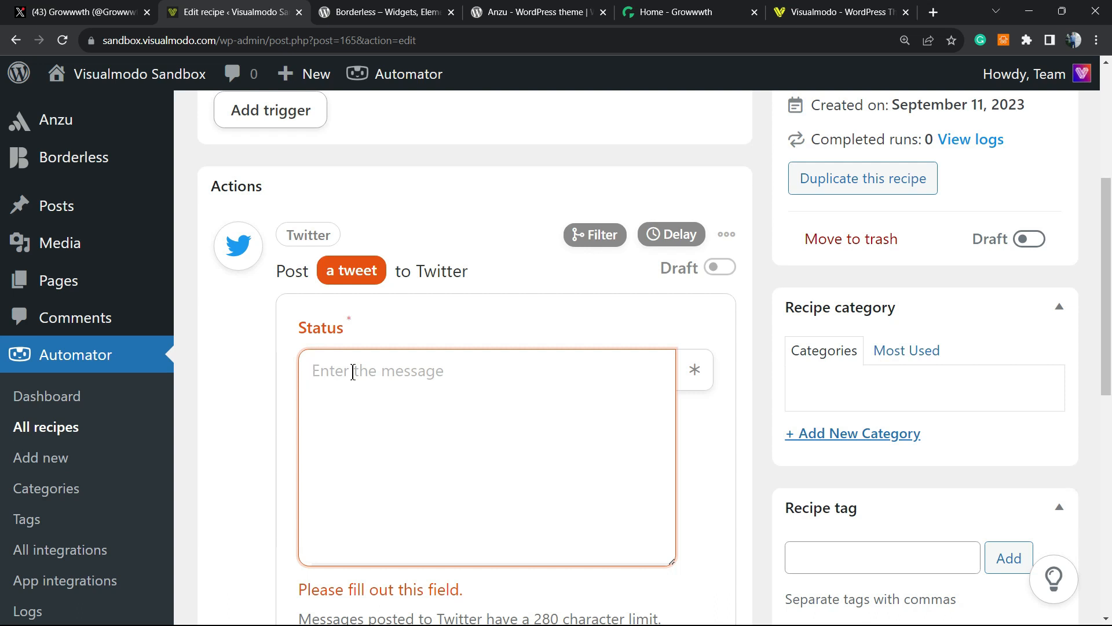
Enter the Status 'New post on visualmodo blog' and save the tweet action as live
type("New")
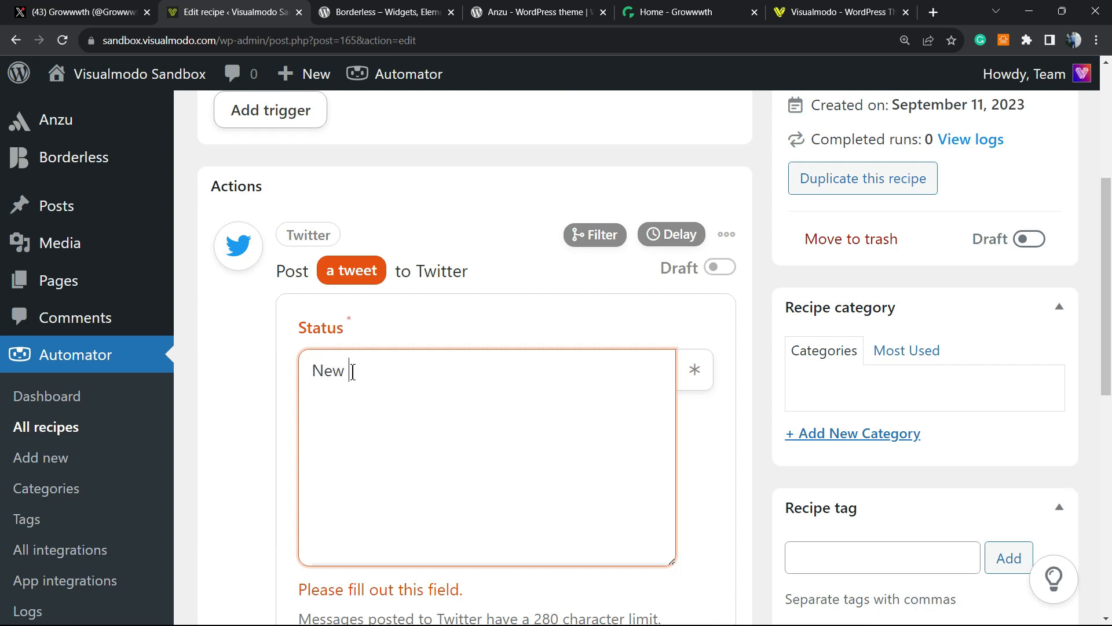
type("post")
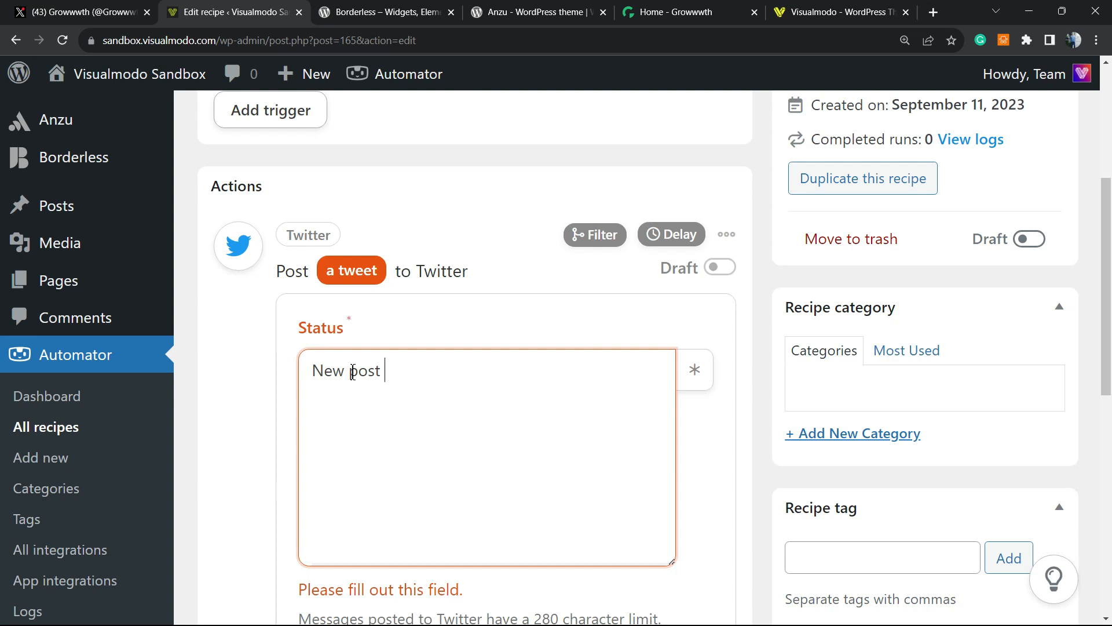
type("on vi")
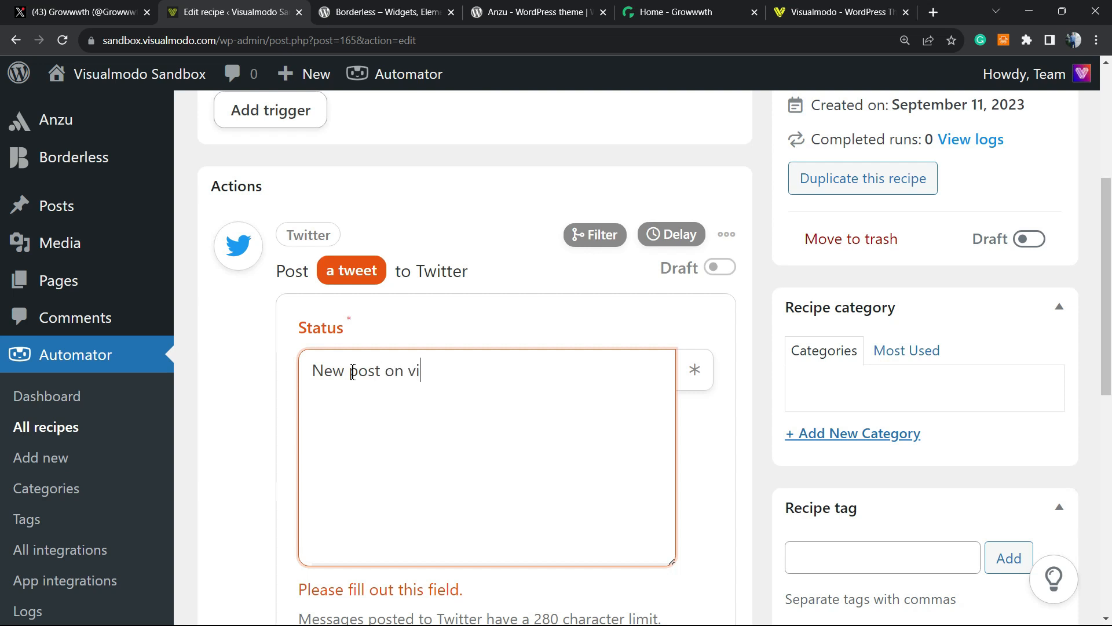
type("sualmodo")
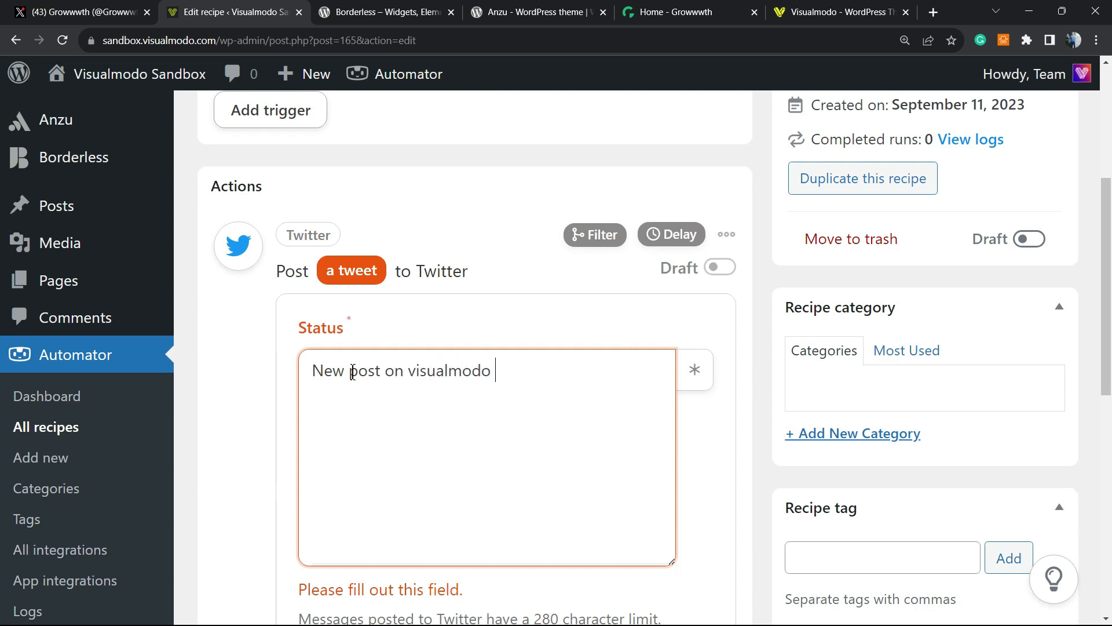
type("blog")
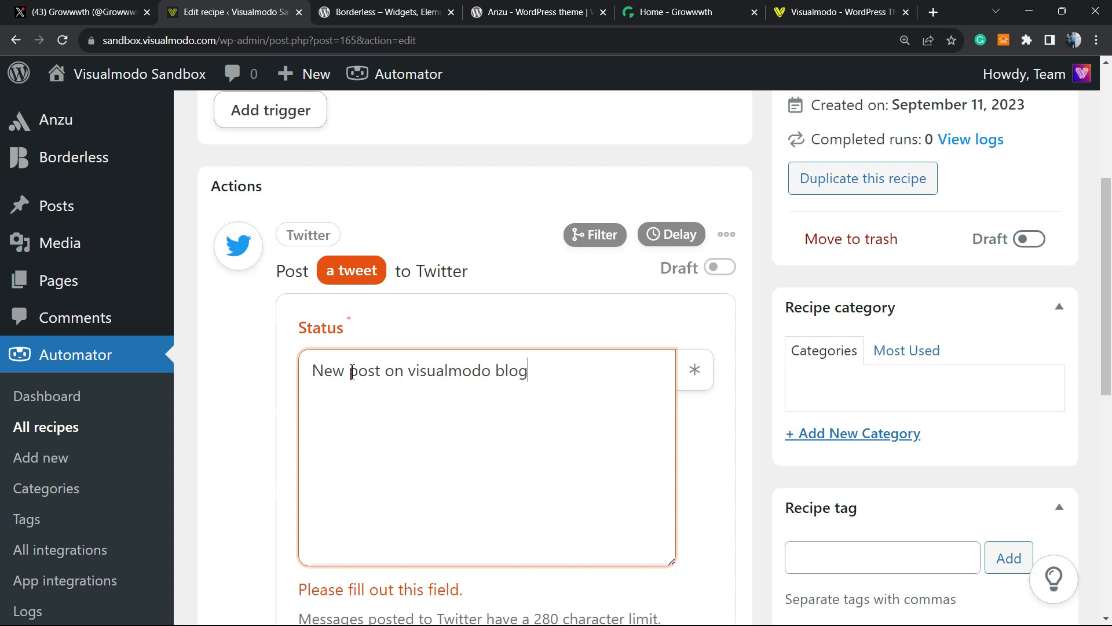
scroll("down", 3)
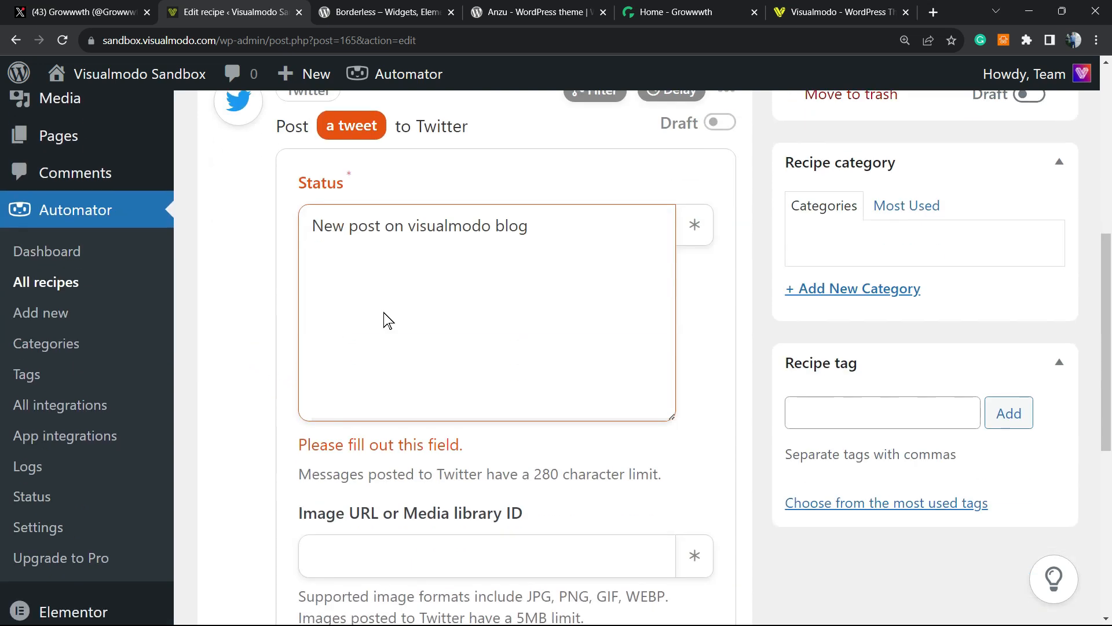
scroll("down", 3)
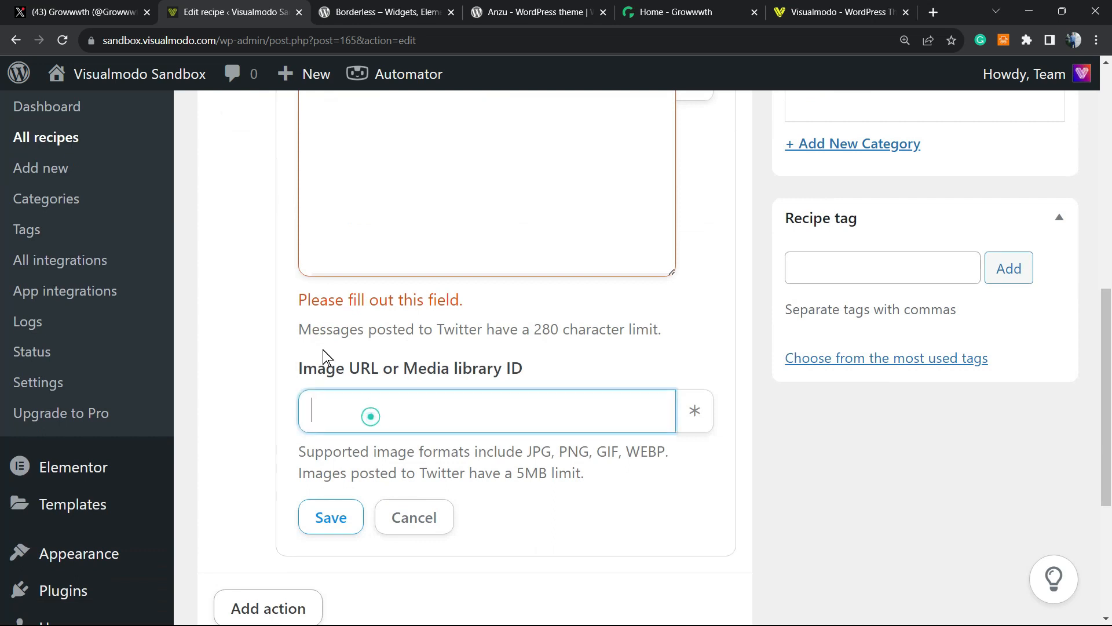
left_click(331, 516)
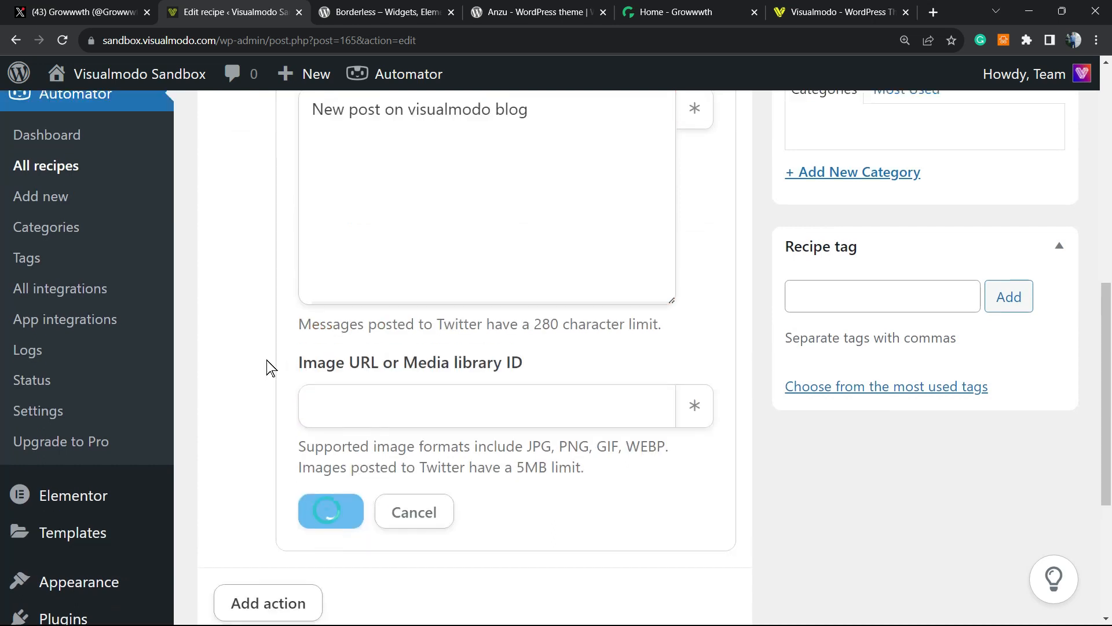
left_click(330, 511)
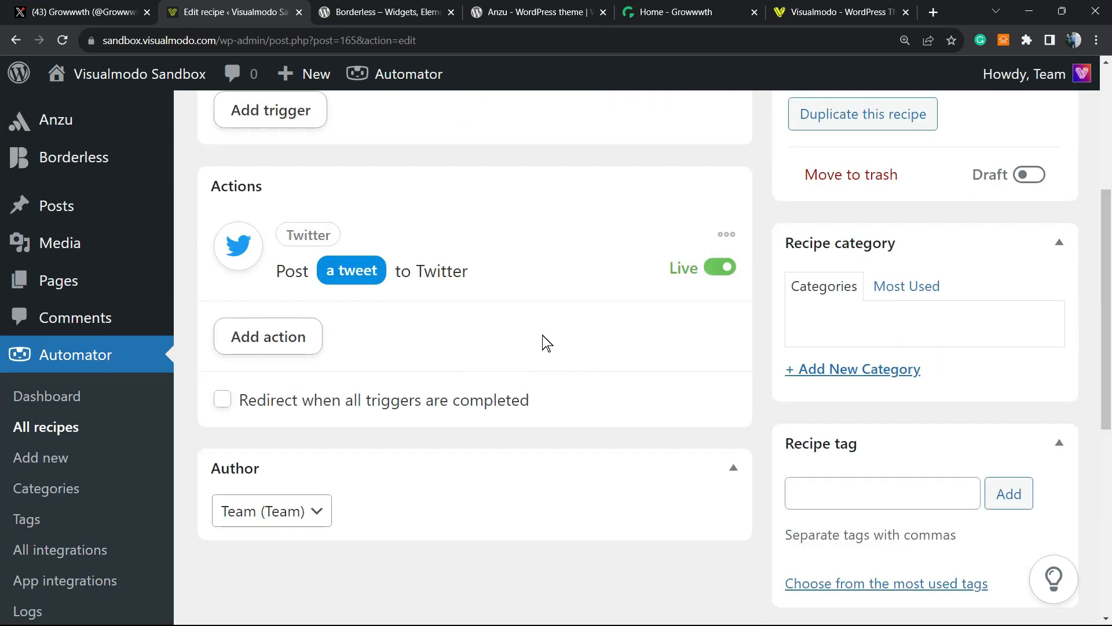
Toggle the 'Twitter auto post' recipe from Draft to Live in the Recipe box
scroll("up", 3)
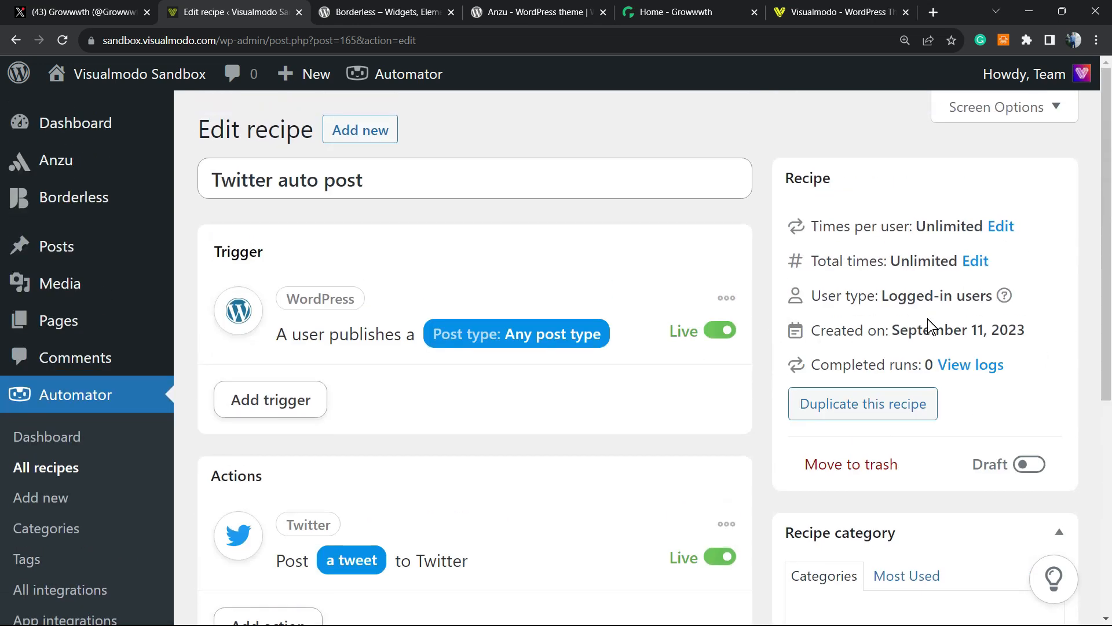
left_click(1029, 464)
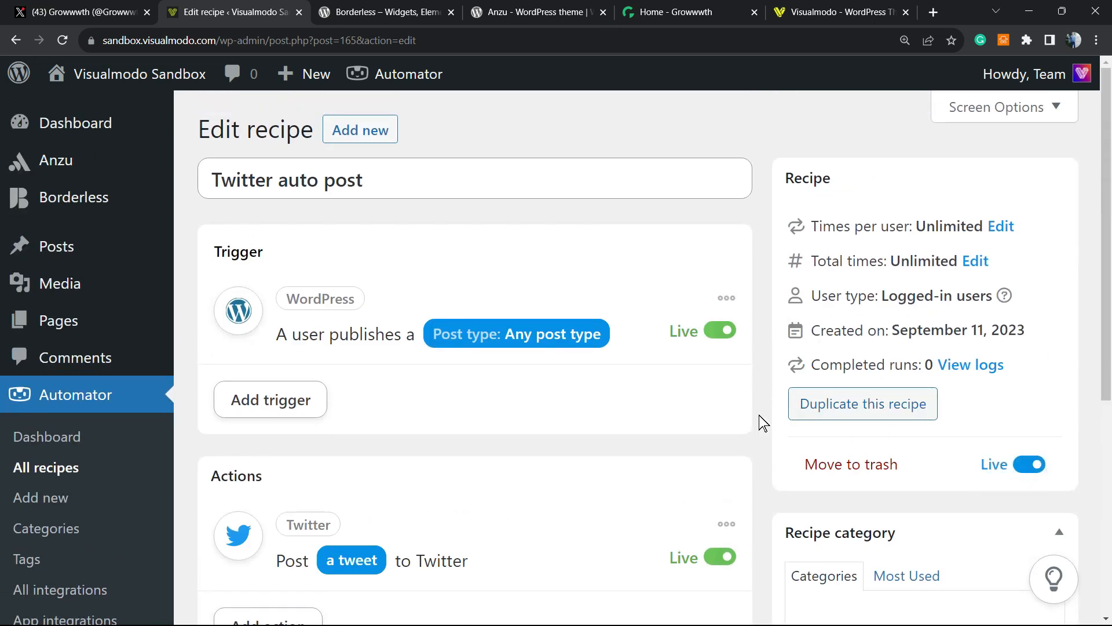
scroll("down", 3)
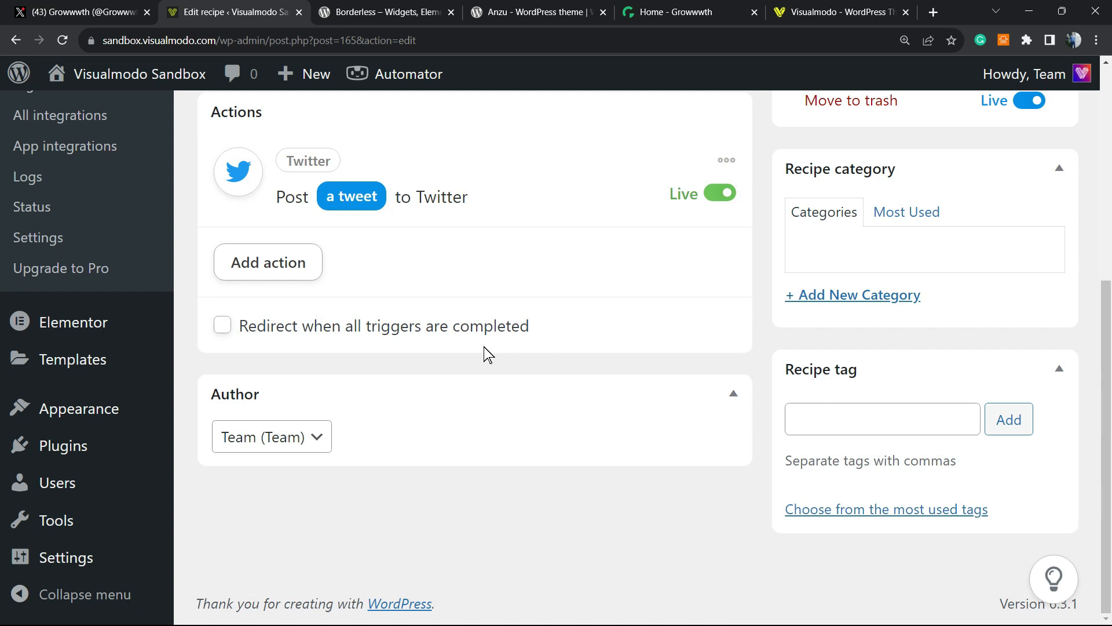
scroll("up", 3)
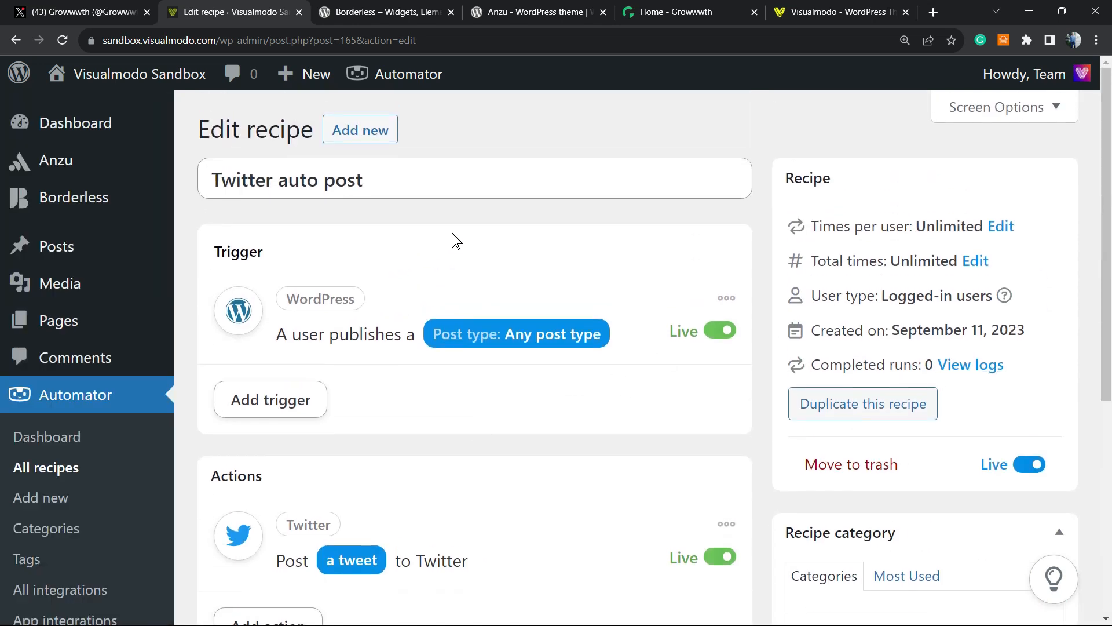
scroll("down", 3)
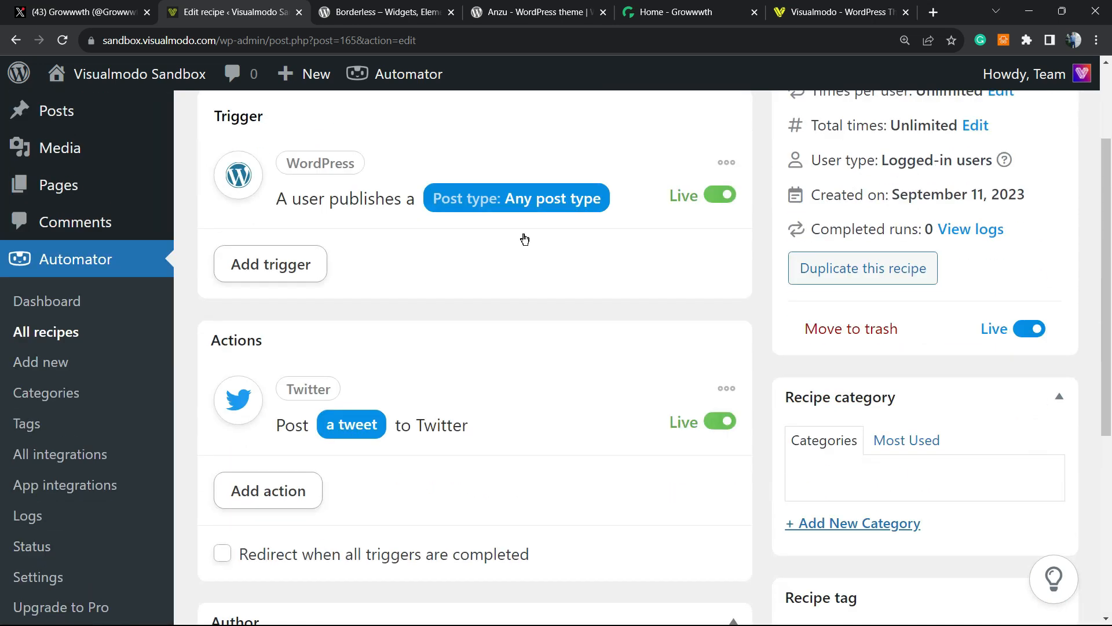
scroll("down", 3)
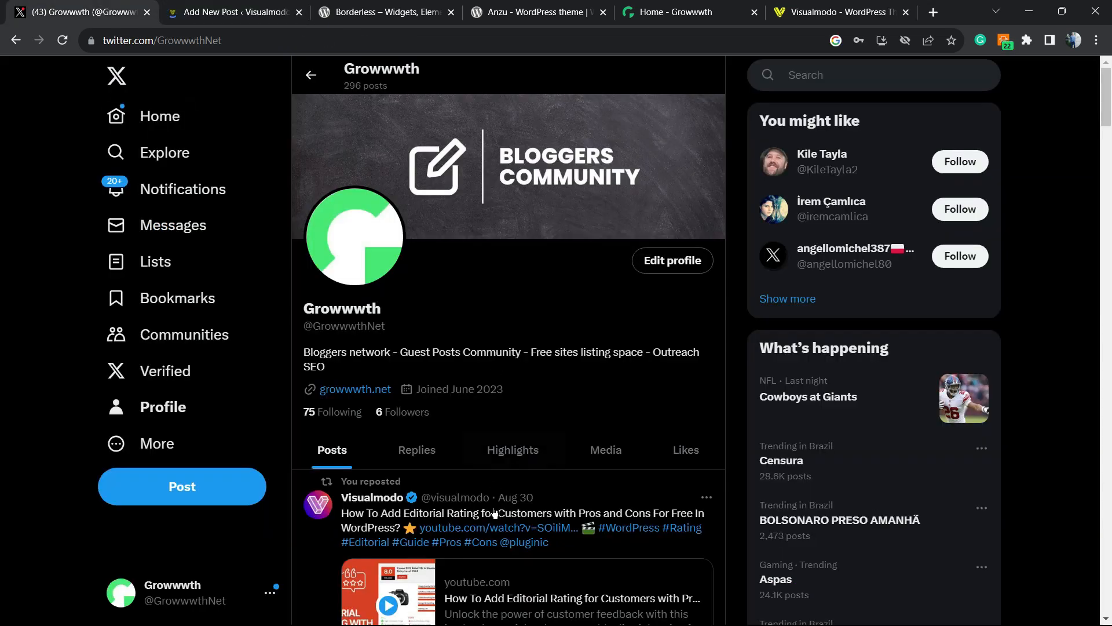
Publish a WordPress post titled 'Test', then check the Twitter profile for the automatic 'New post on visualmodo blog' tweet
left_click(231, 11)
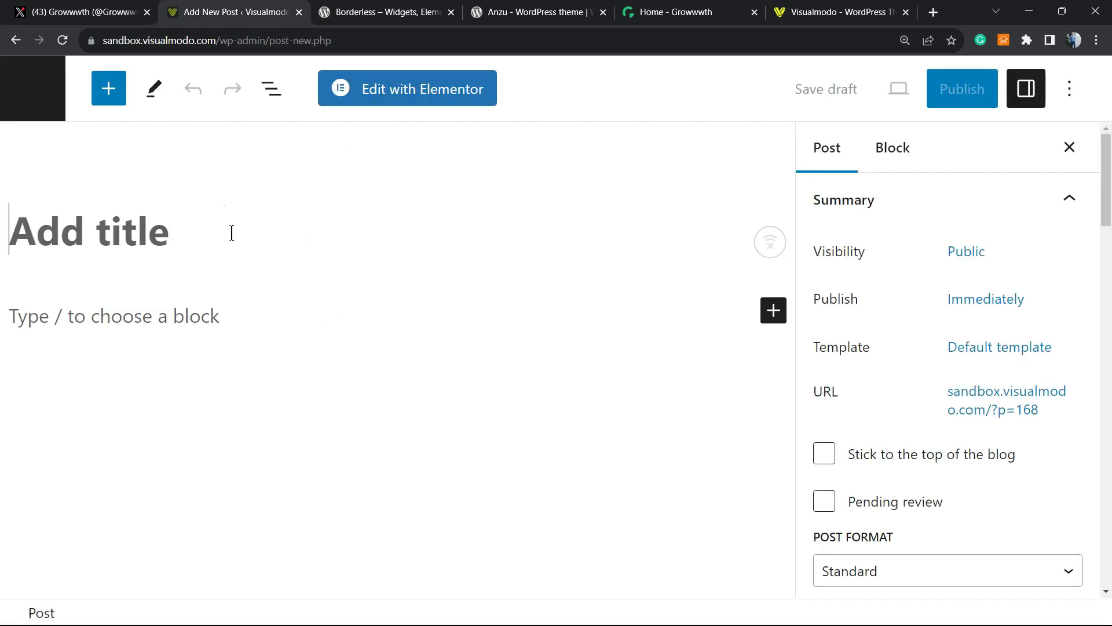
type("Test Test Test Test Test Test Test")
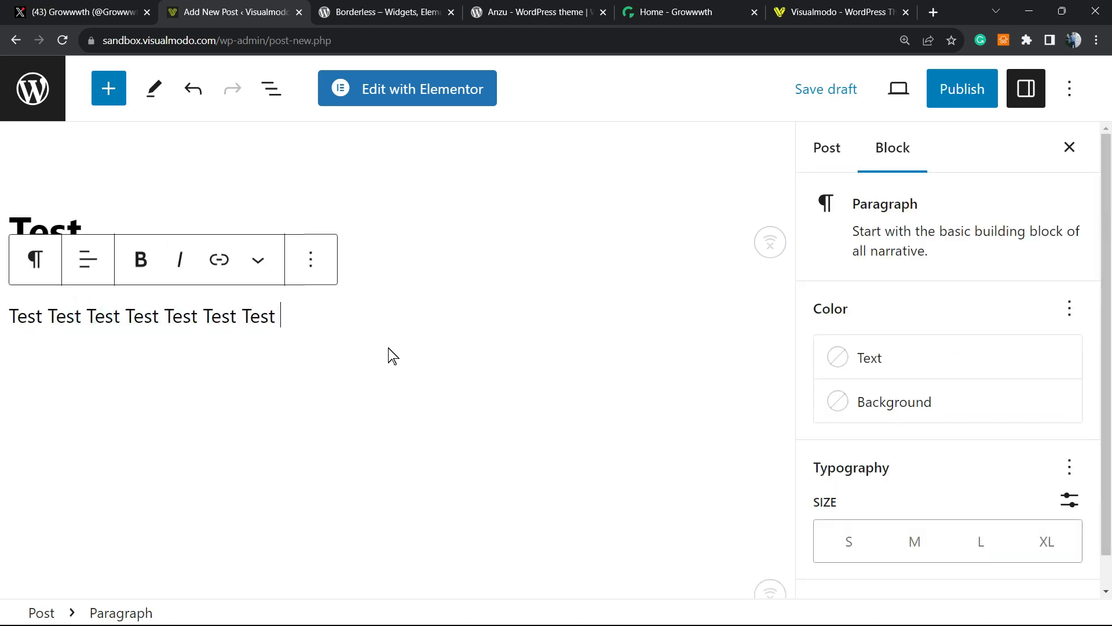
left_click(962, 89)
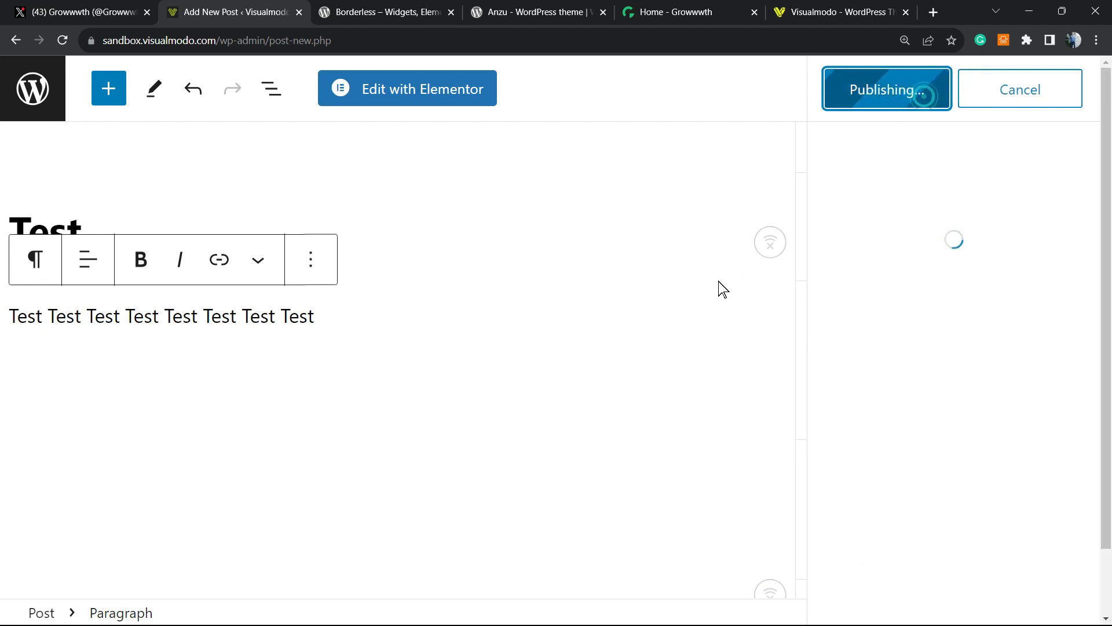
left_click(885, 89)
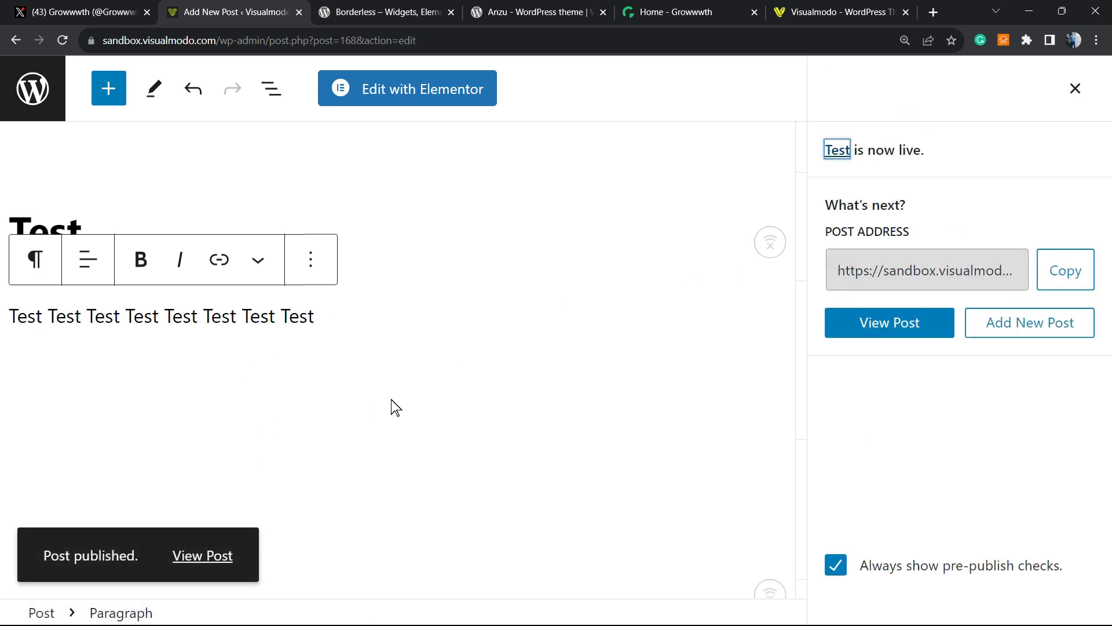
left_click(77, 12)
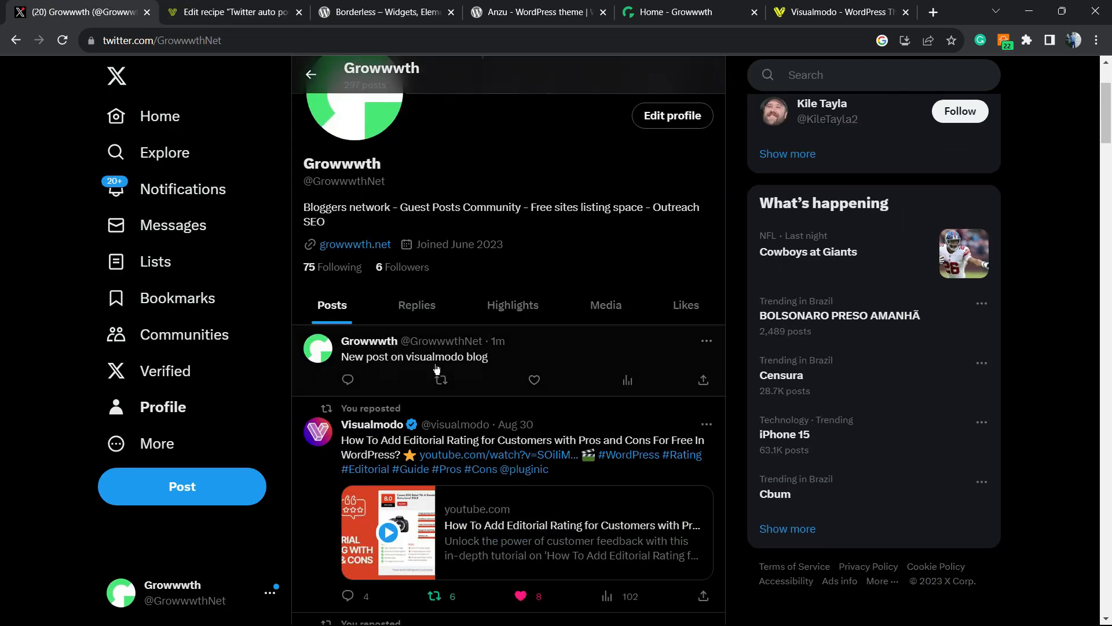
mouse_move(424, 370)
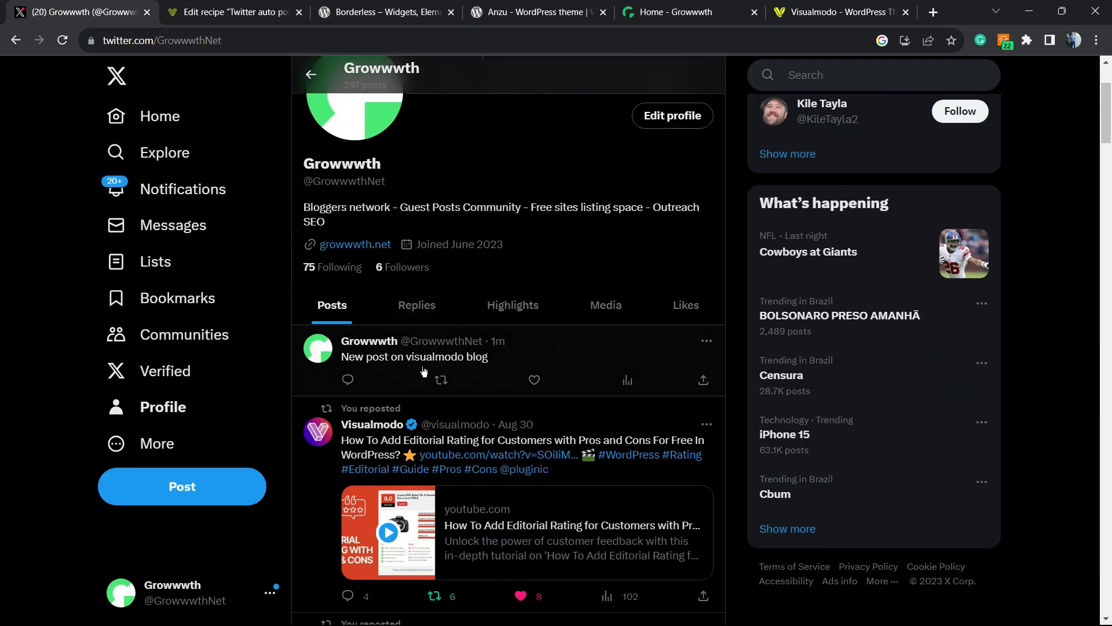
mouse_move(234, 11)
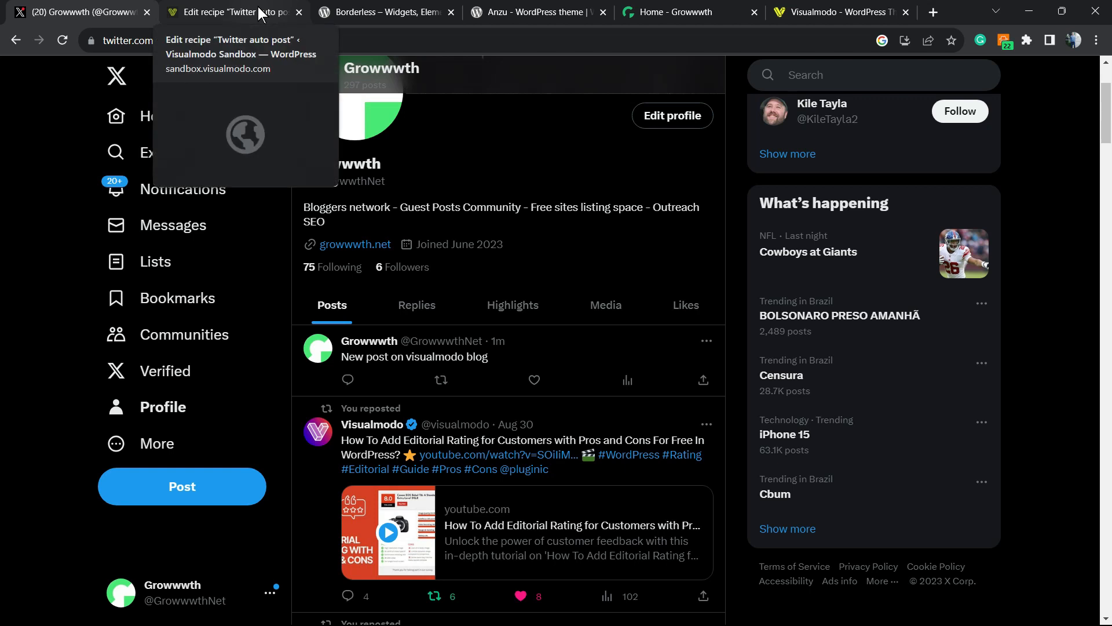
Insert the Post URL token into the tweet action's Status message in the recipe editor
left_click(227, 11)
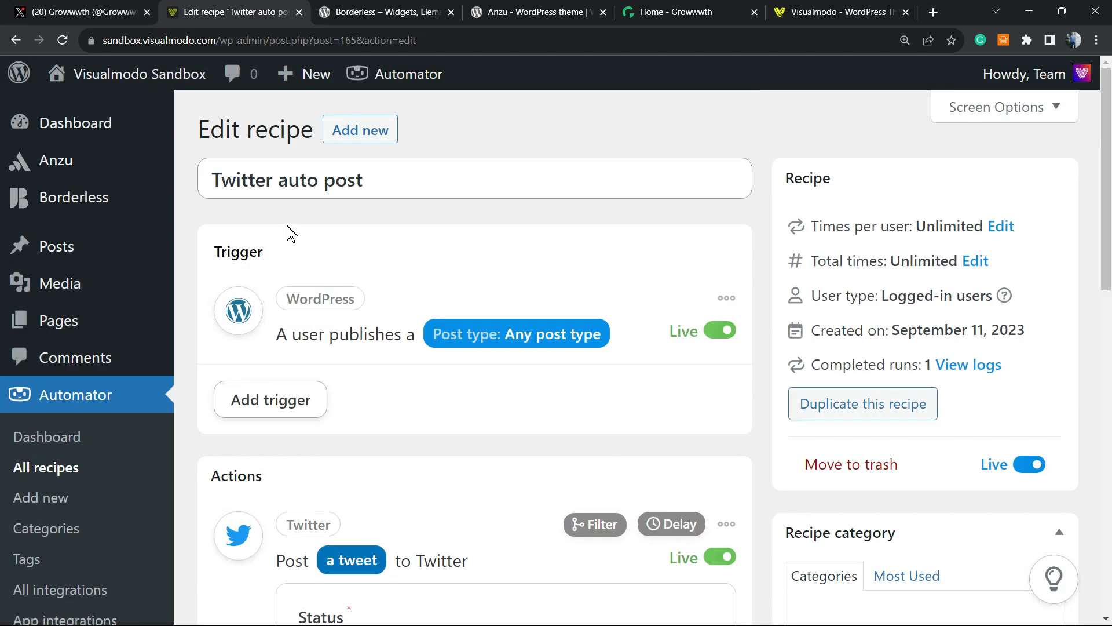
scroll("down", 3)
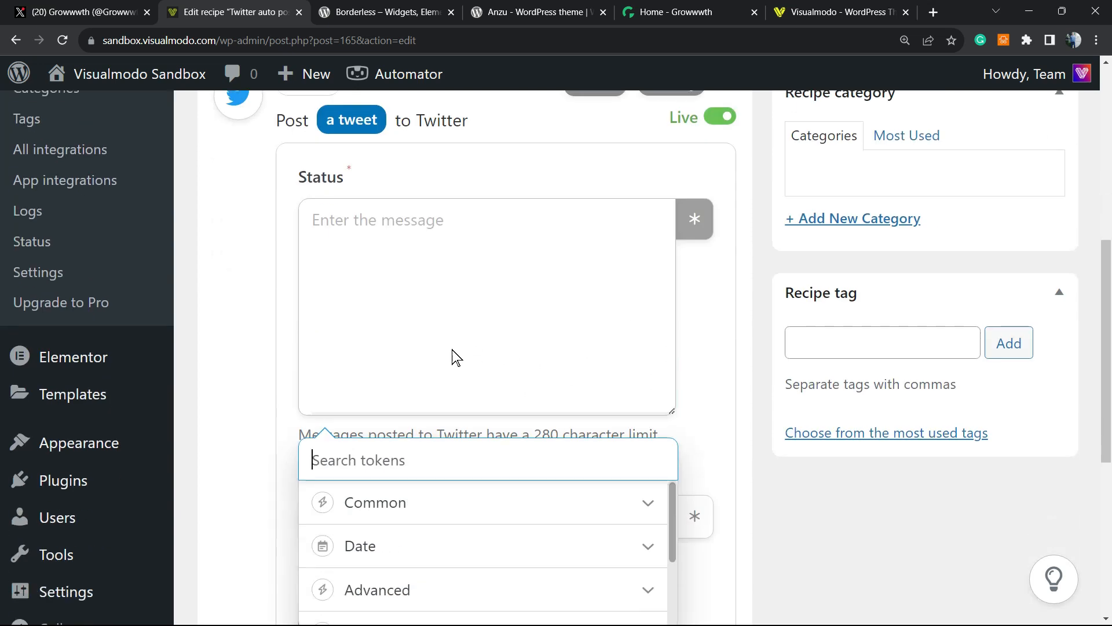
scroll("down", 3)
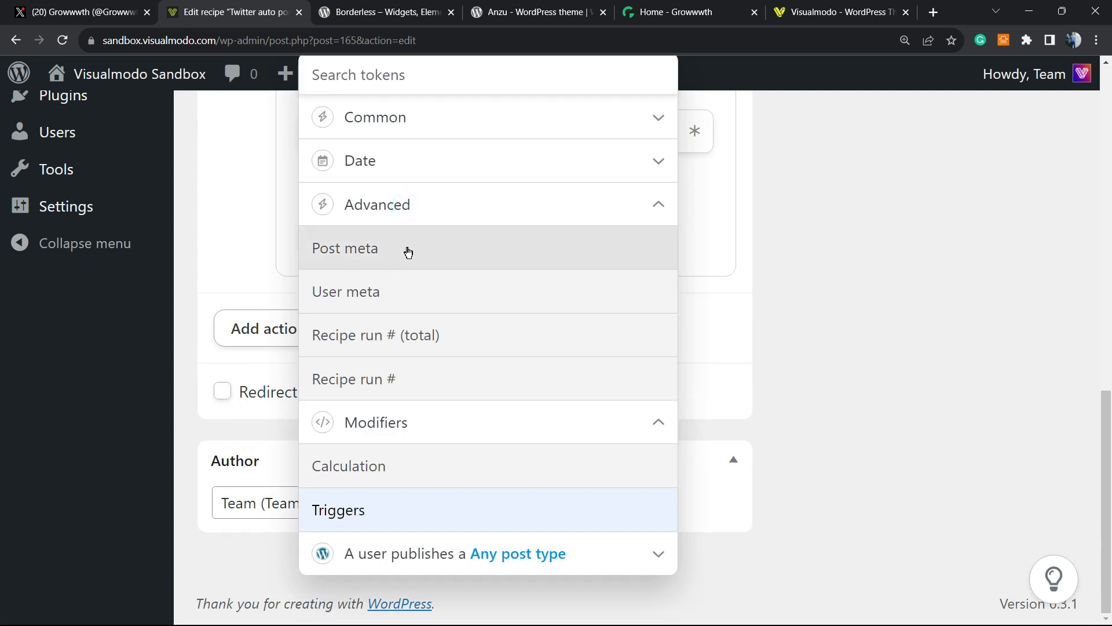
type("url")
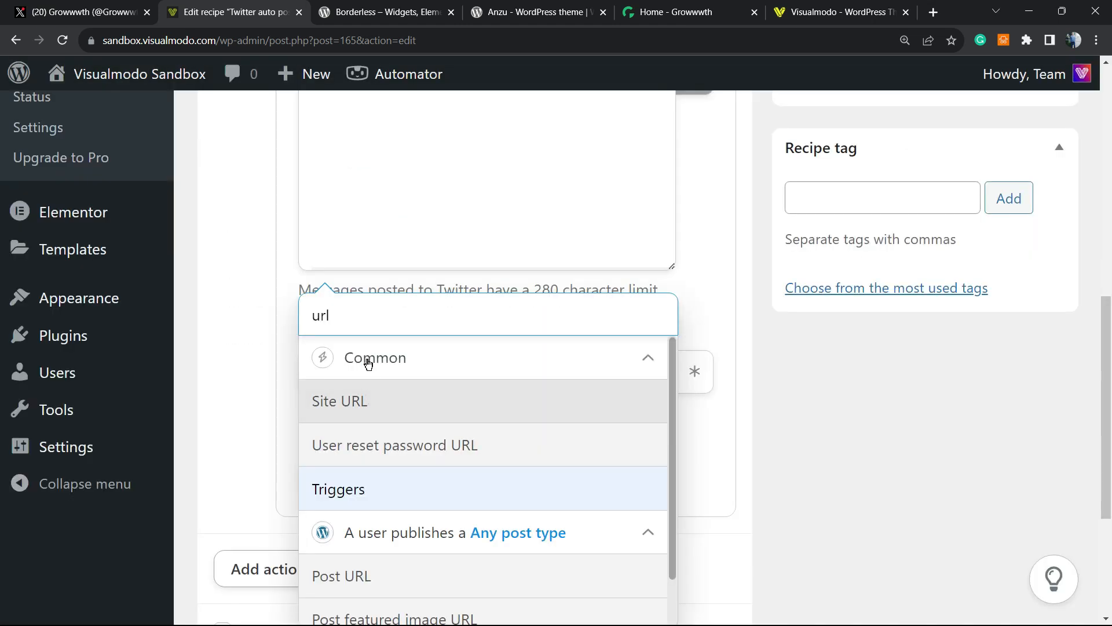
mouse_move(382, 408)
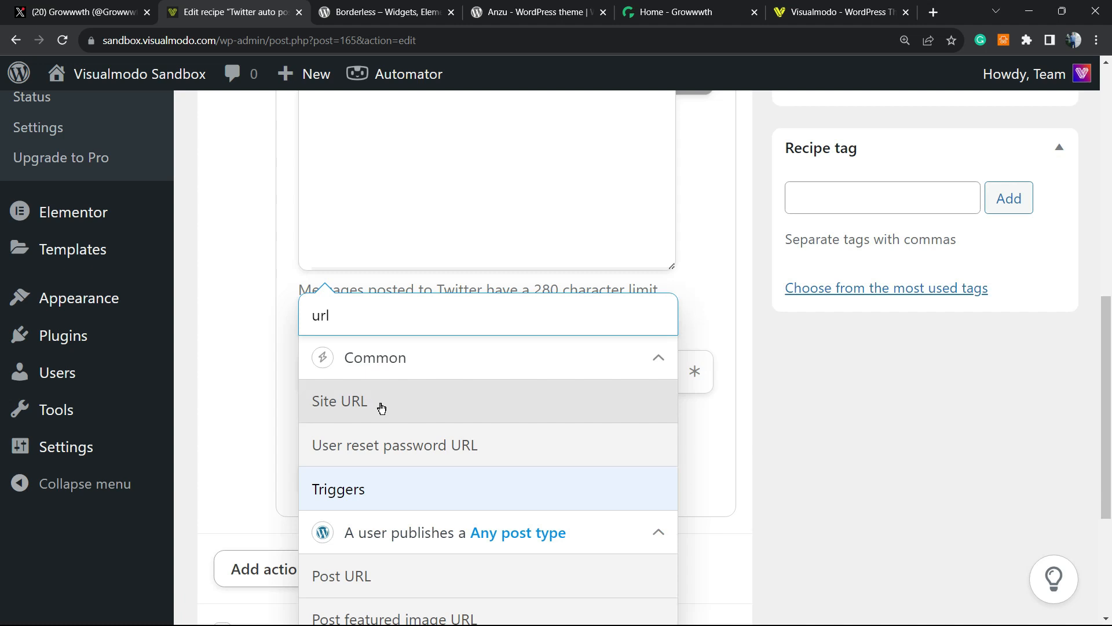
scroll("down", 3)
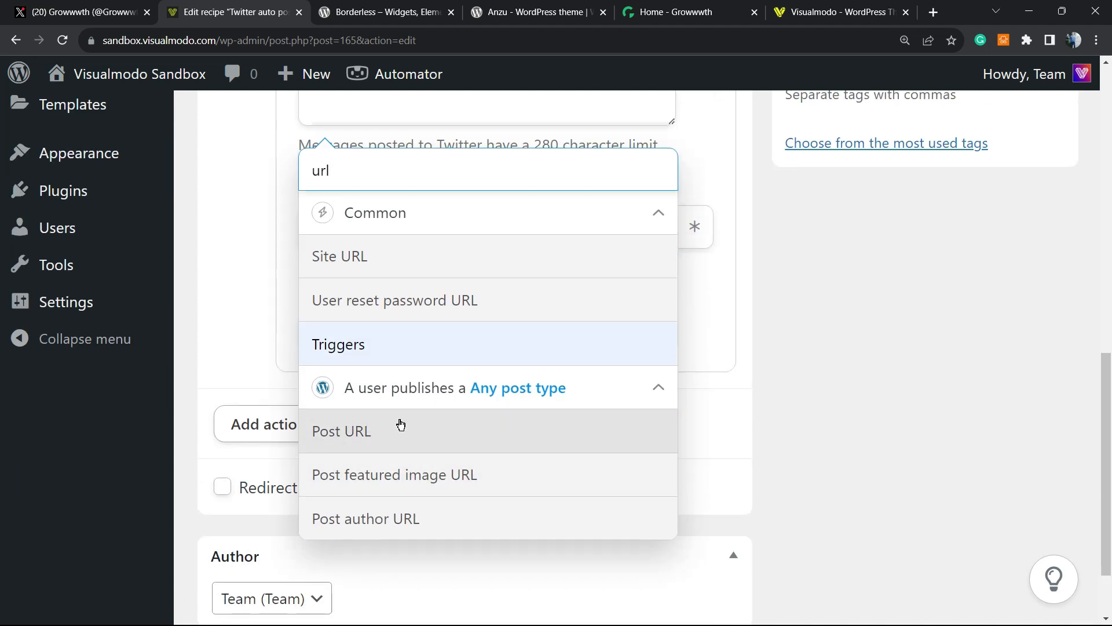
mouse_move(393, 437)
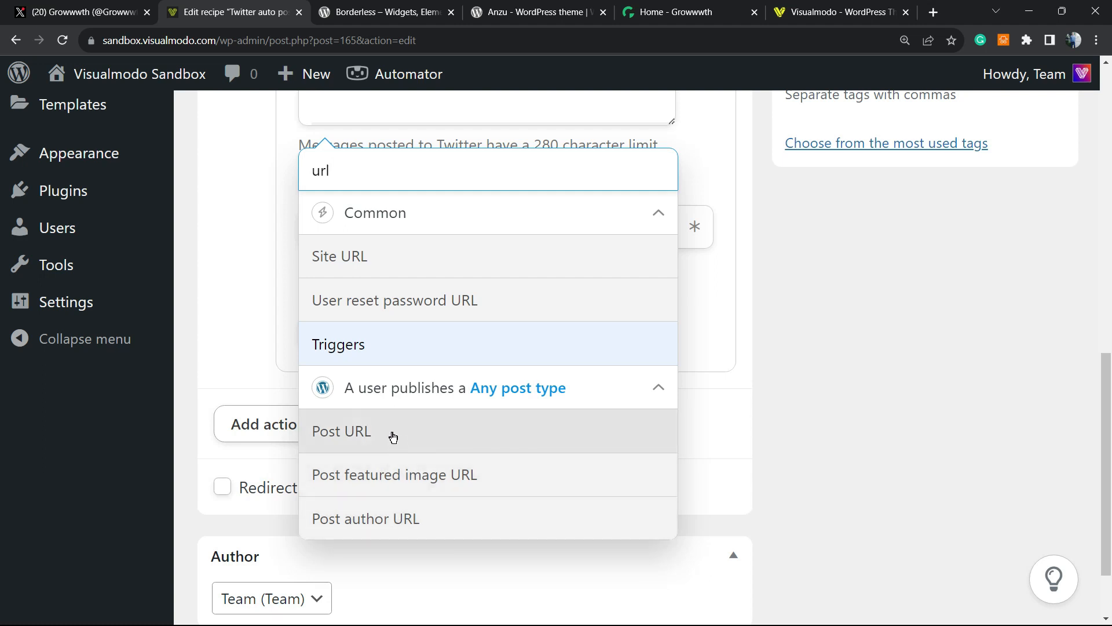
left_click(341, 431)
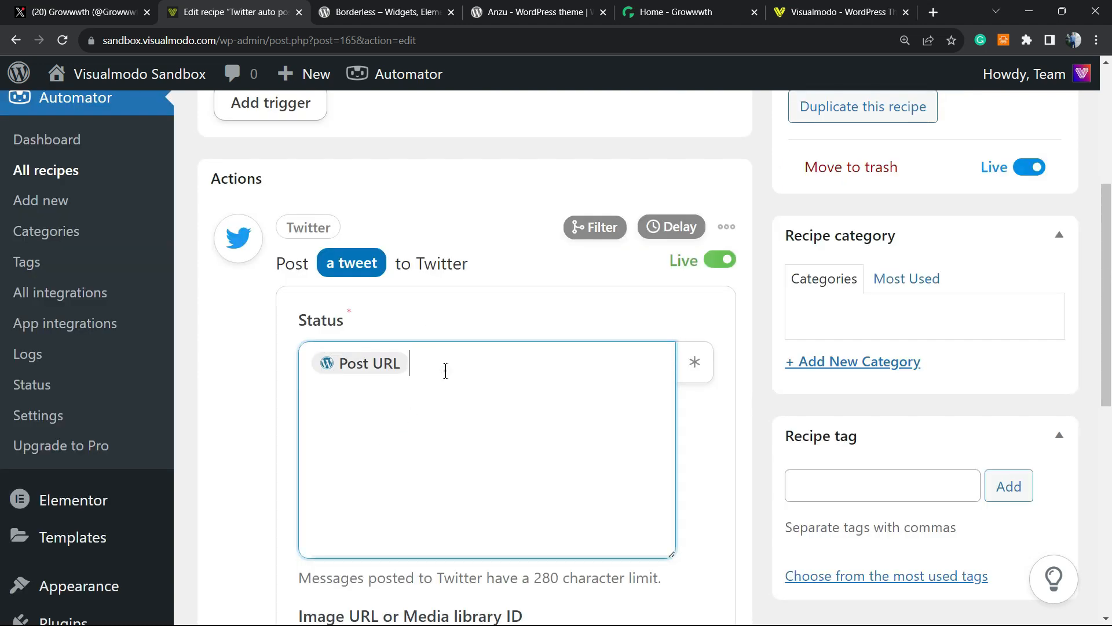
mouse_move(483, 369)
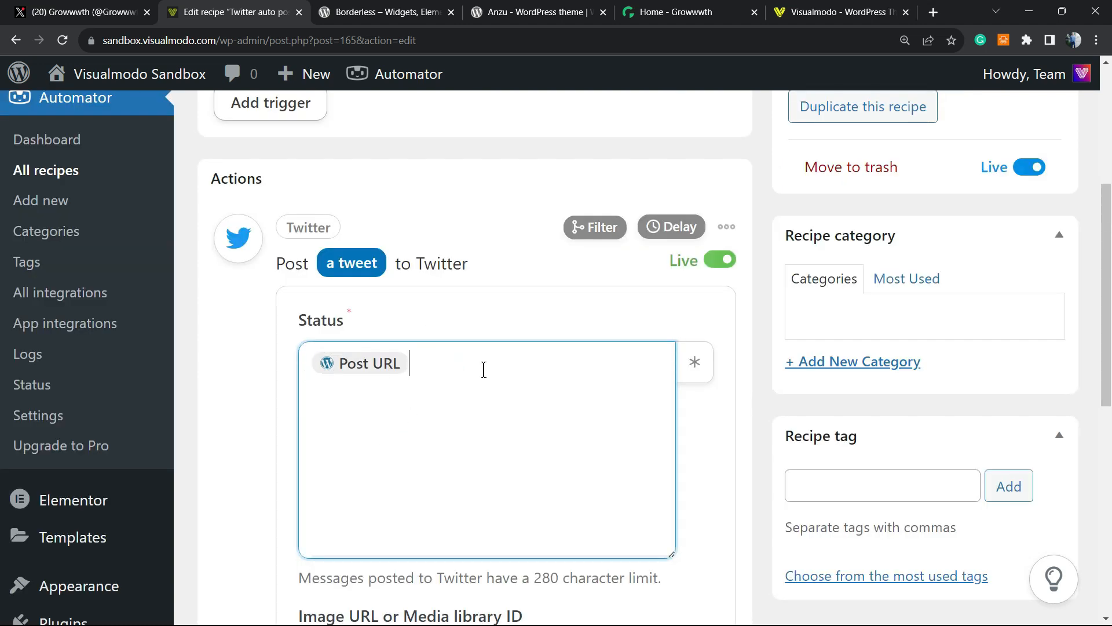
mouse_move(452, 354)
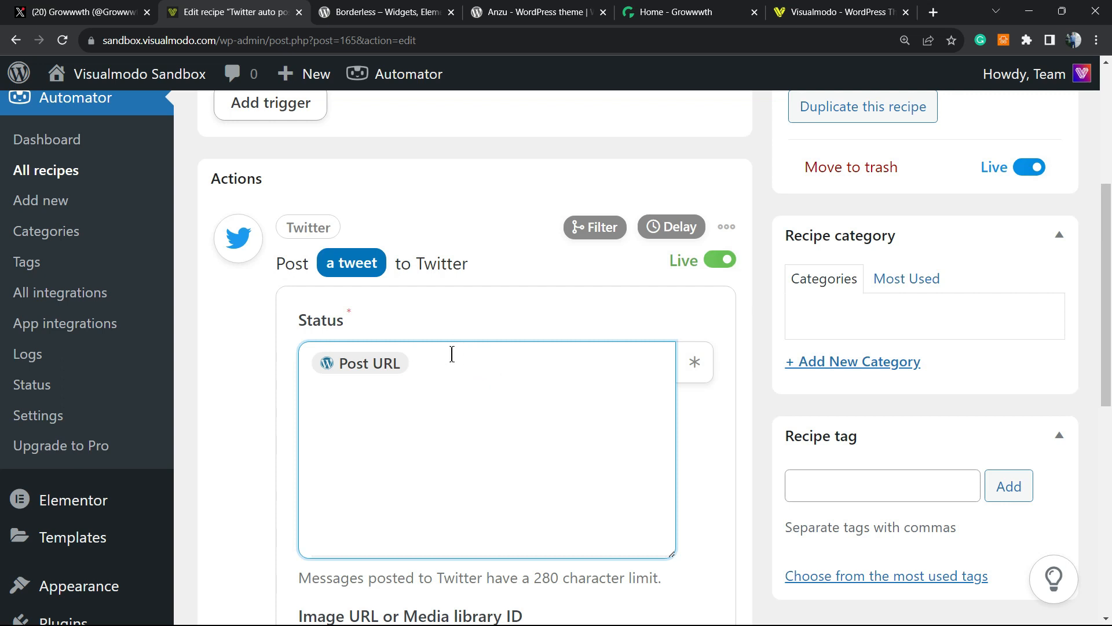
left_click(441, 362)
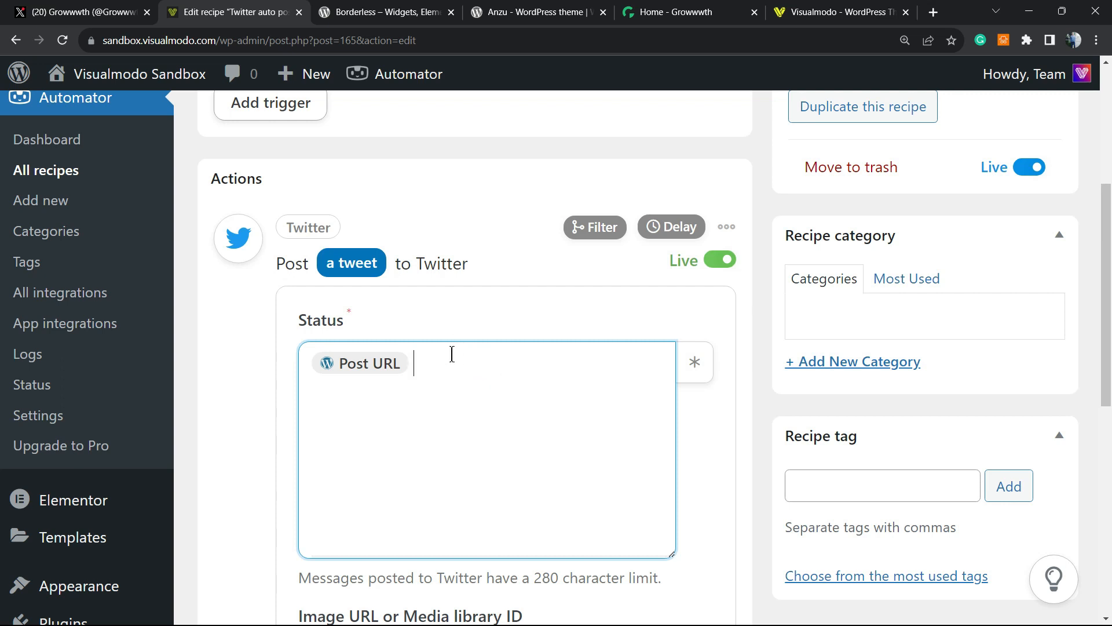
Set the tweet's Image URL to the Post featured image ID token and save the action
scroll("down", 3)
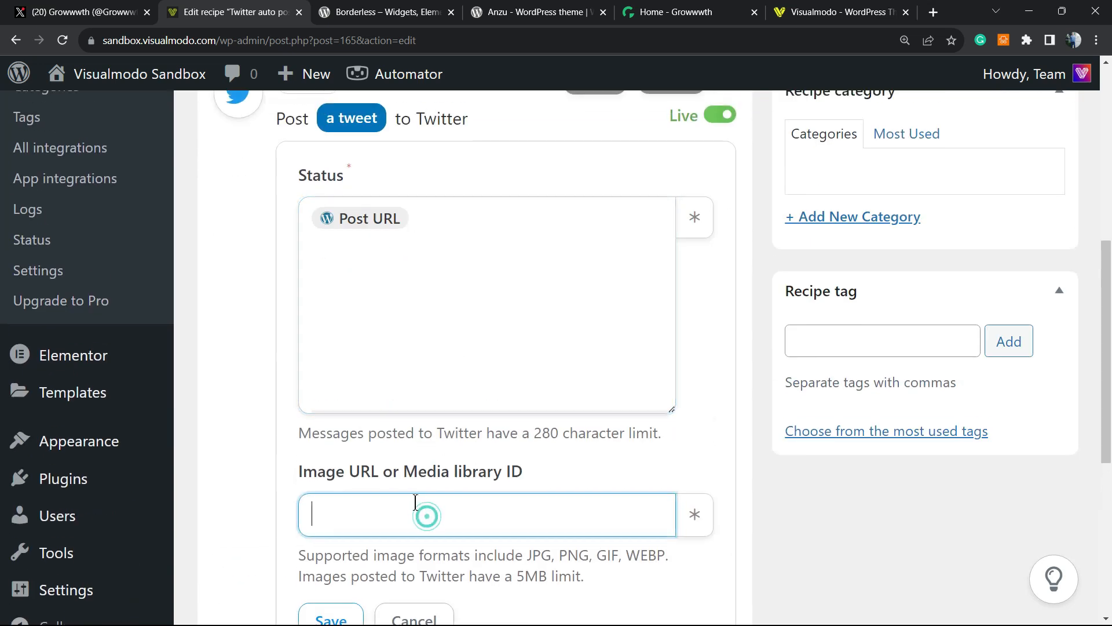
scroll("down", 3)
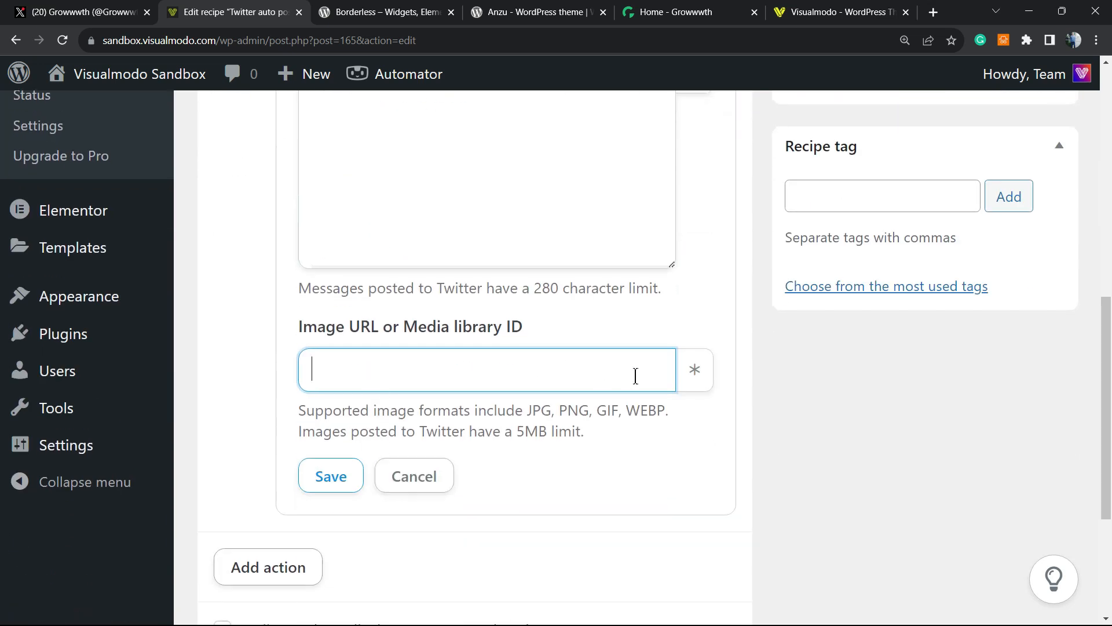
left_click(694, 368)
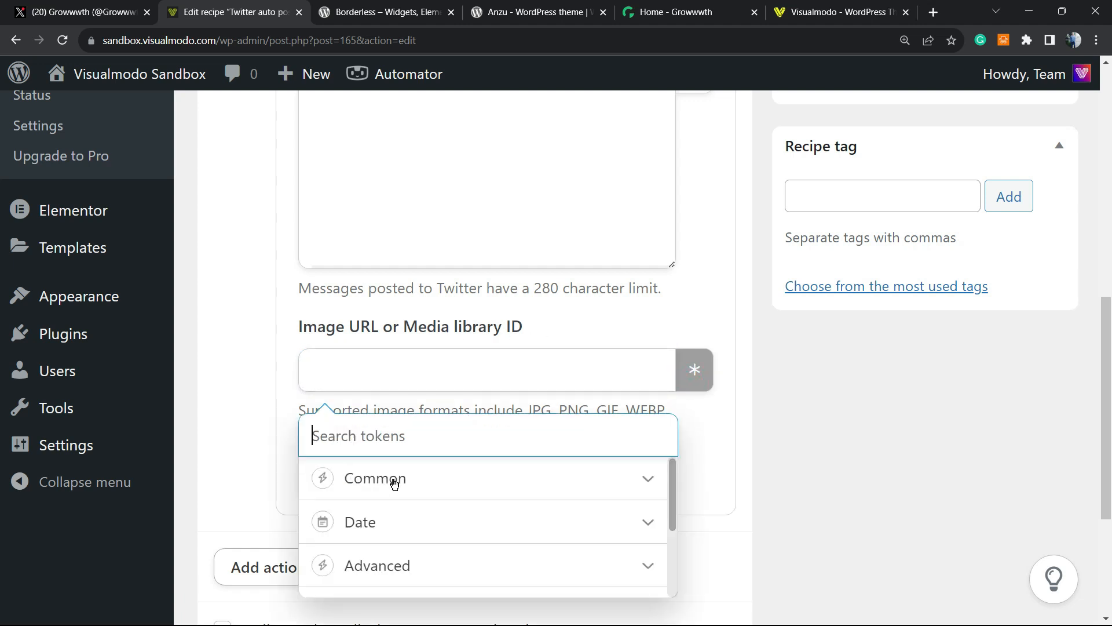
left_click(374, 479)
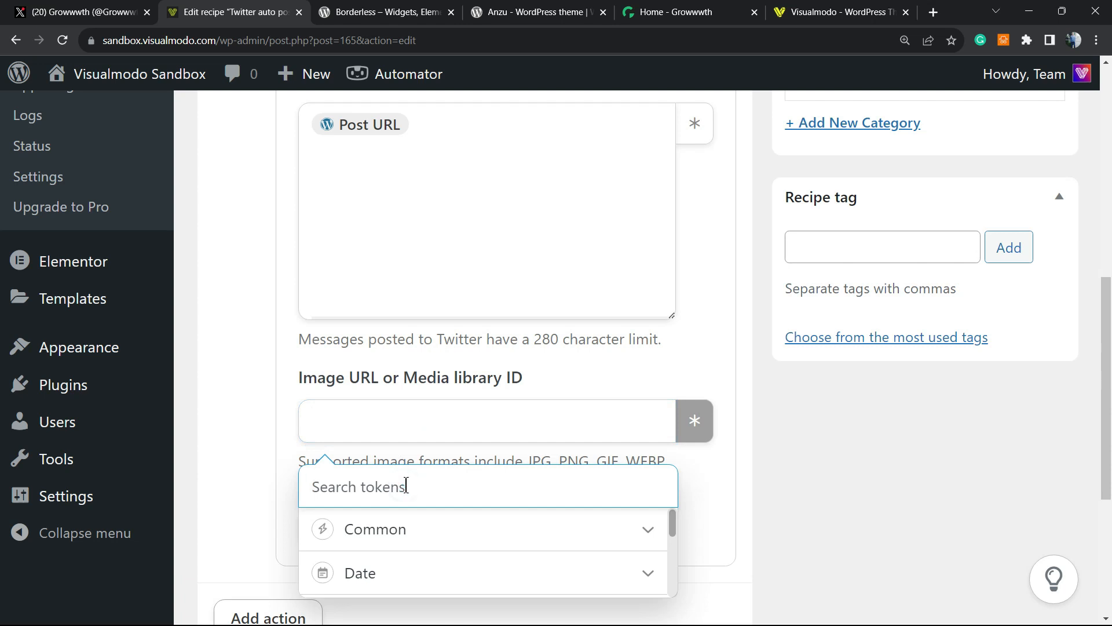
type("fea")
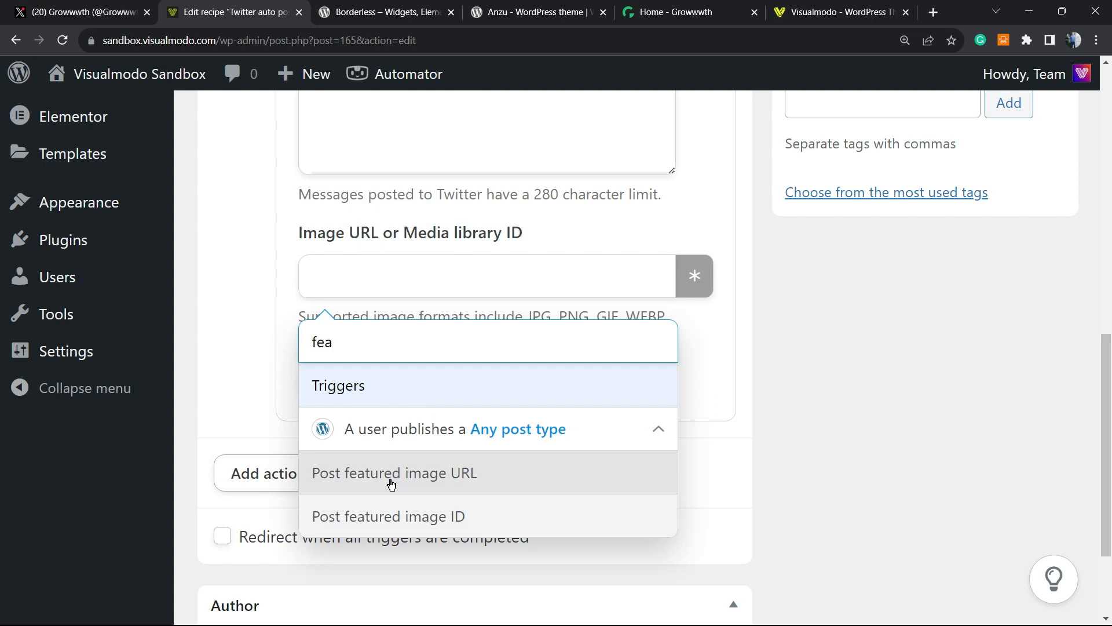
left_click(388, 515)
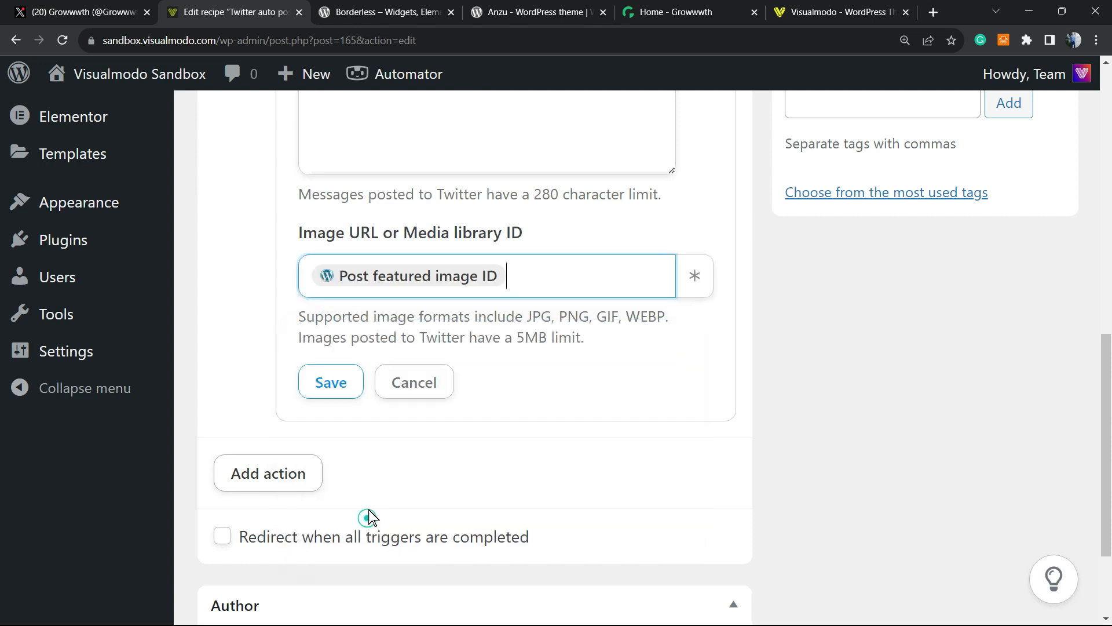
mouse_move(305, 375)
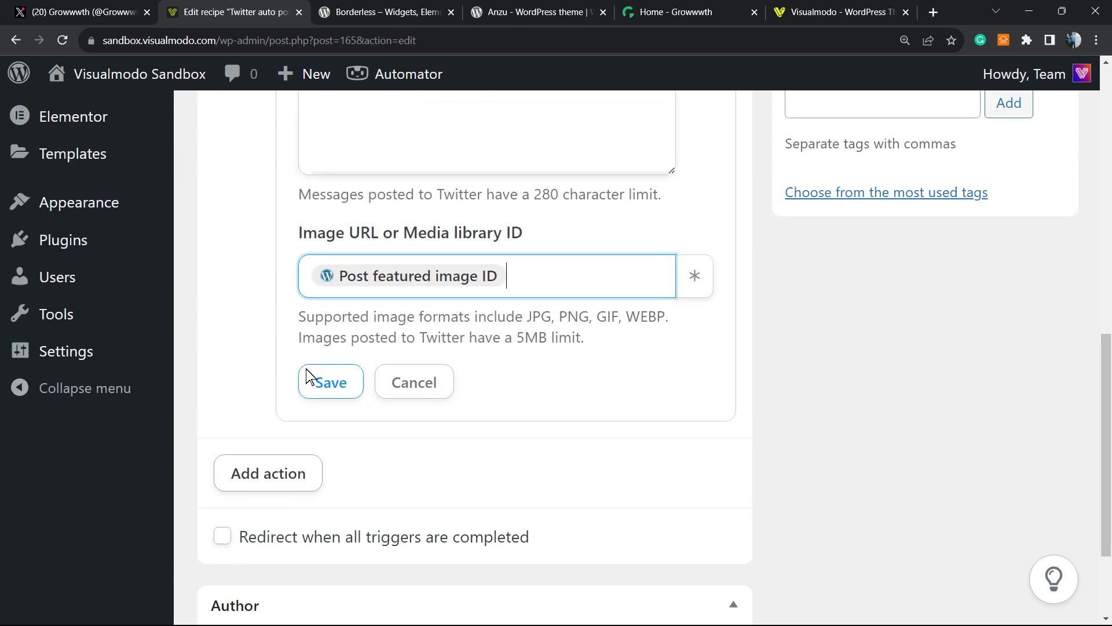
left_click(331, 382)
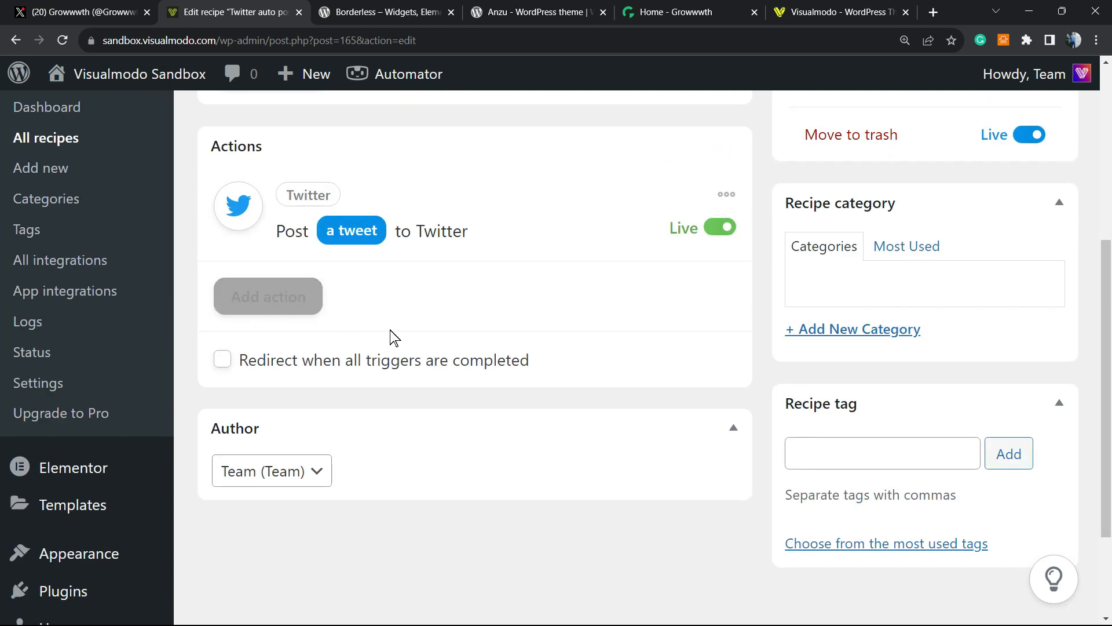
Glance at the posted tweet on Twitter and return to the WordPress recipe editor
scroll("up", 3)
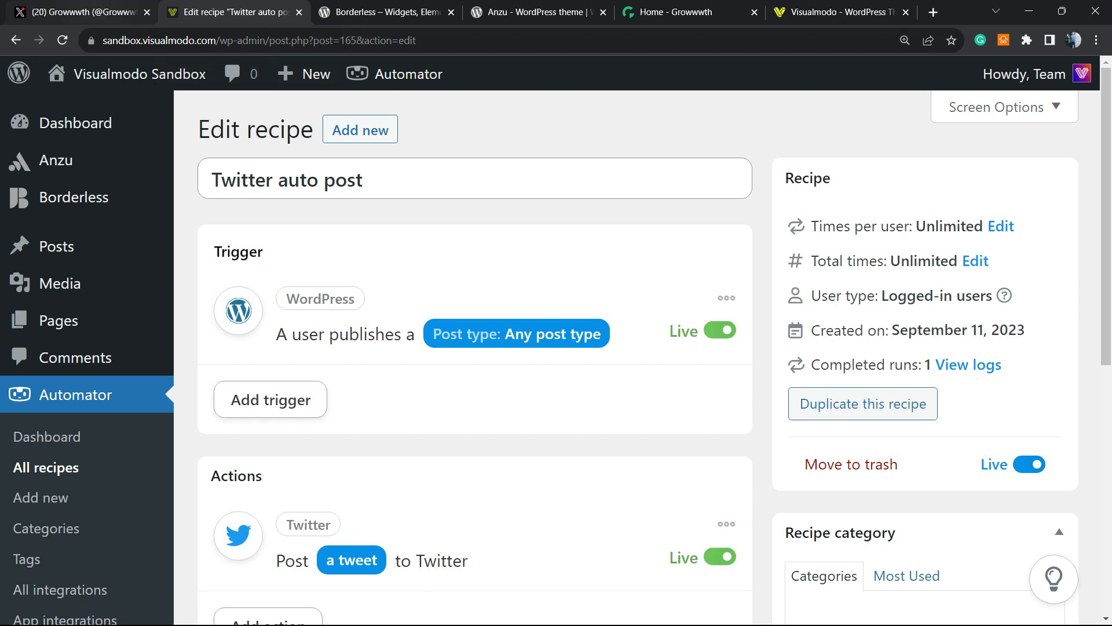
left_click(77, 12)
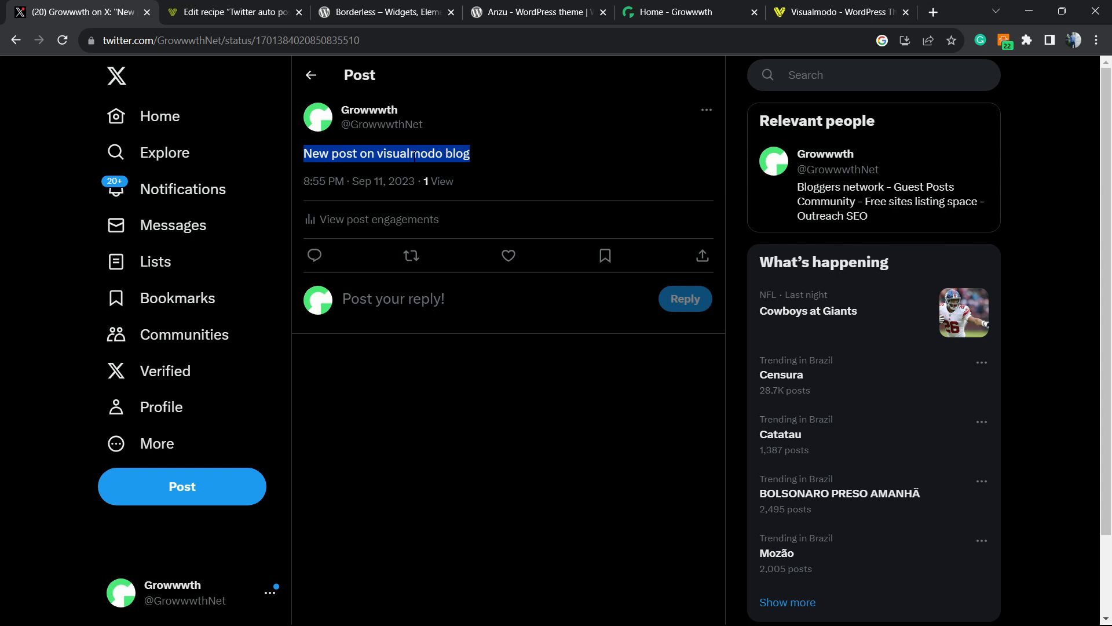
mouse_move(411, 173)
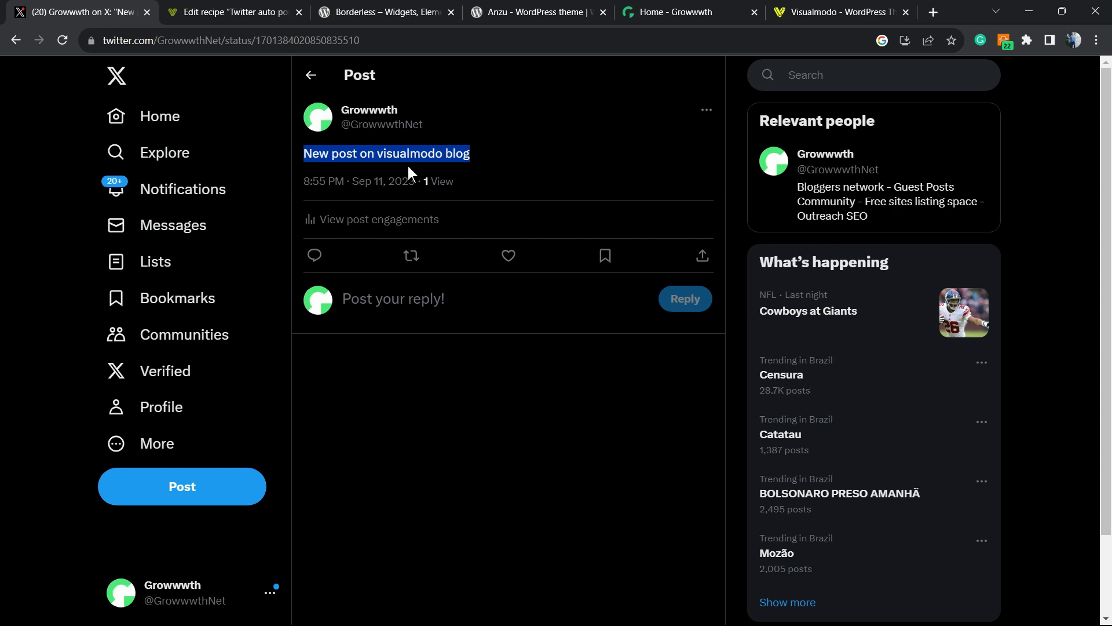
left_click(231, 12)
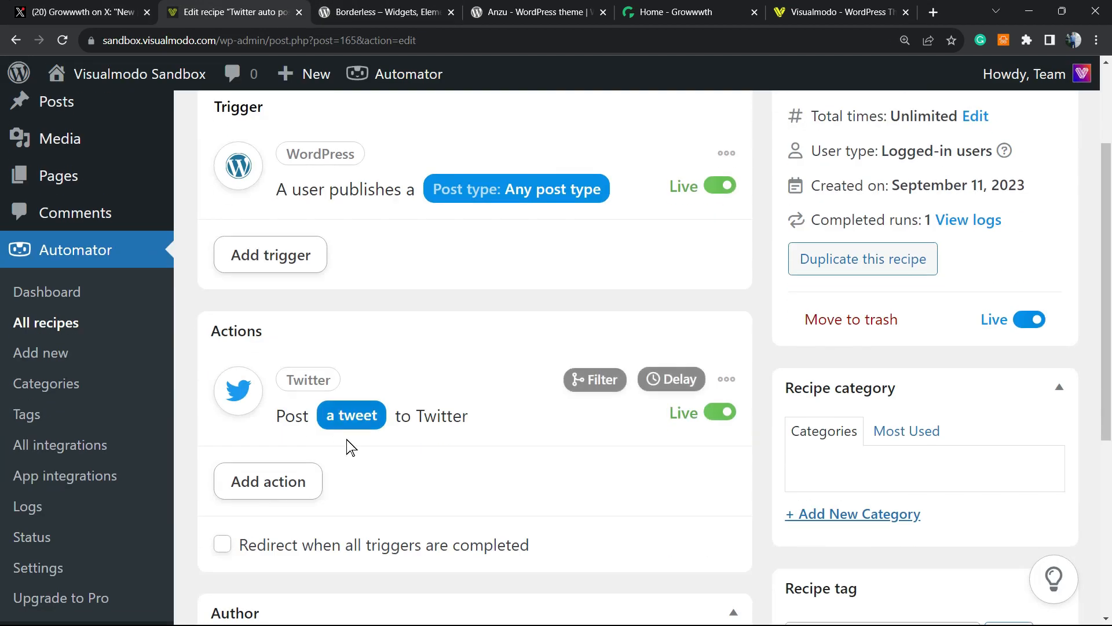
Search the tweet message tokens for 'tit' and save the Twitter action settings
scroll("down", 3)
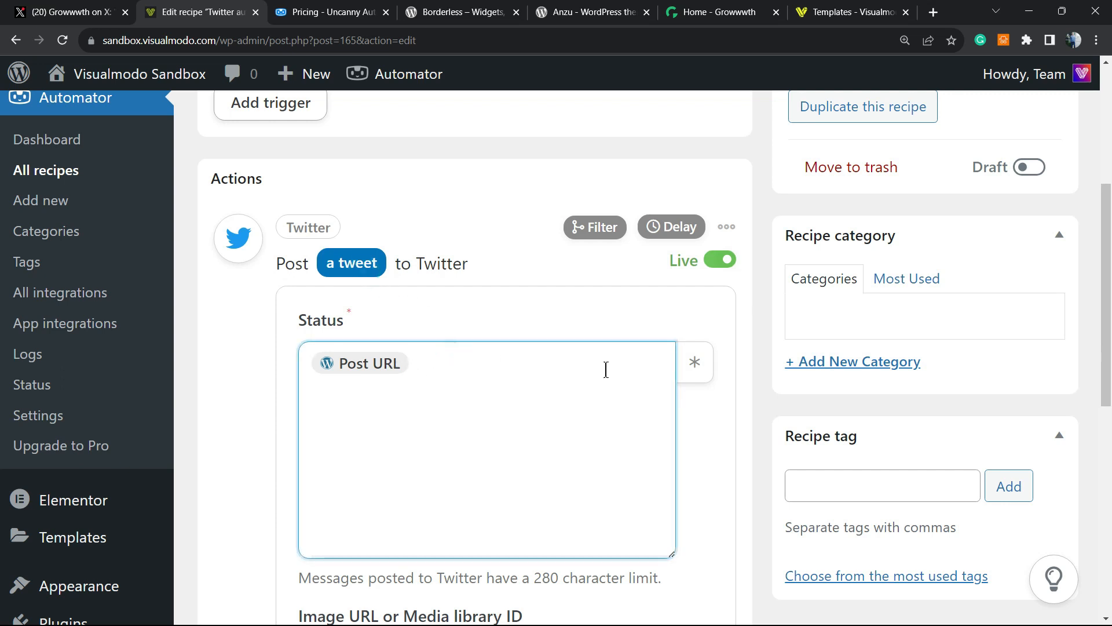
left_click(694, 362)
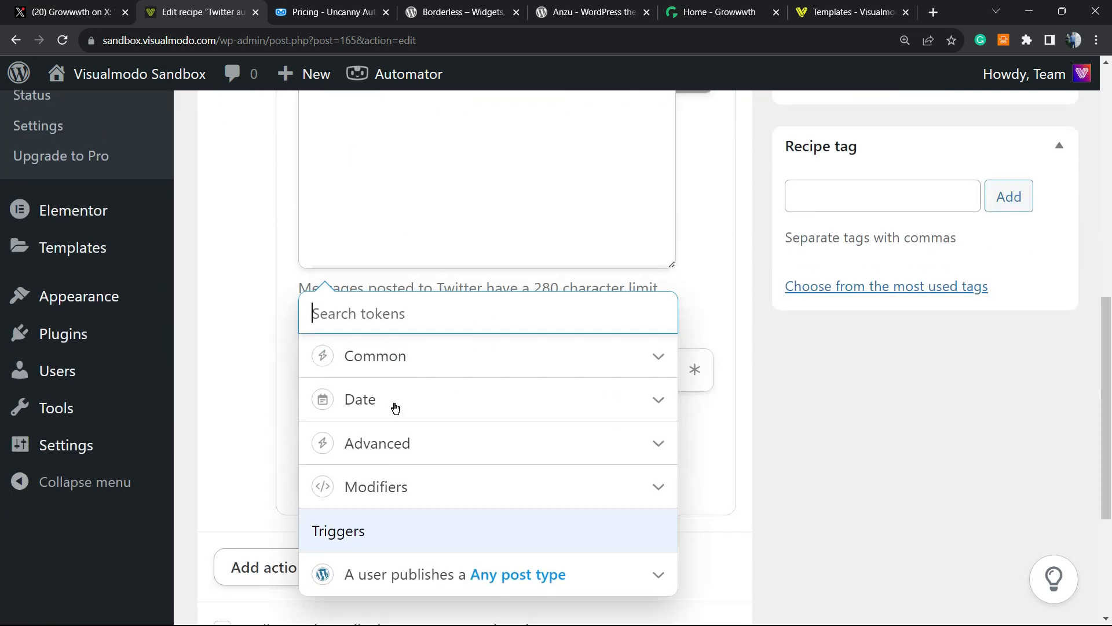
type("t")
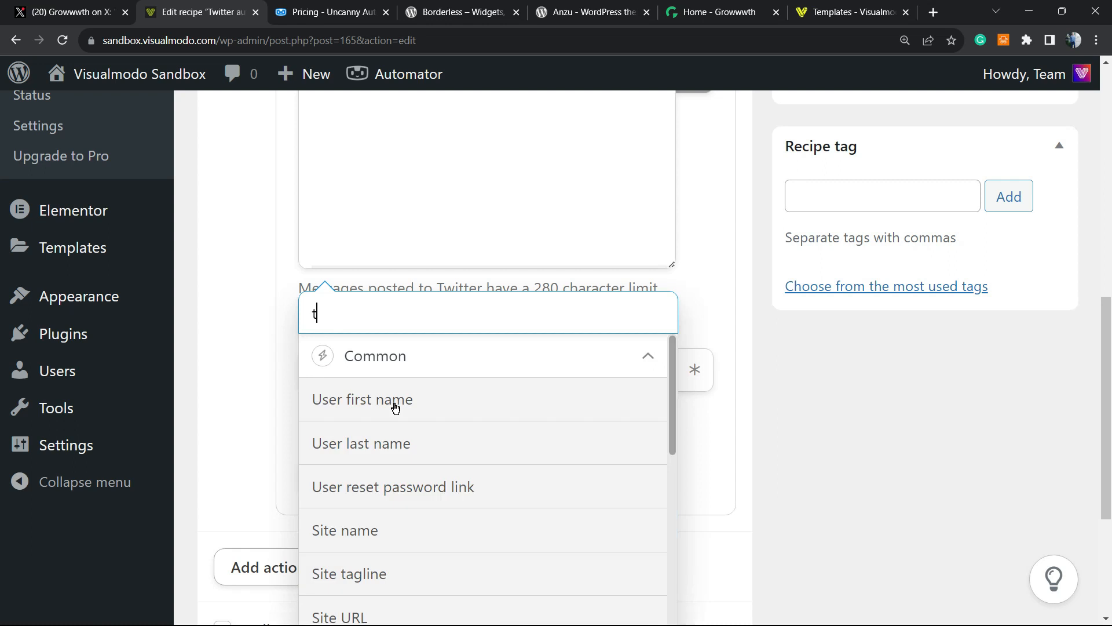
type("i")
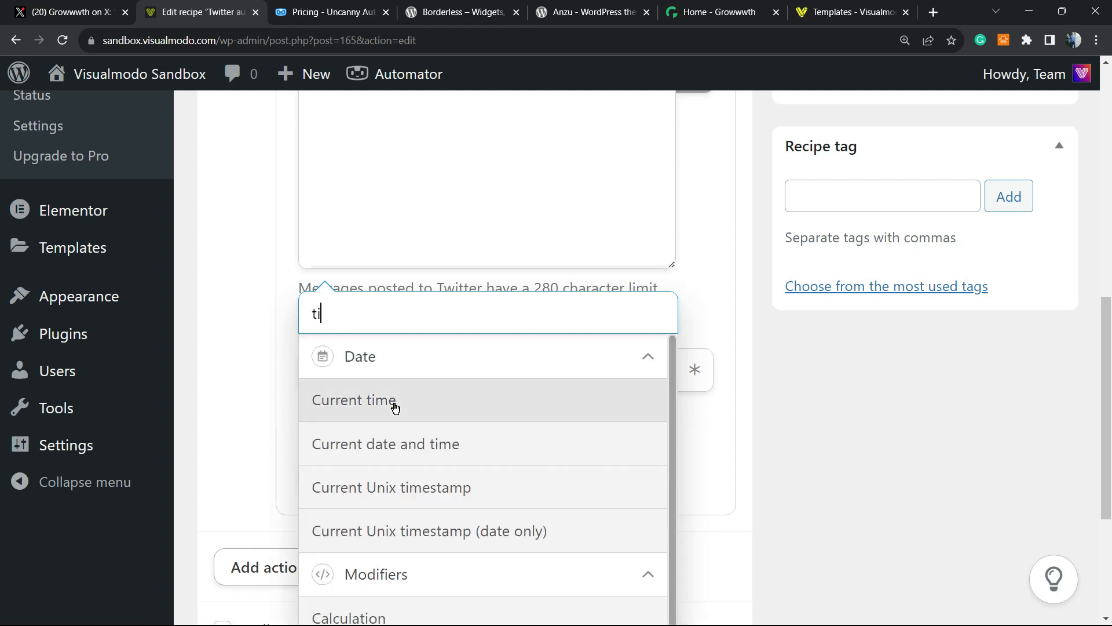
type("t")
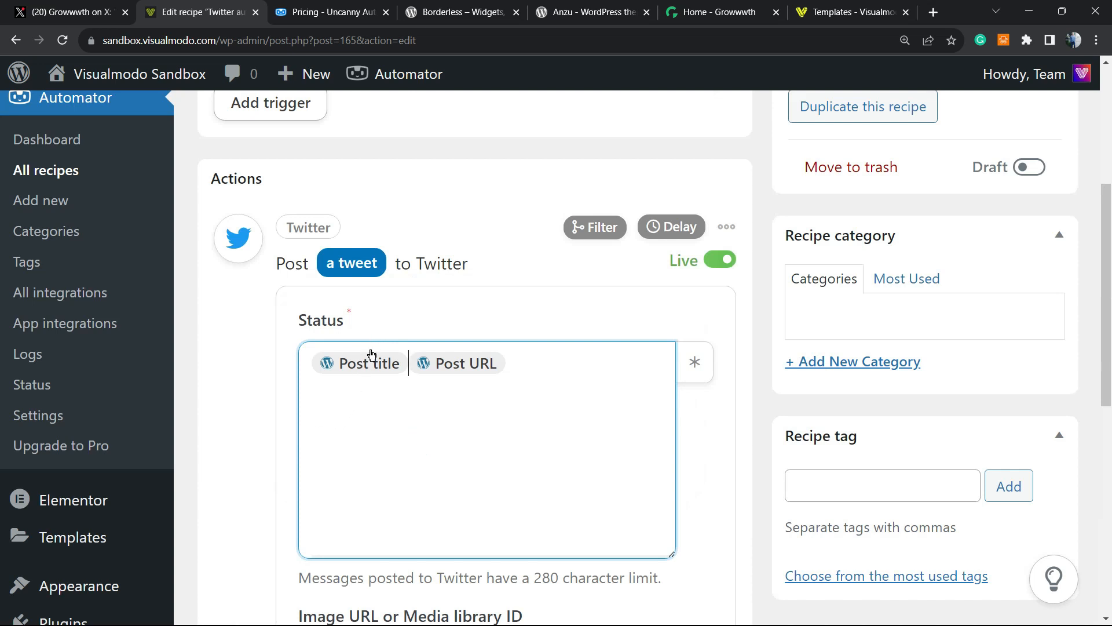
scroll("down", 3)
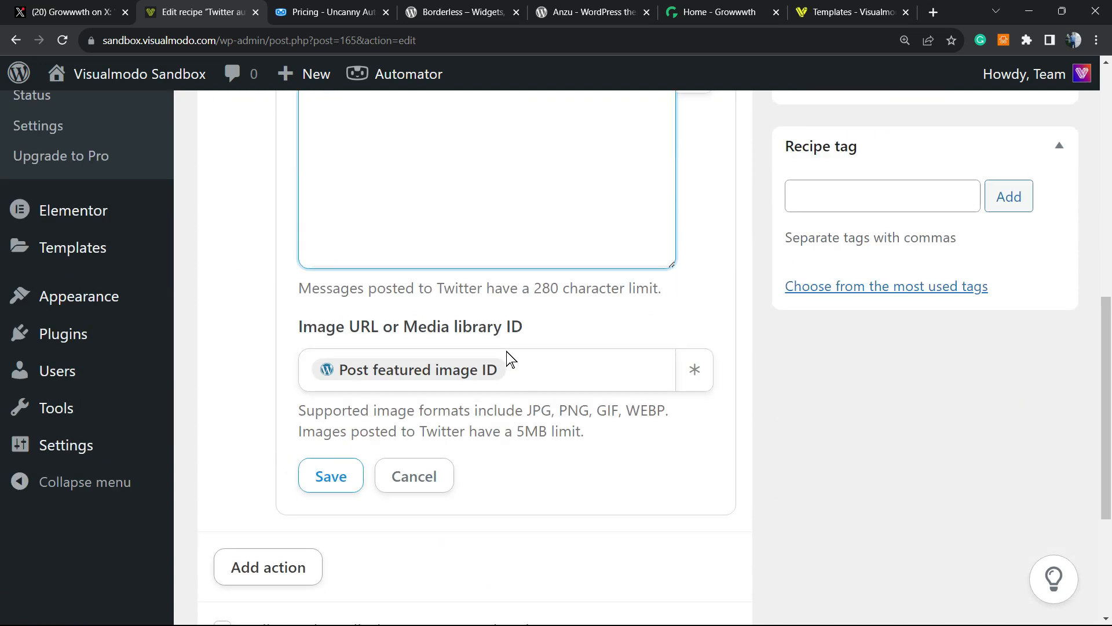
left_click(330, 475)
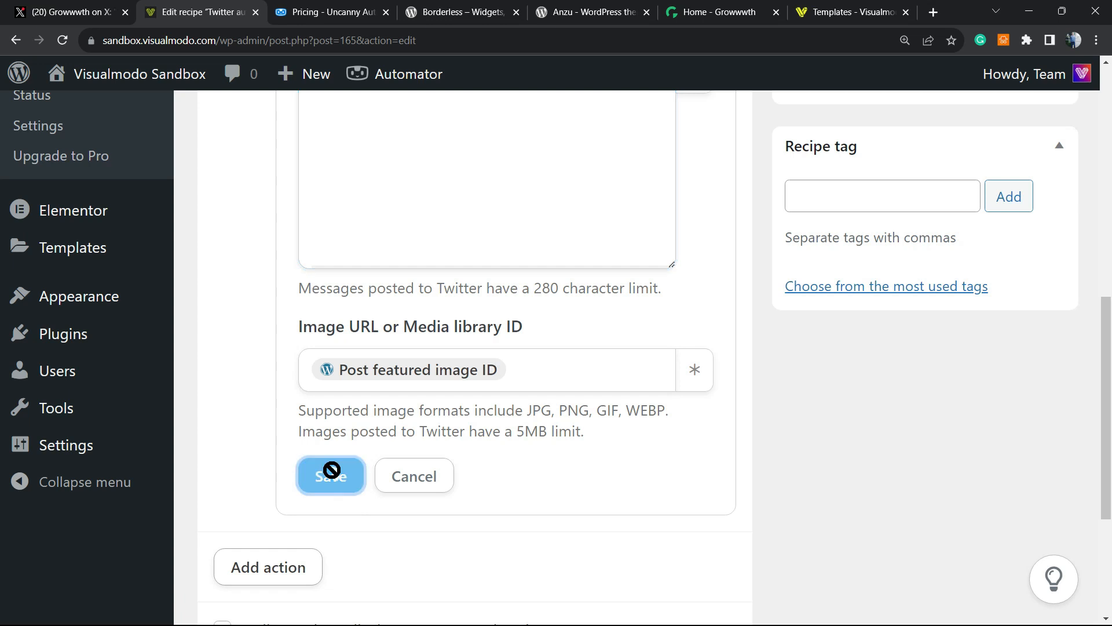
left_click(331, 475)
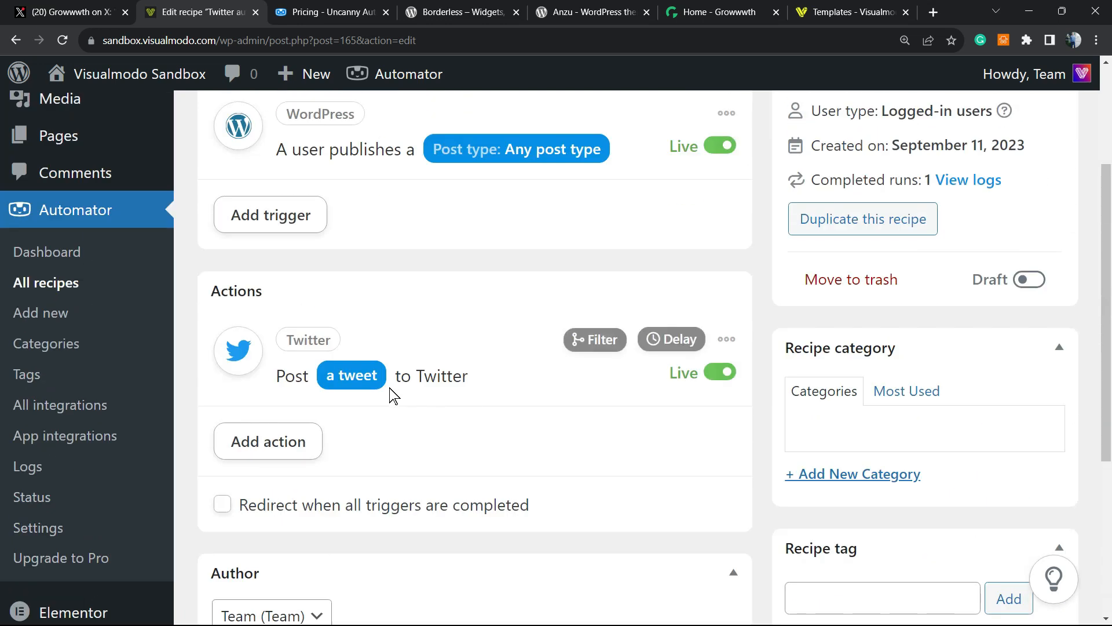
mouse_move(533, 356)
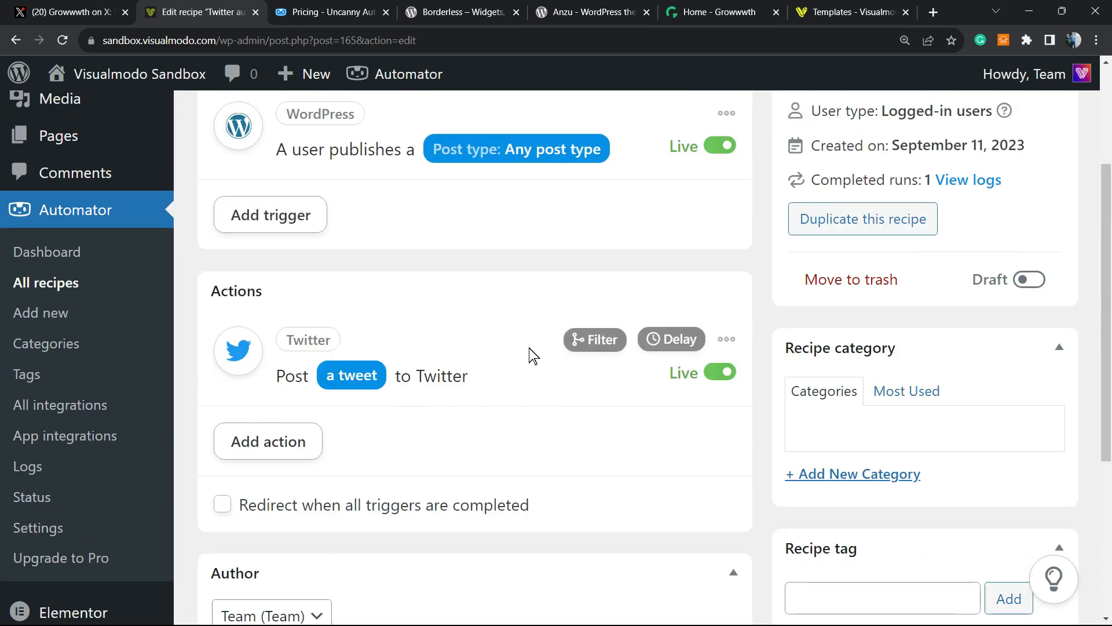
Switch the 'Twitter auto post' recipe from Draft to Live and review it
scroll("up", 3)
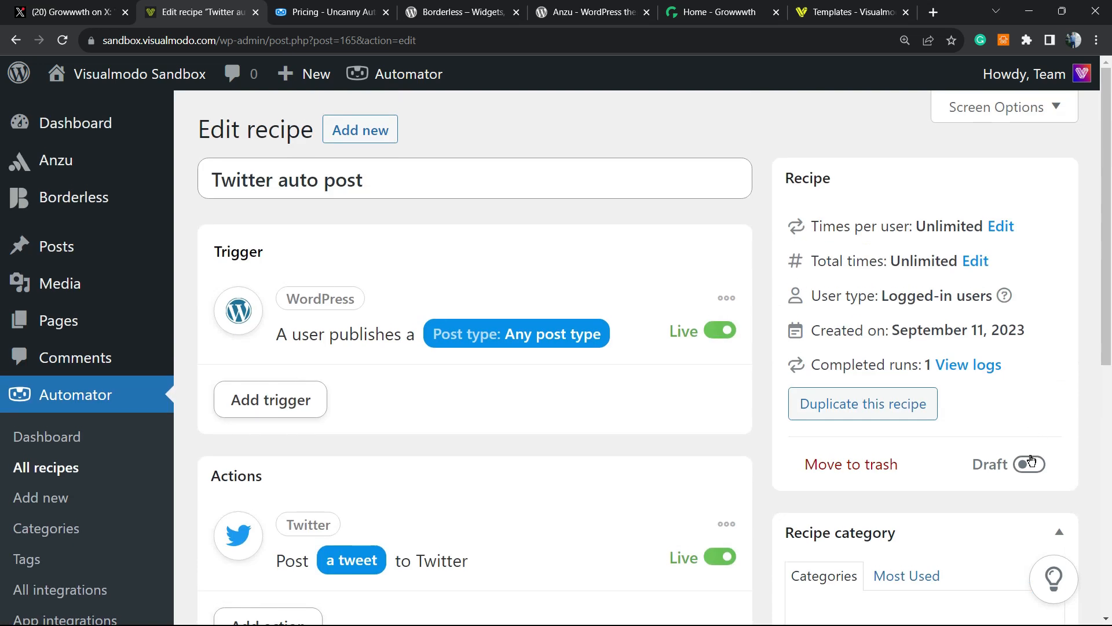
left_click(1030, 463)
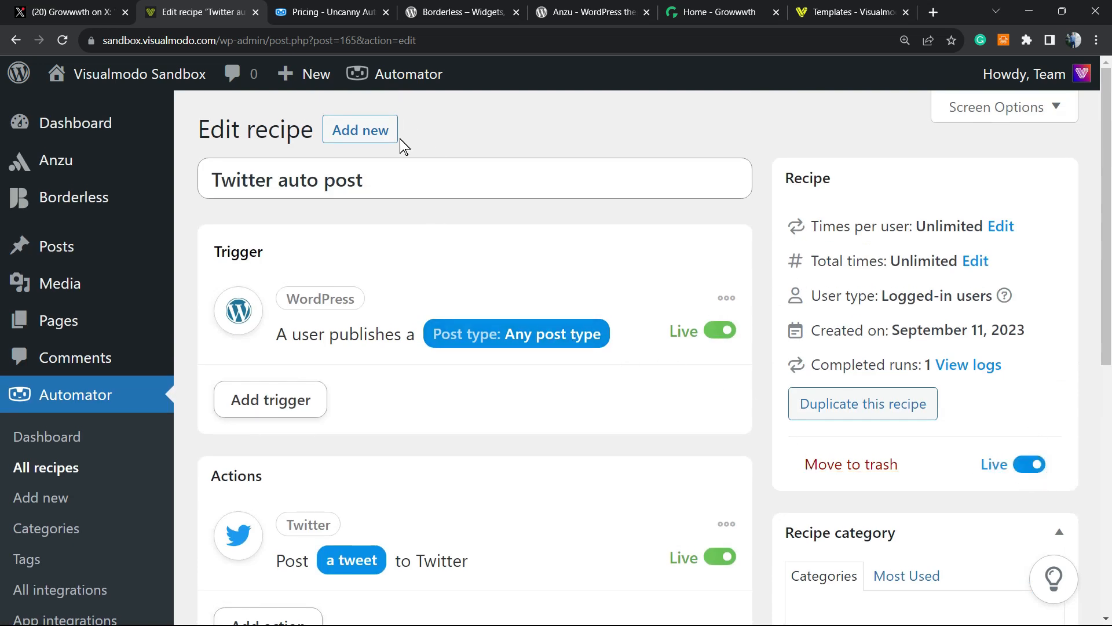
scroll("down", 3)
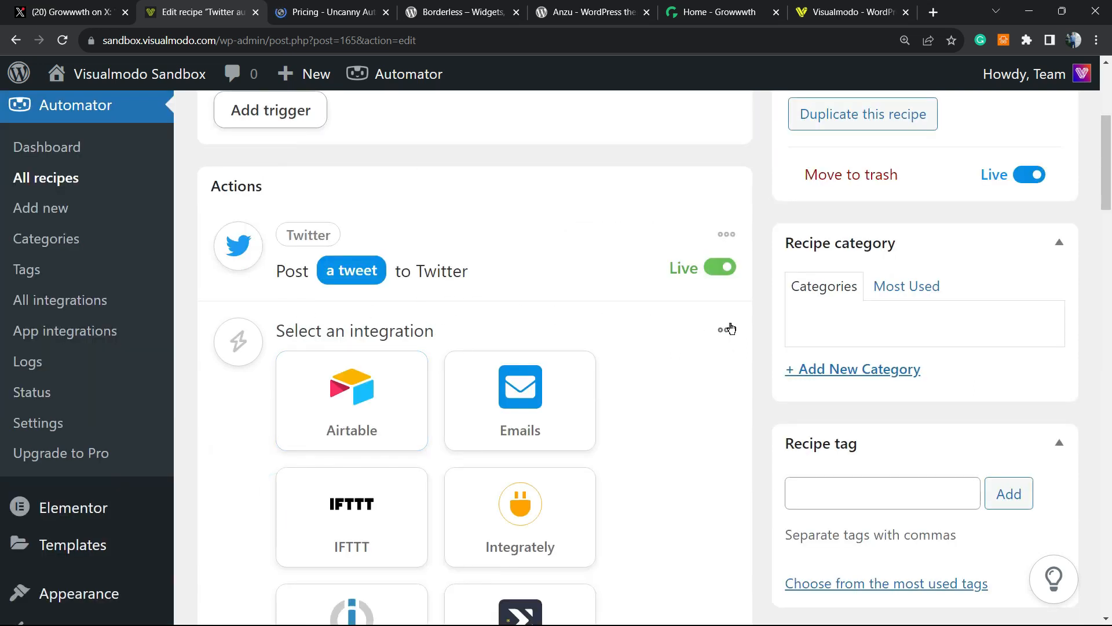
scroll("down", 3)
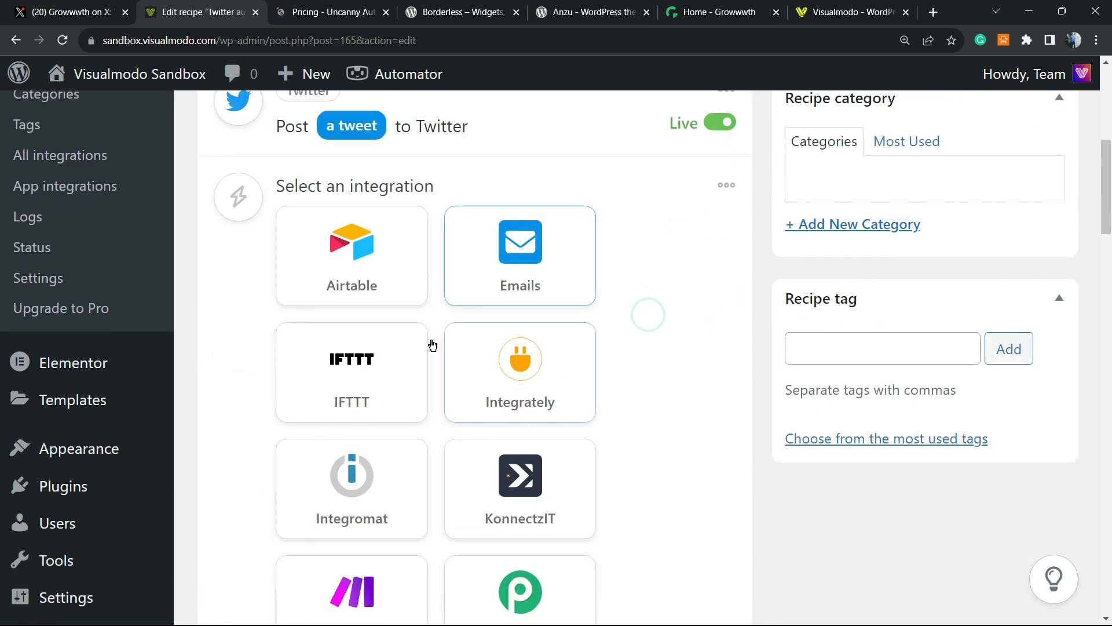
scroll("down", 3)
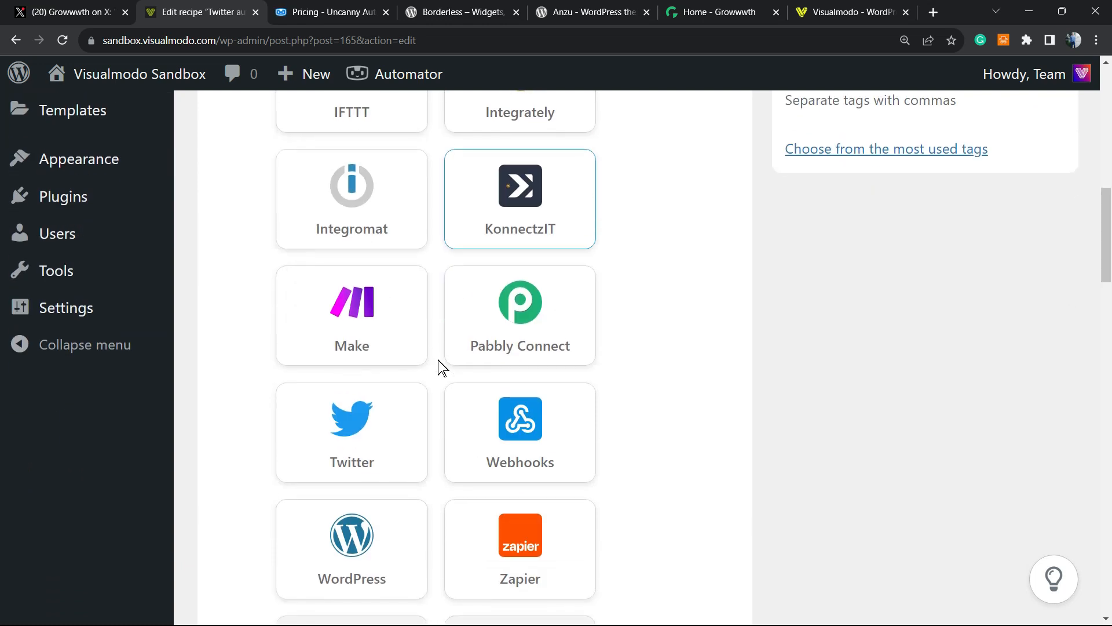
scroll("up", 3)
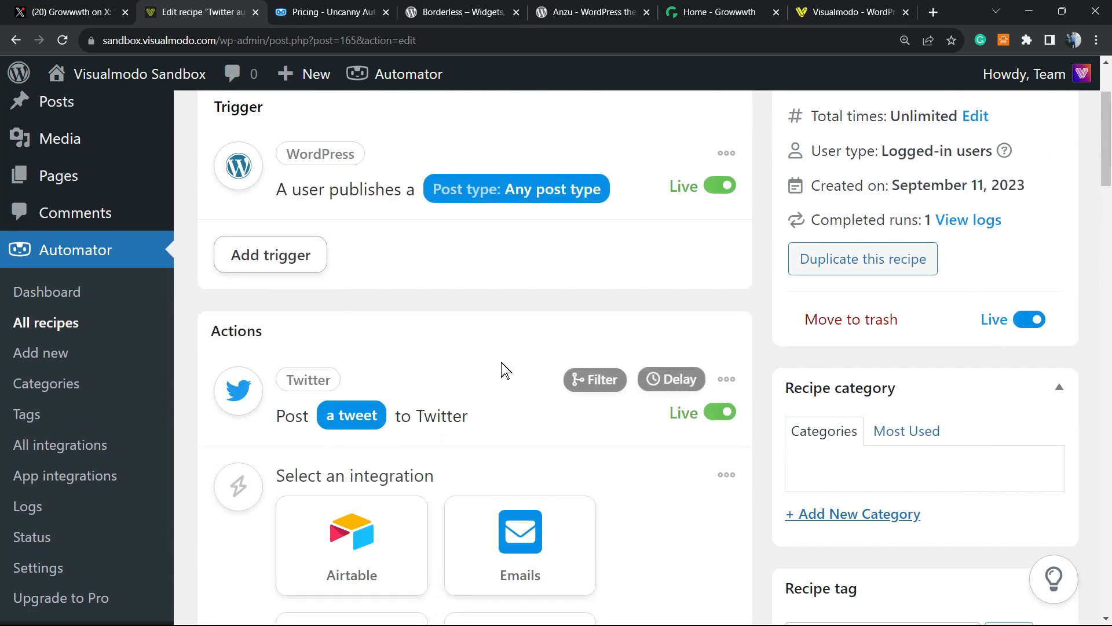
scroll("up", 3)
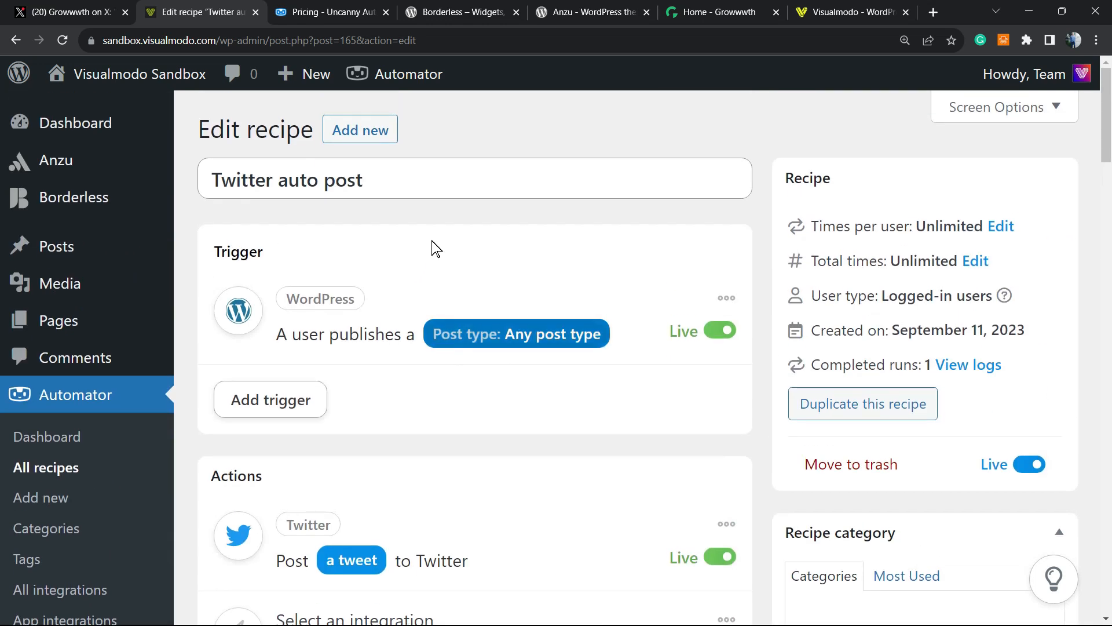
Look through the Borderless plugin, Anzu theme and Growwwth guest posting pages
left_click(461, 12)
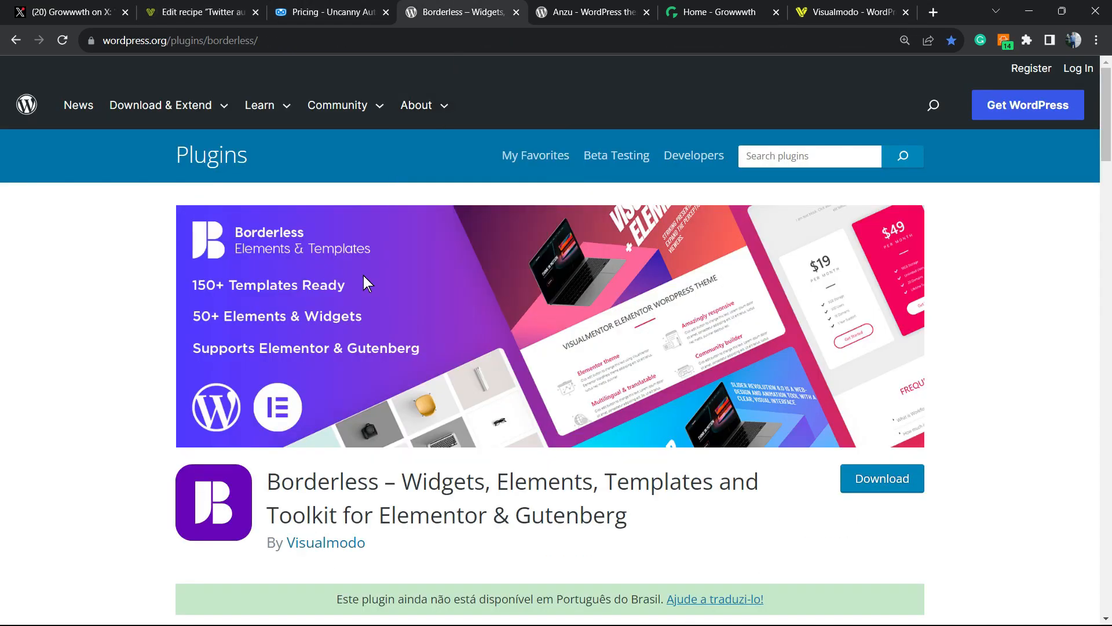
mouse_move(325, 501)
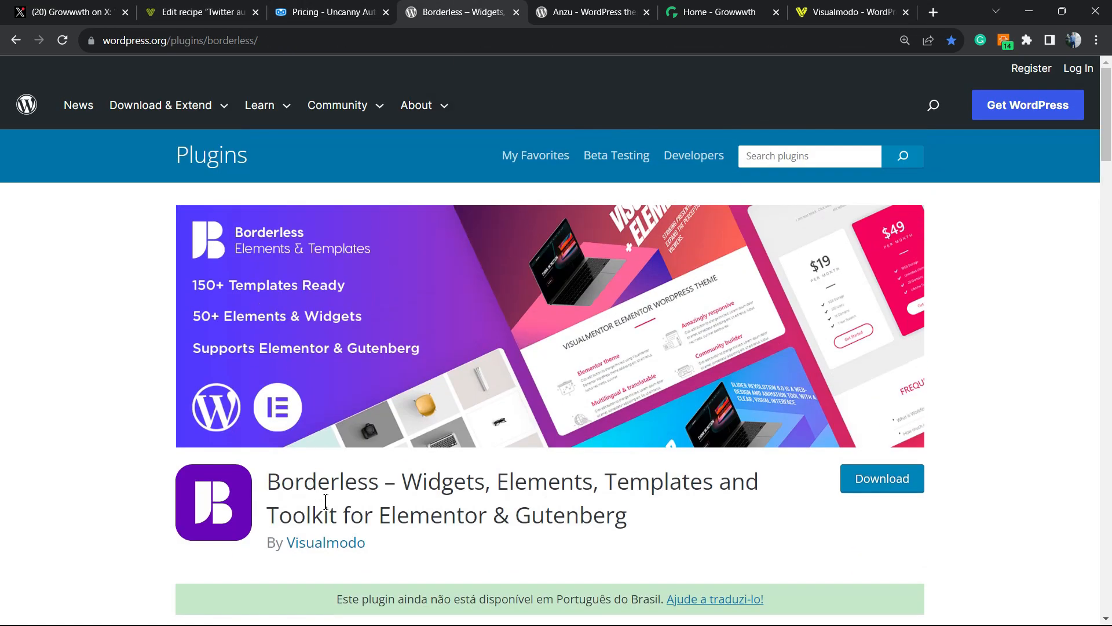
double_click(442, 481)
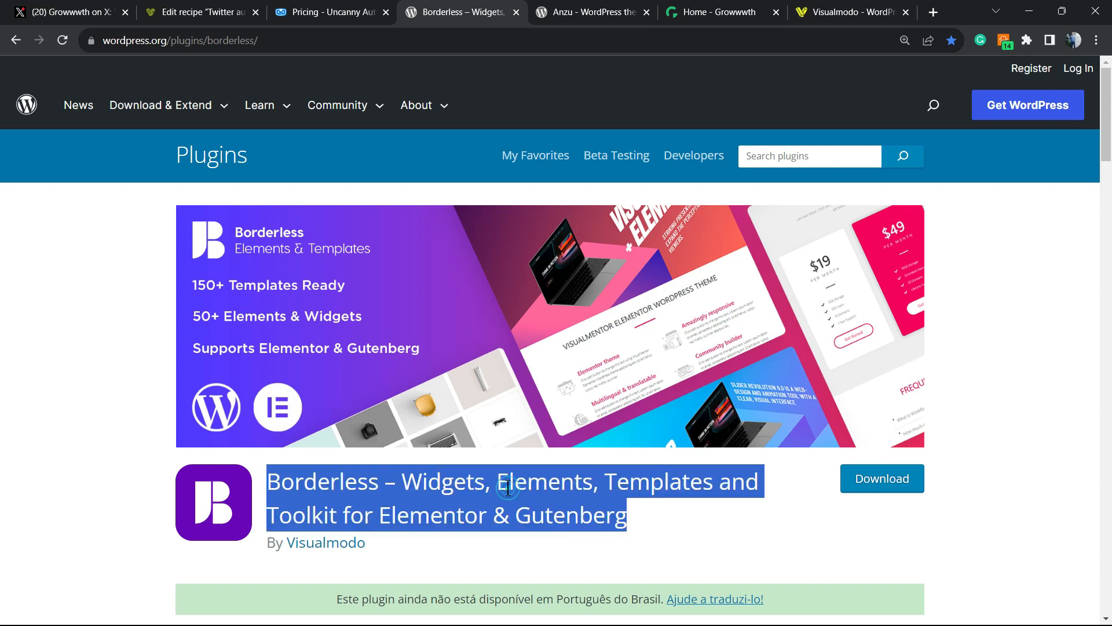
left_click(592, 12)
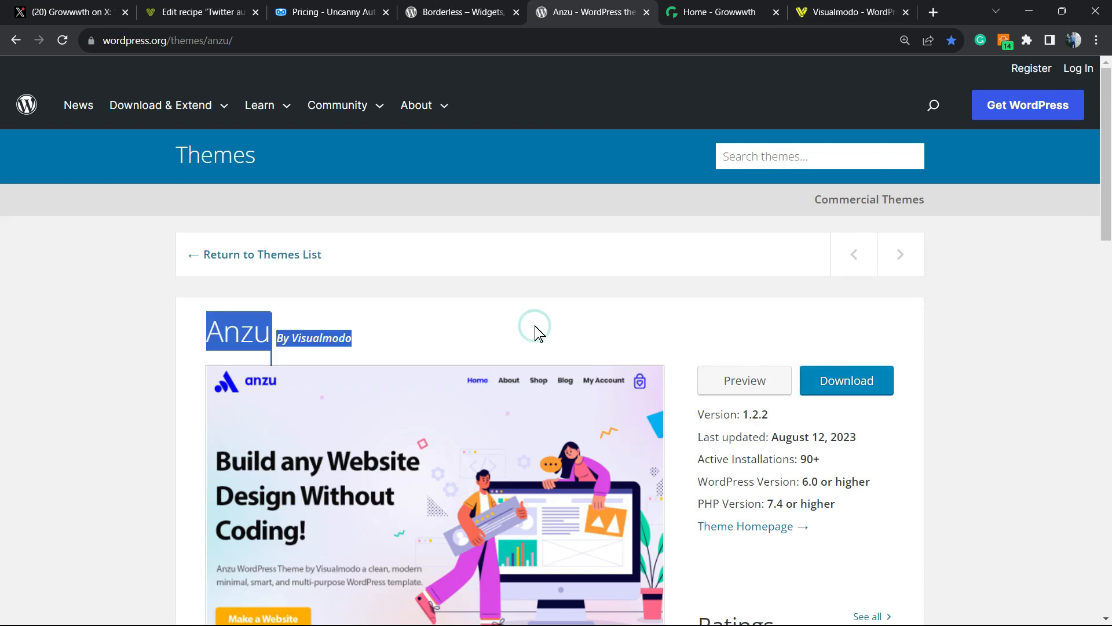
left_click(716, 11)
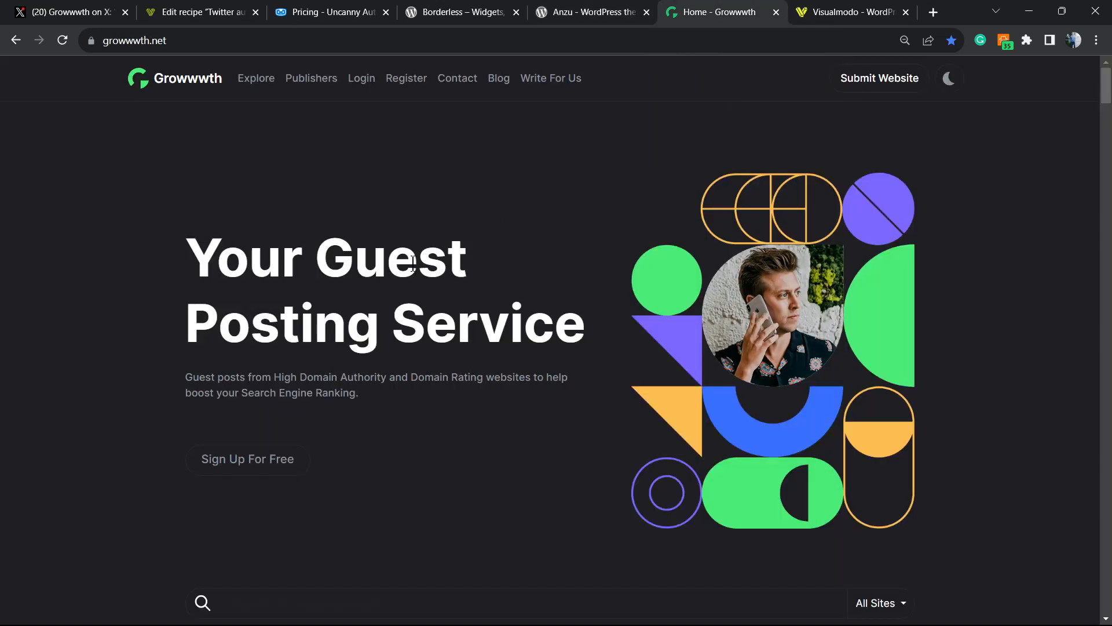
scroll("down", 3)
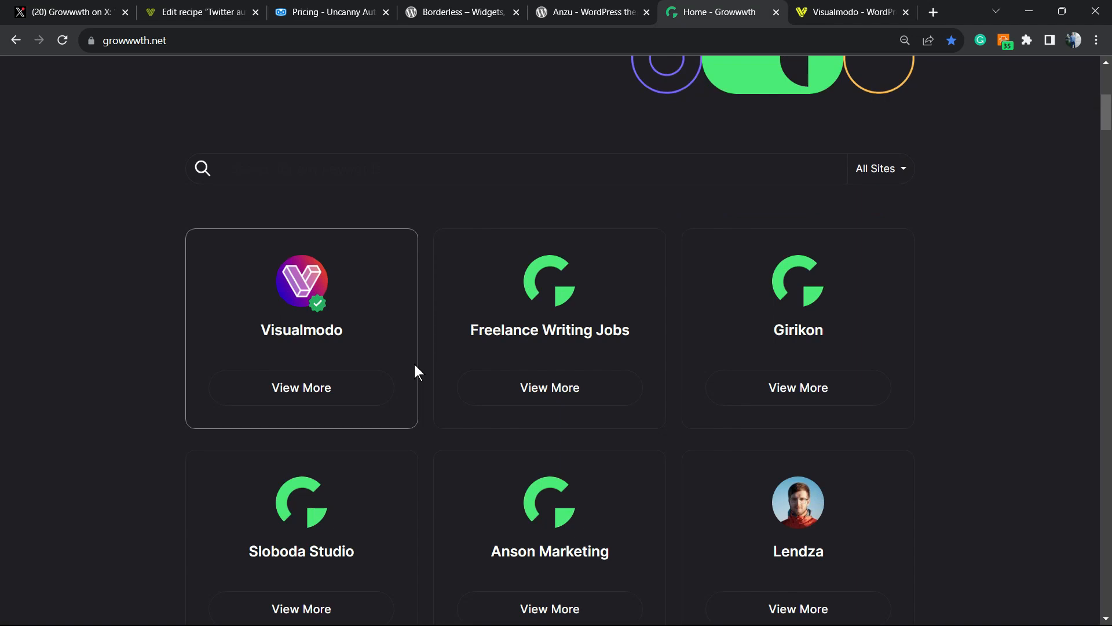
scroll("down", 3)
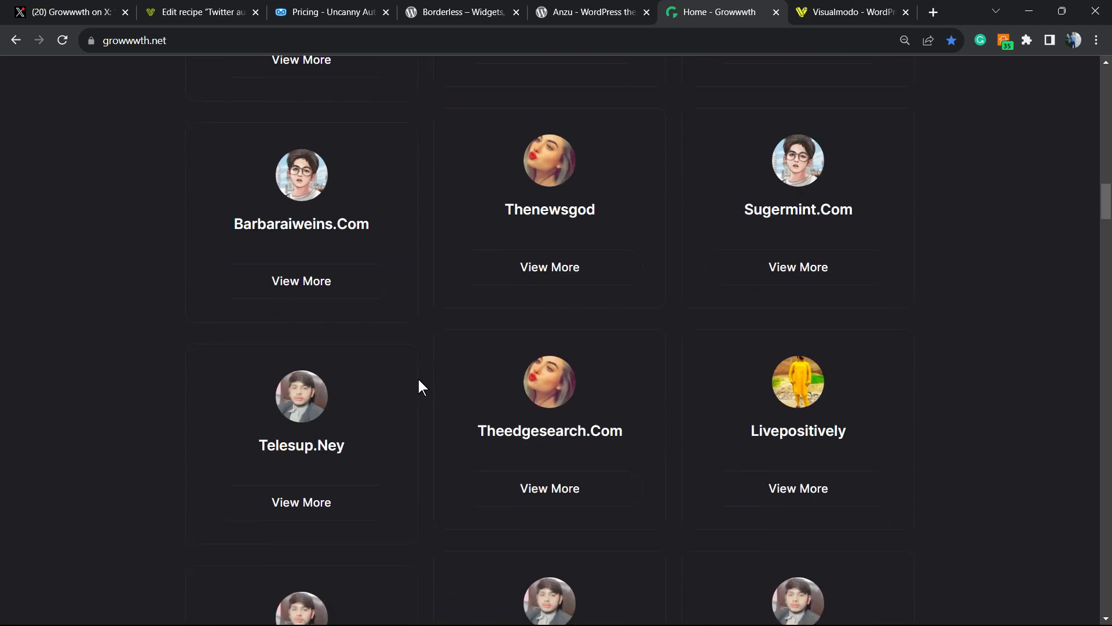
scroll("up", 3)
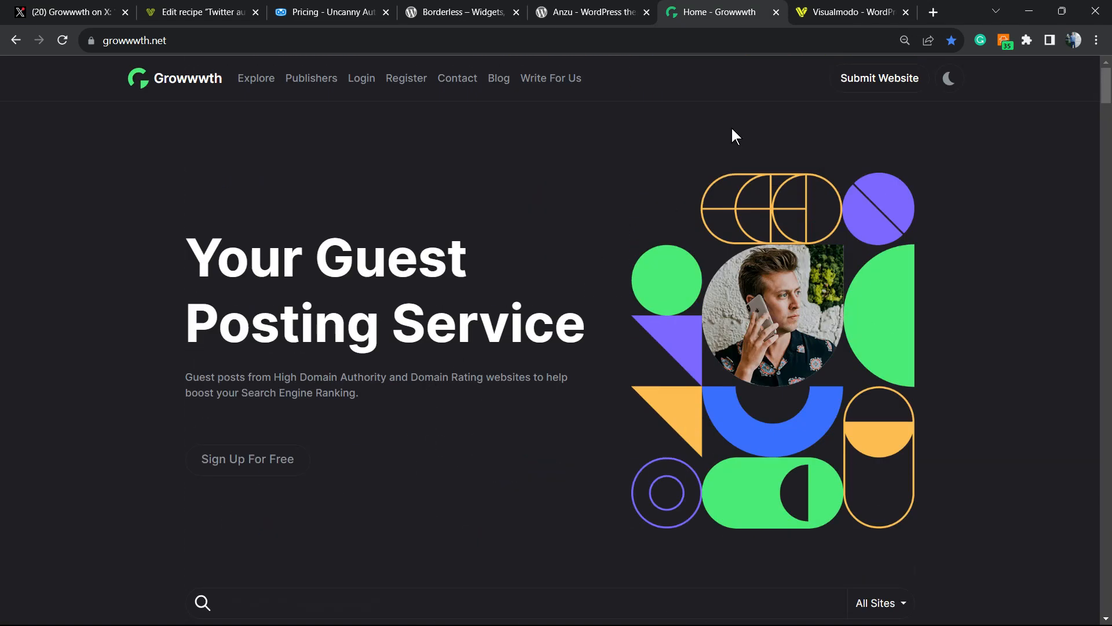
Browse Visualmodo's starter Templates Library, scrolling through designs like Coach and Construction 2
left_click(848, 11)
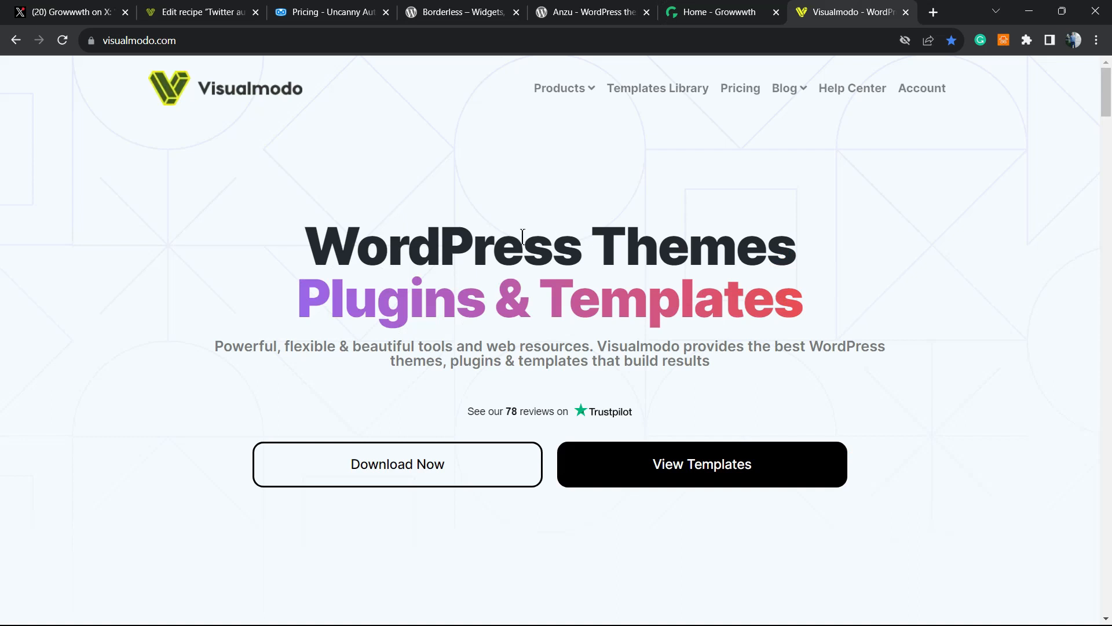
mouse_move(646, 93)
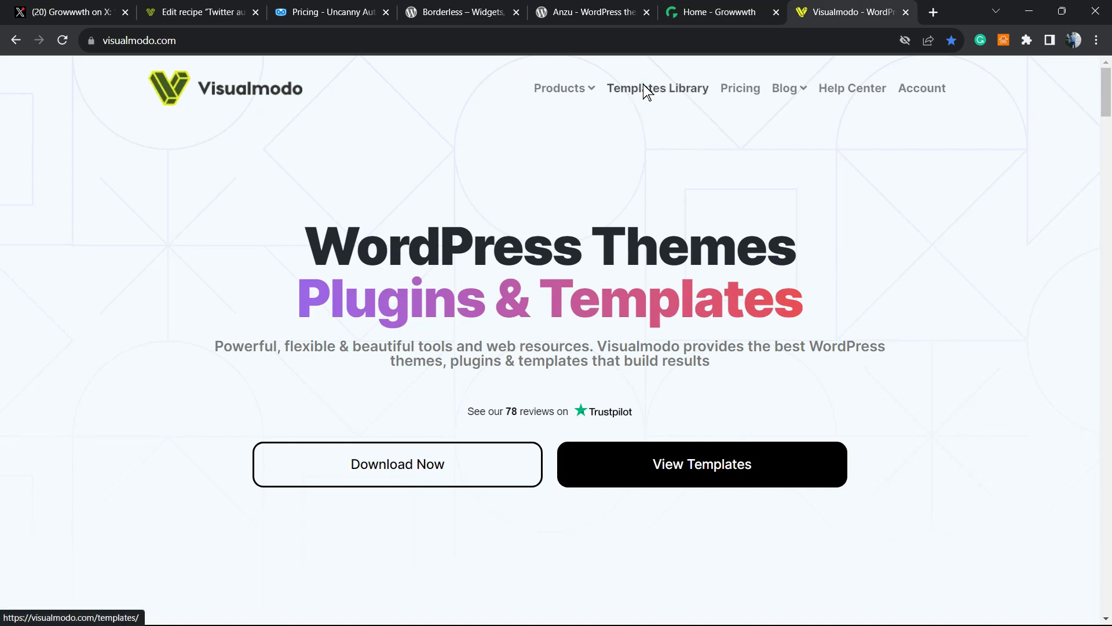
left_click(658, 88)
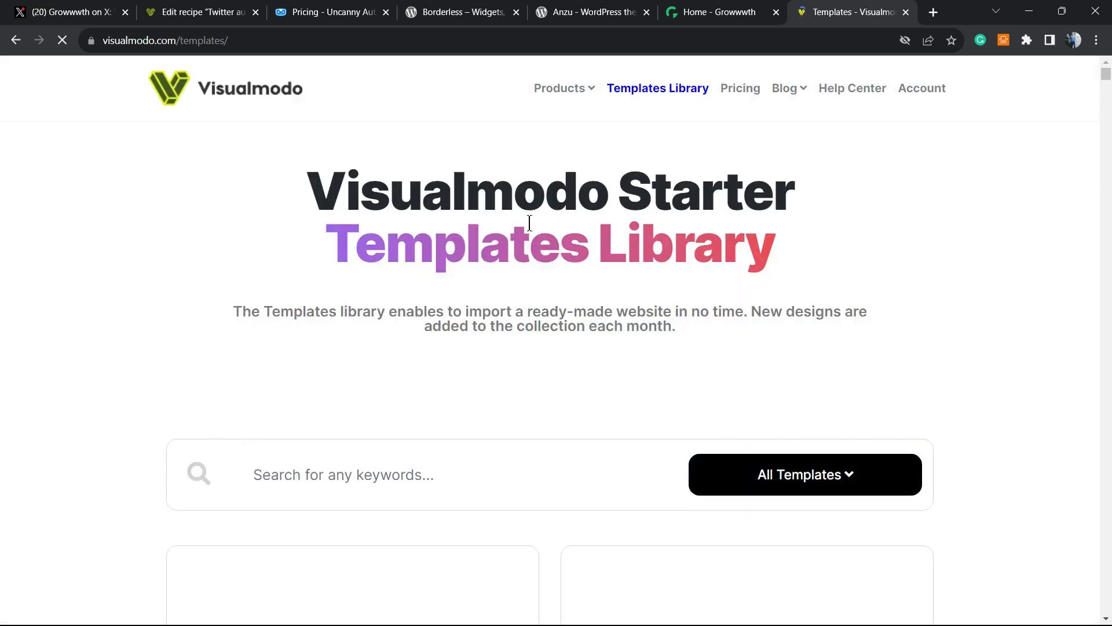
scroll("down", 3)
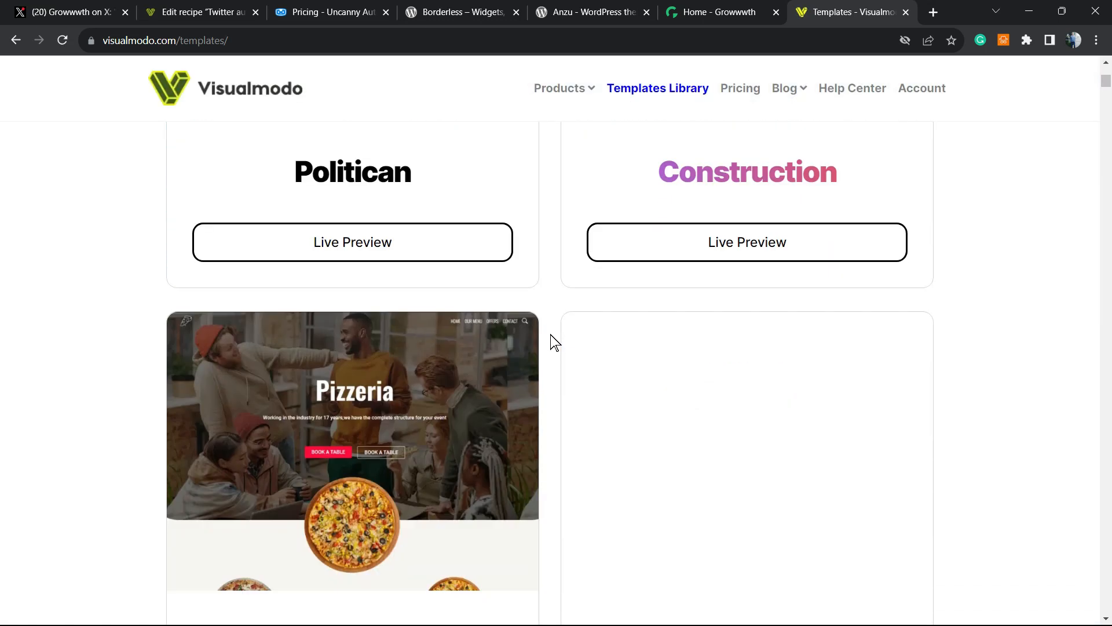
scroll("down", 3)
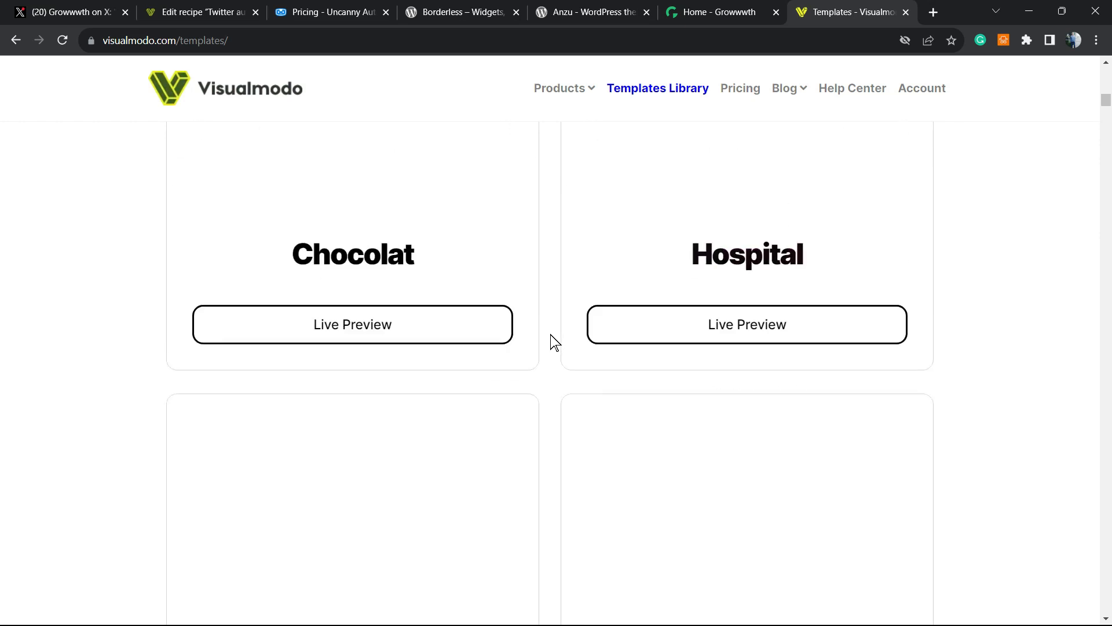
scroll("down", 3)
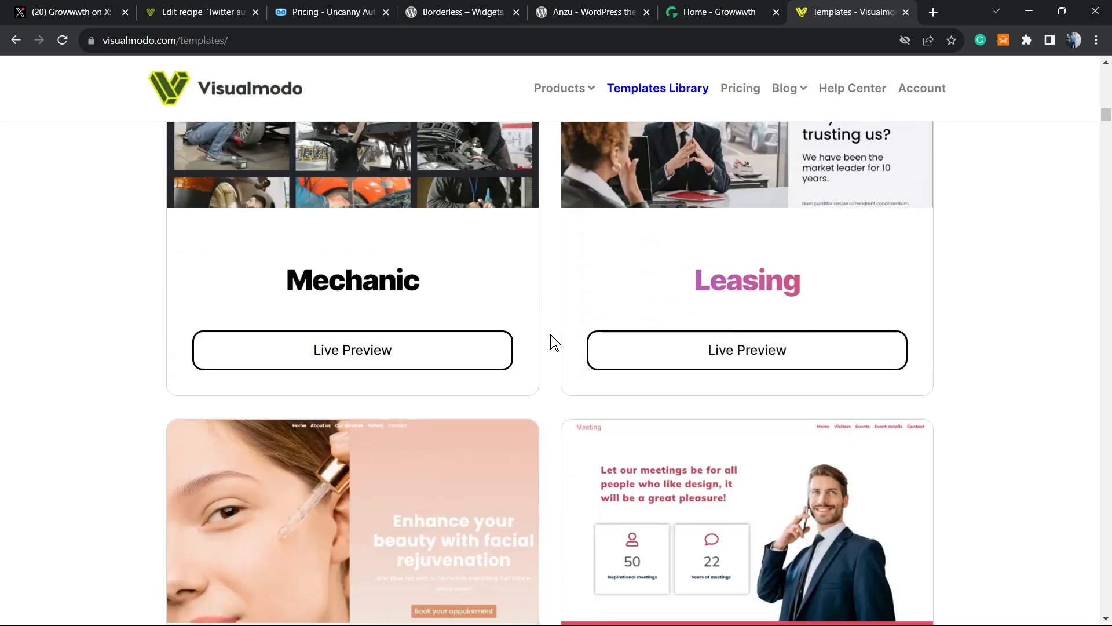
scroll("down", 3)
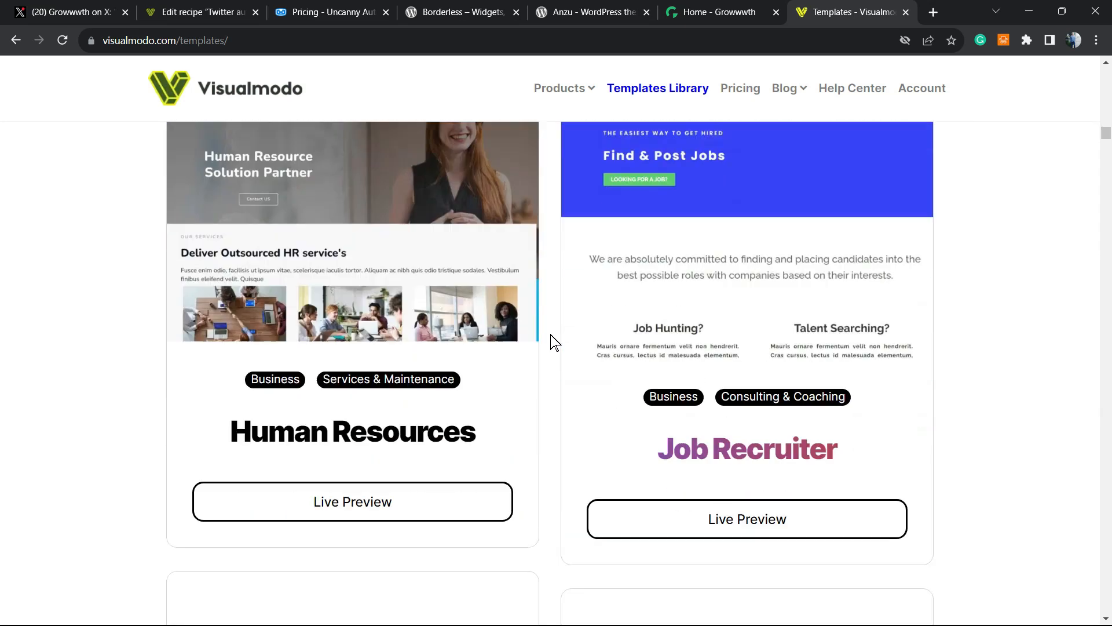
scroll("down", 3)
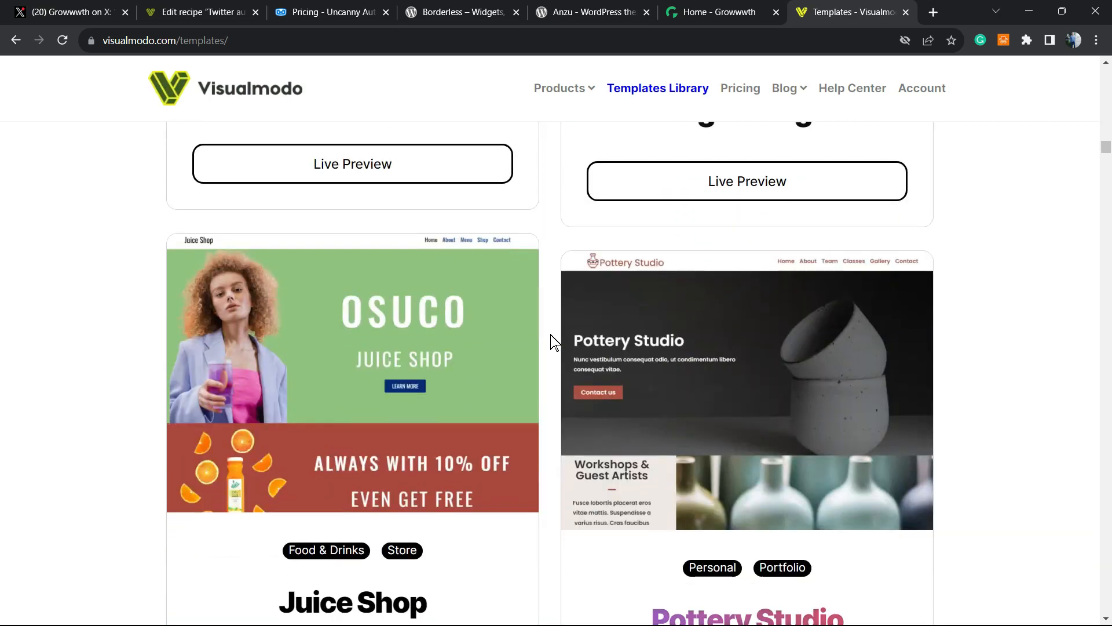
scroll("down", 3)
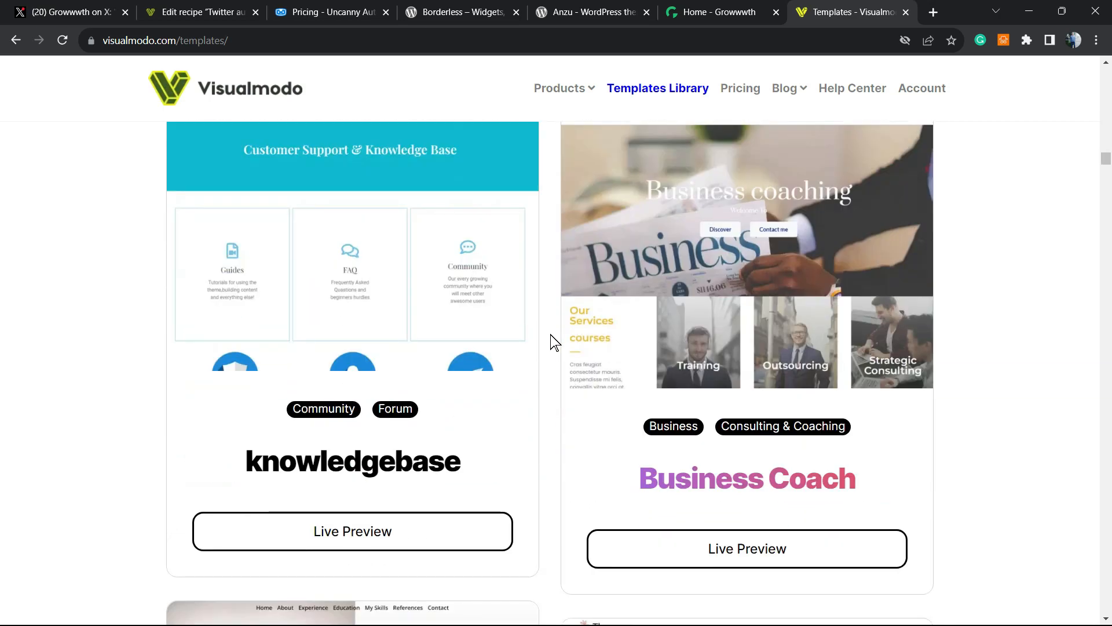
scroll("down", 3)
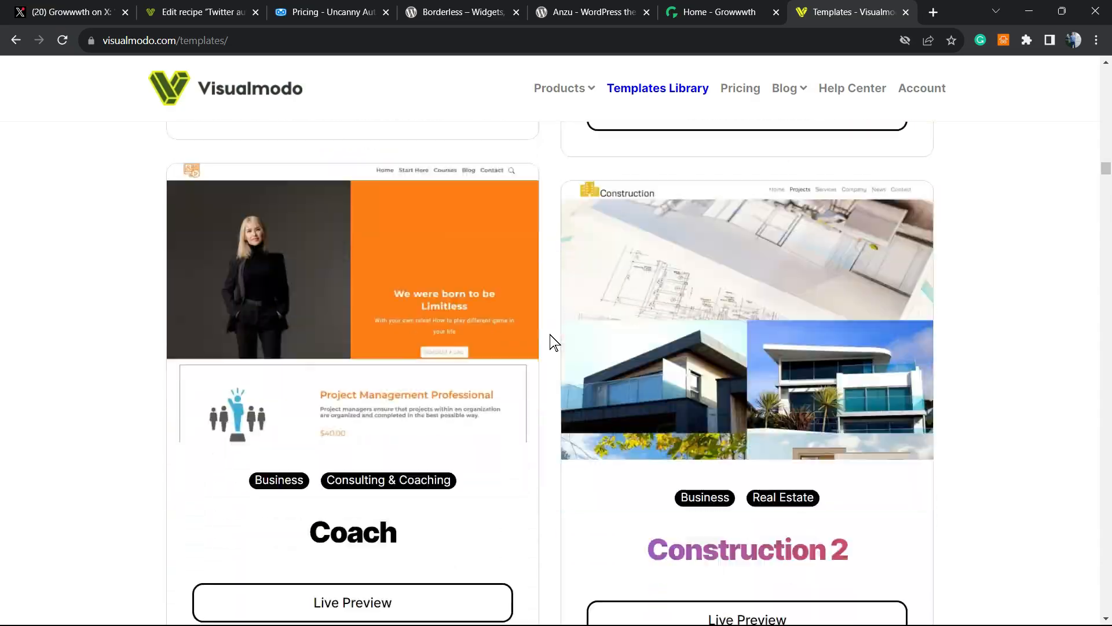